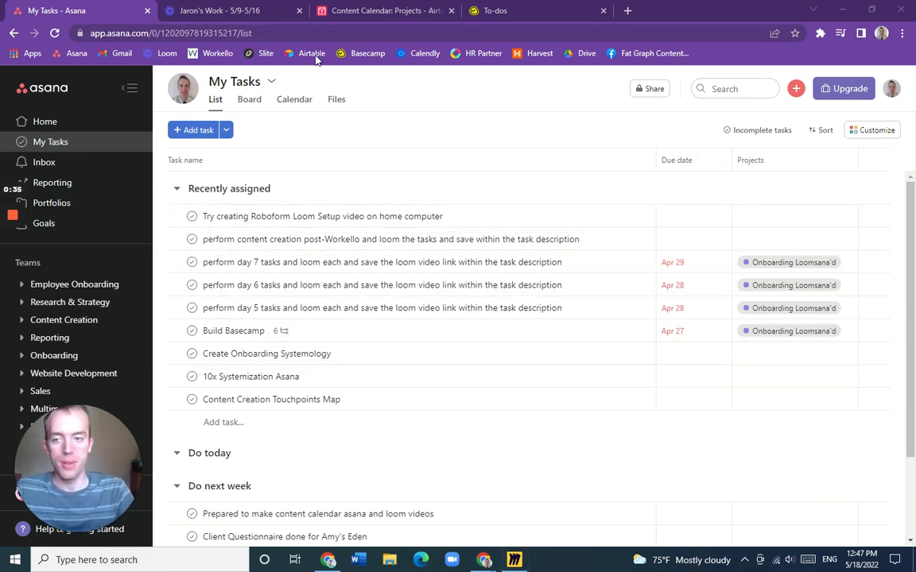
mouse_move(515, 560)
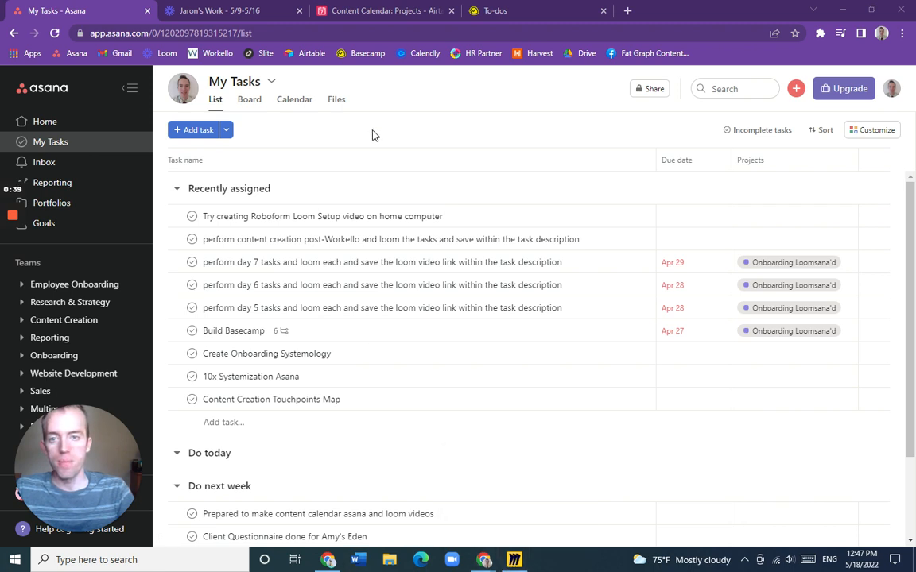
mouse_move(456, 173)
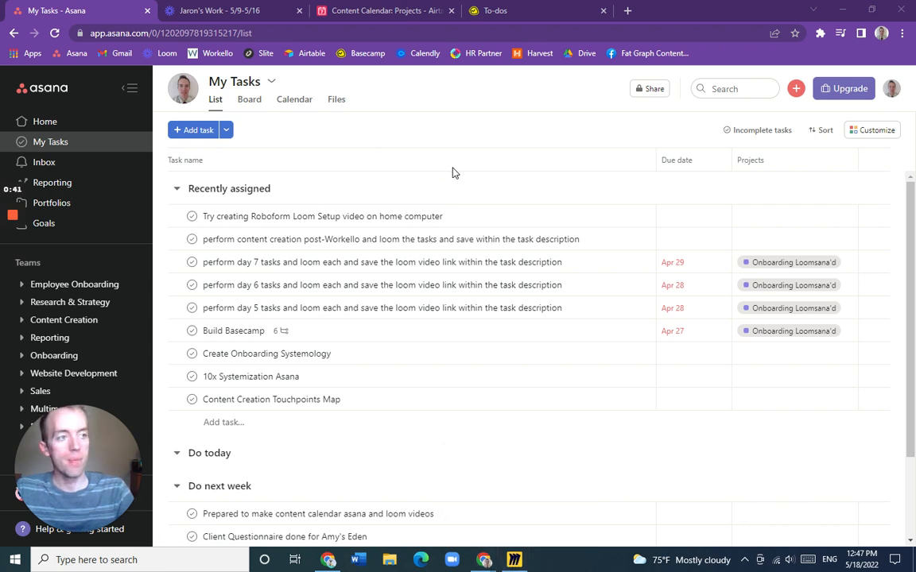
Step: Start the business trial, enter company name Katy Rock Escape and choose 1-10 employees
left_click(318, 514)
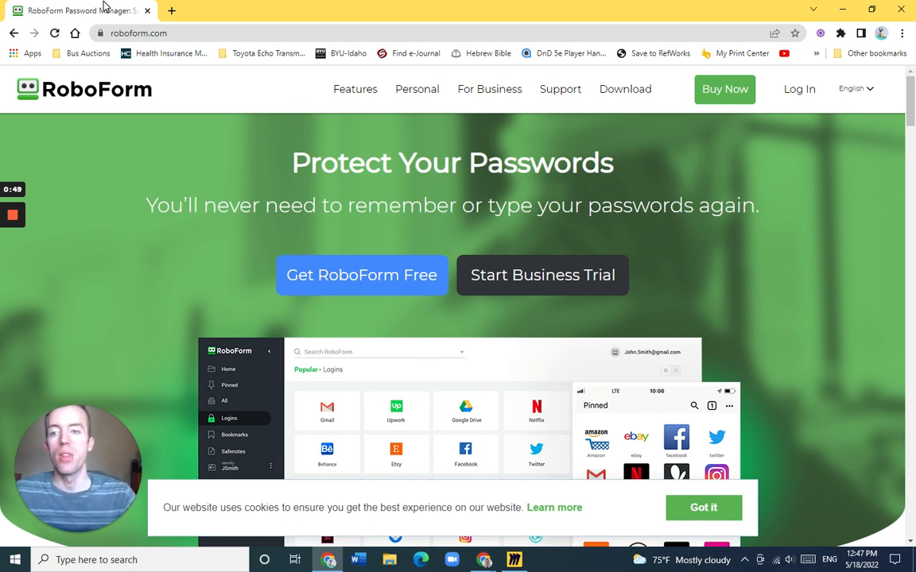
mouse_move(277, 197)
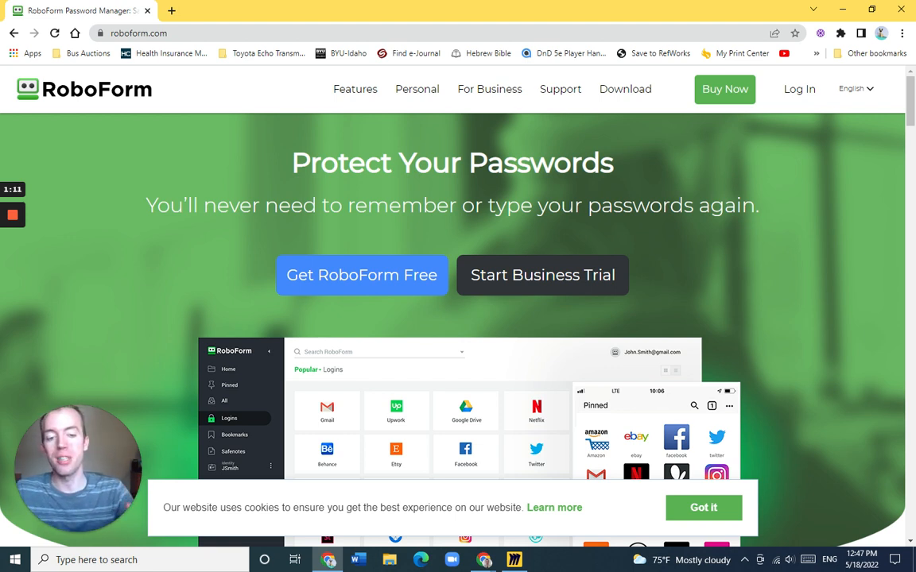
mouse_move(542, 275)
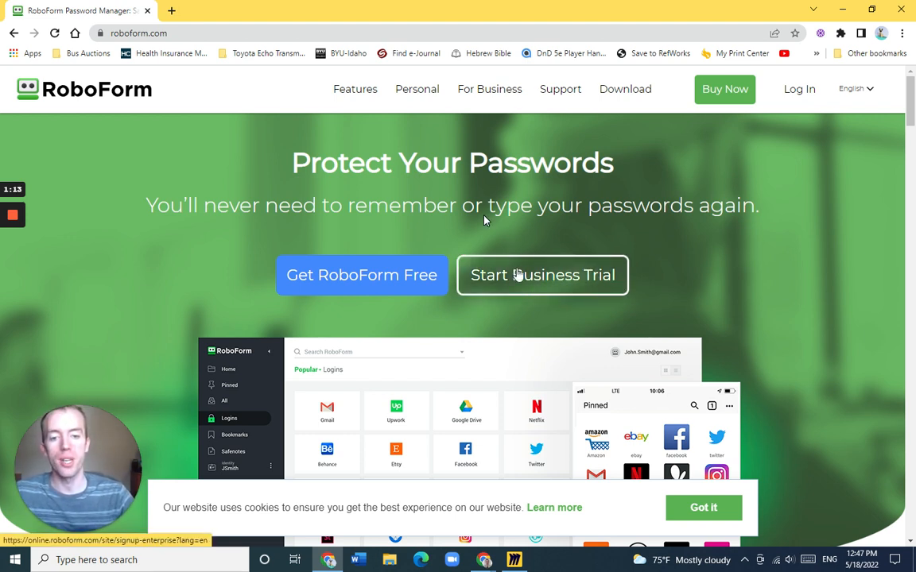
mouse_move(227, 118)
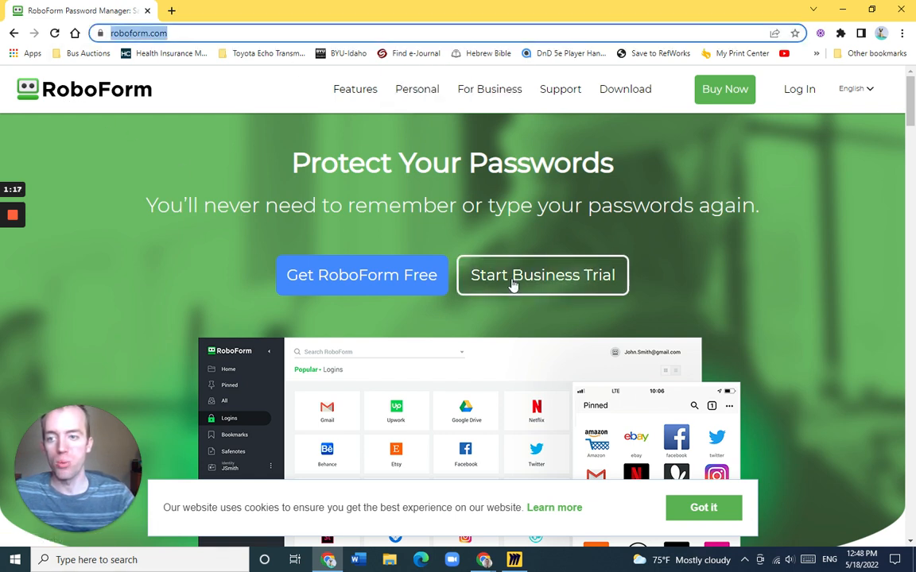
mouse_move(584, 275)
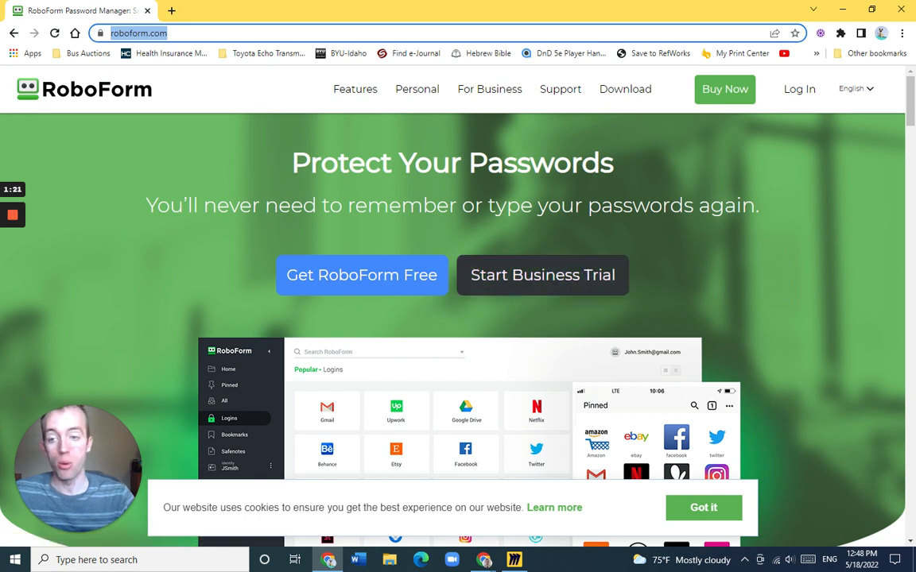
mouse_move(542, 275)
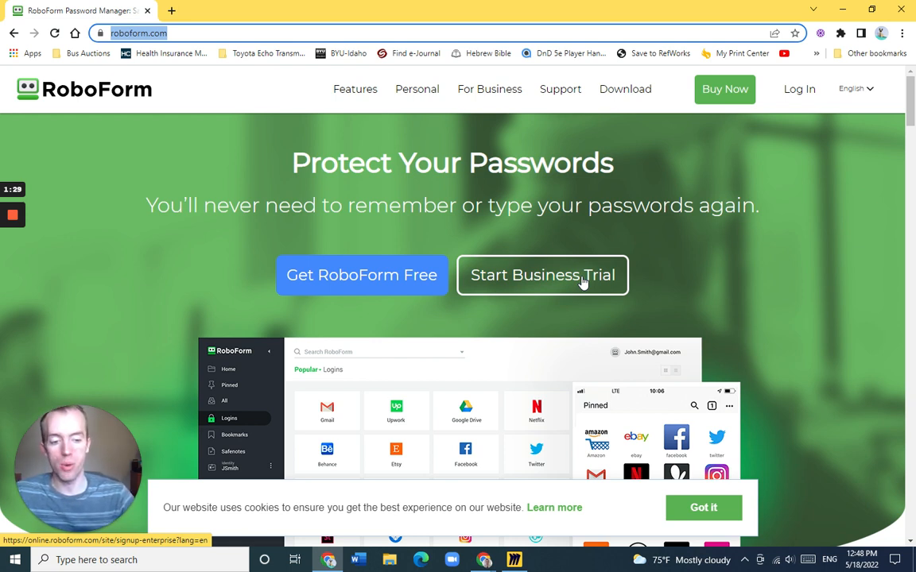
mouse_move(548, 280)
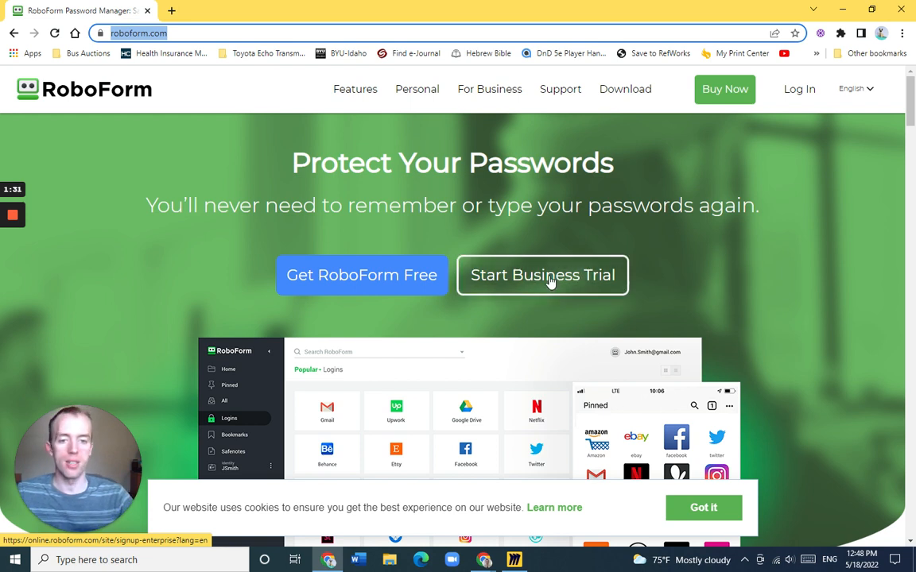
left_click(542, 275)
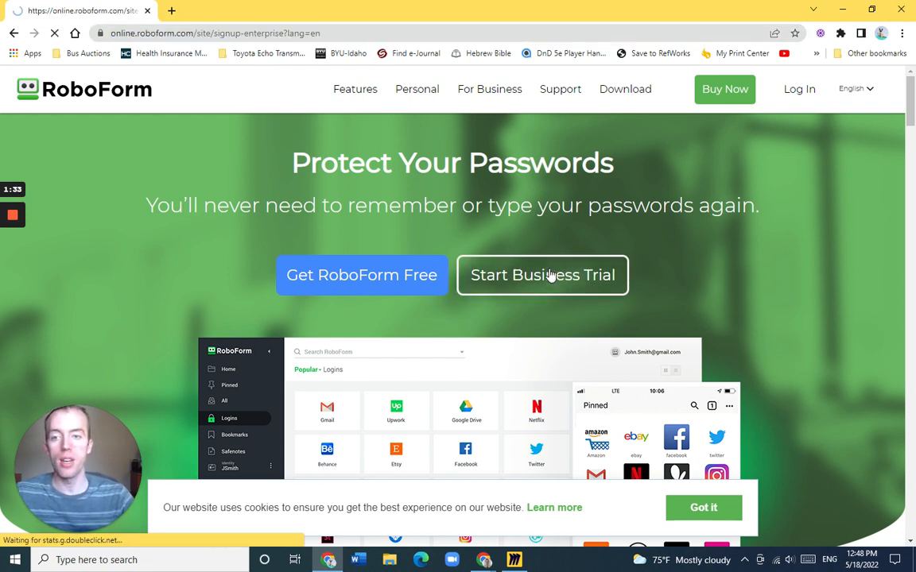
left_click(542, 275)
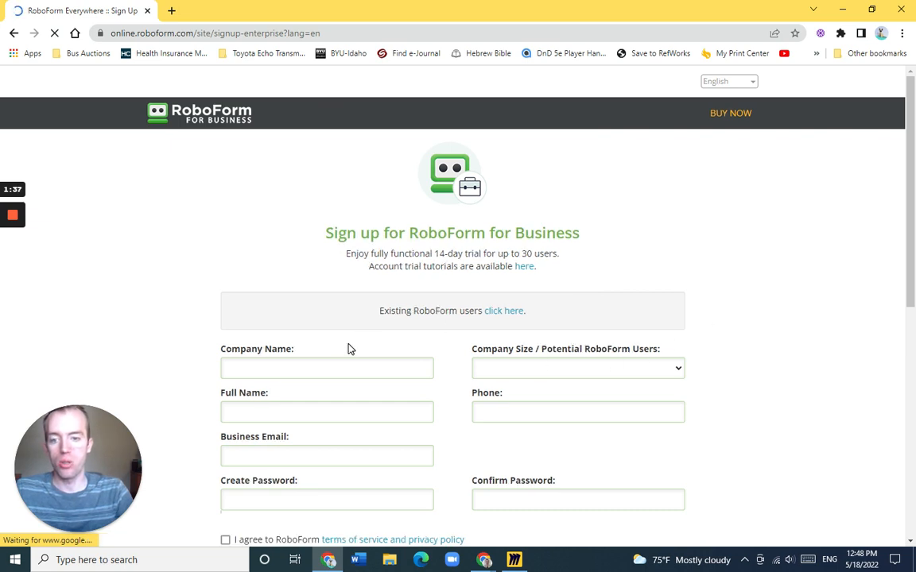
left_click(326, 367)
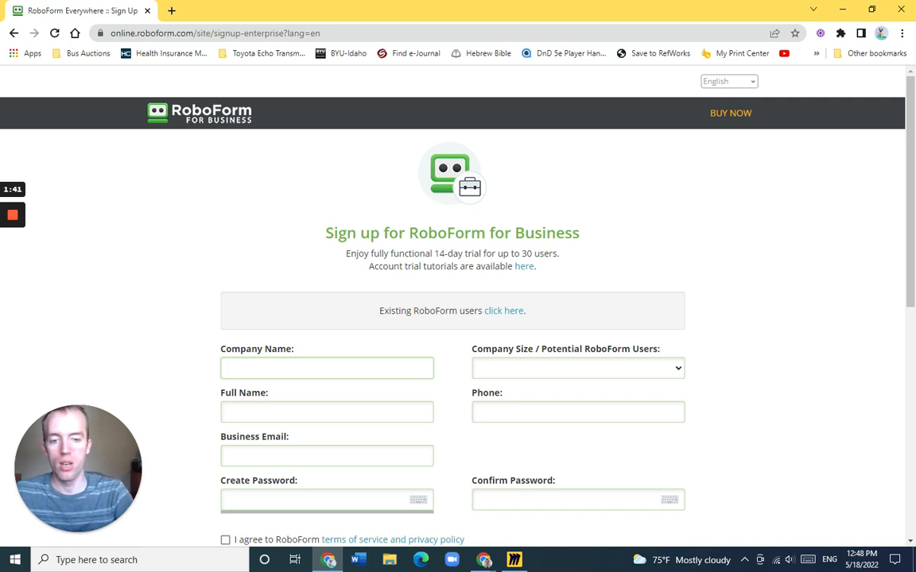
type("Katy Rock")
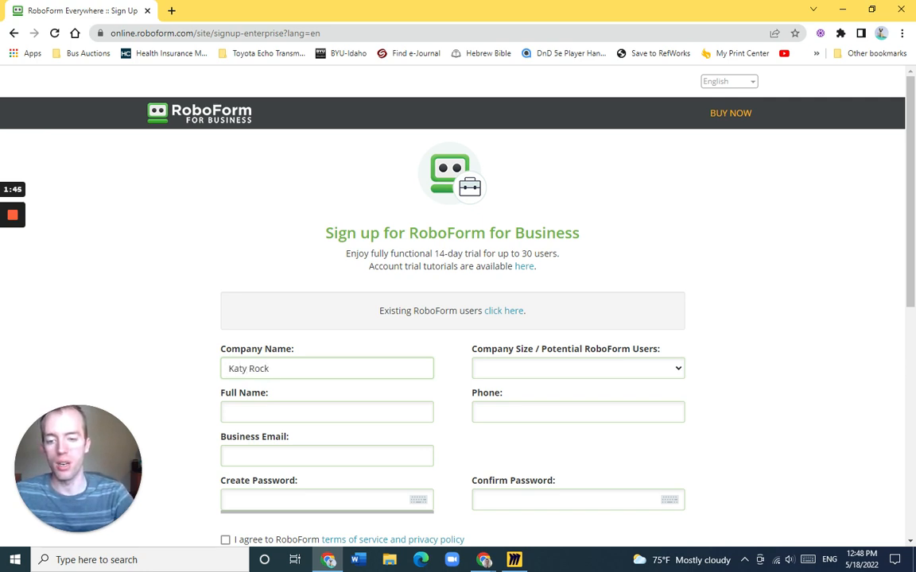
type("Escape")
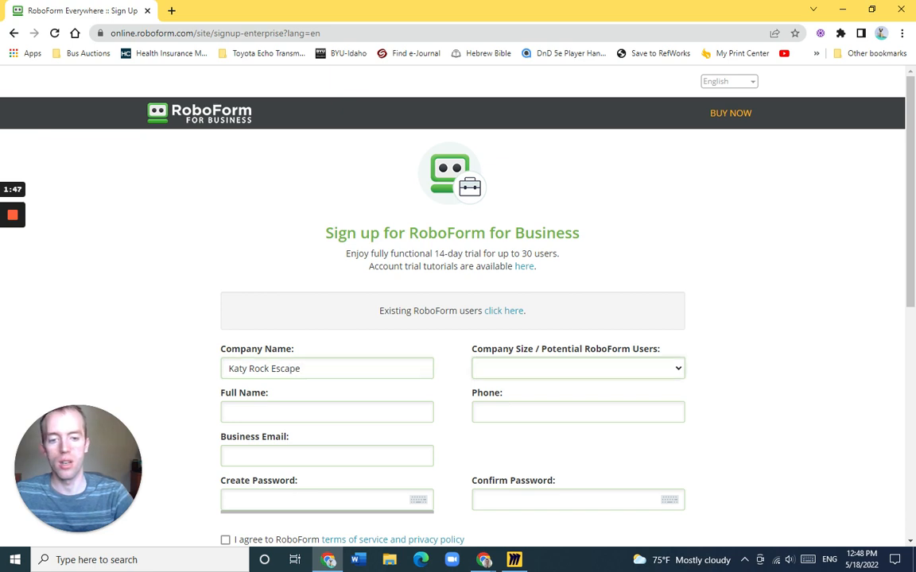
left_click(577, 368)
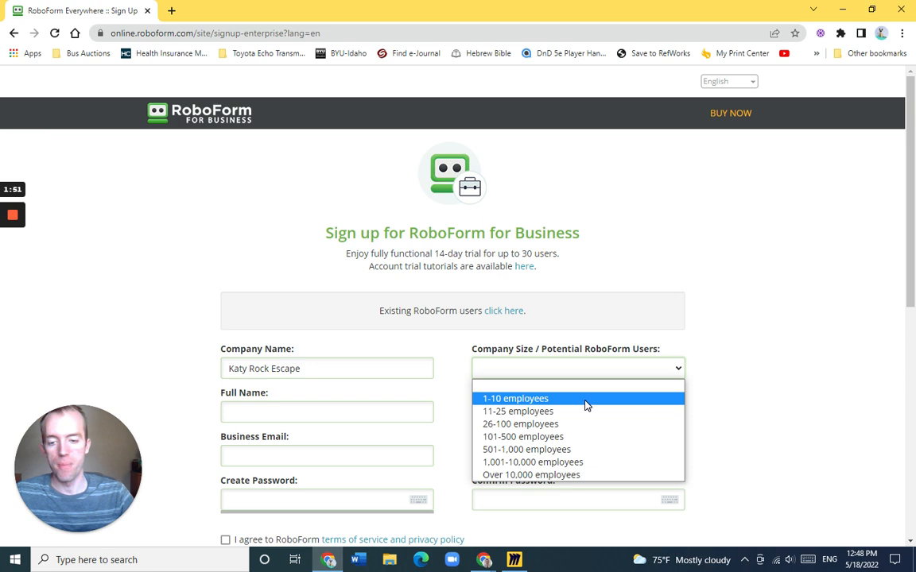
mouse_move(585, 411)
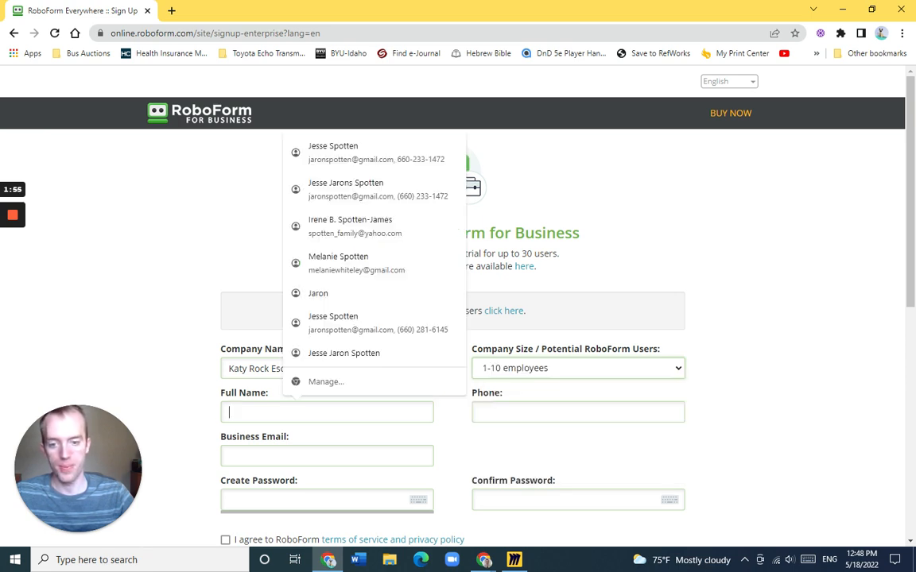
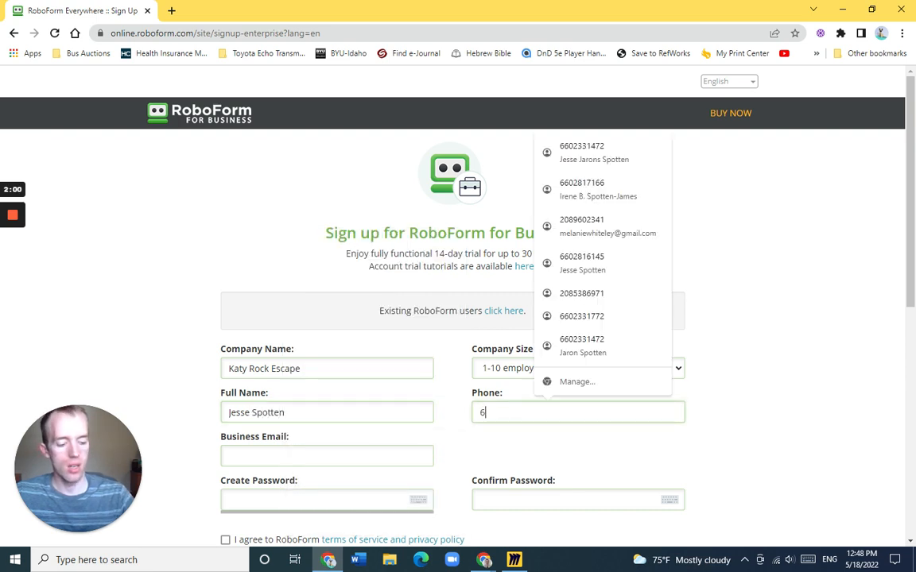
type("602331472")
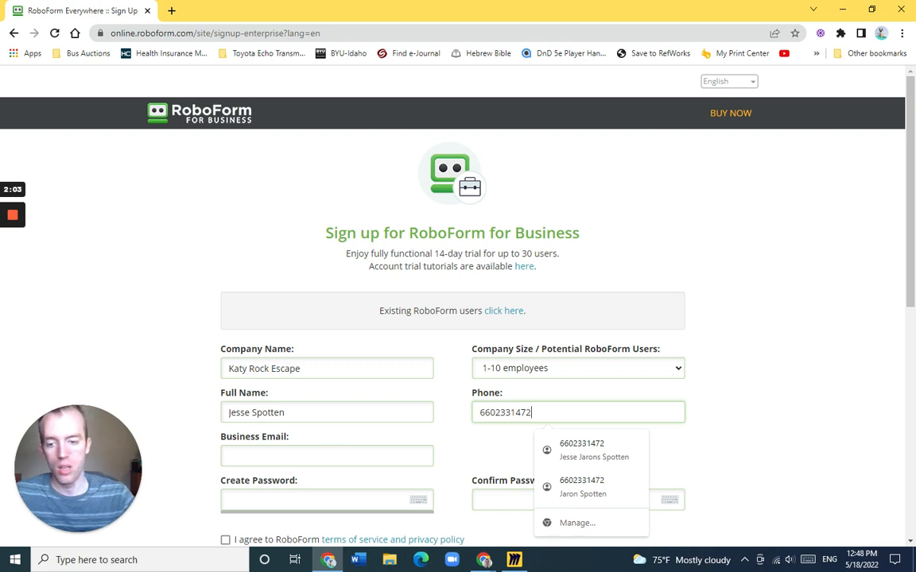
left_click(326, 455)
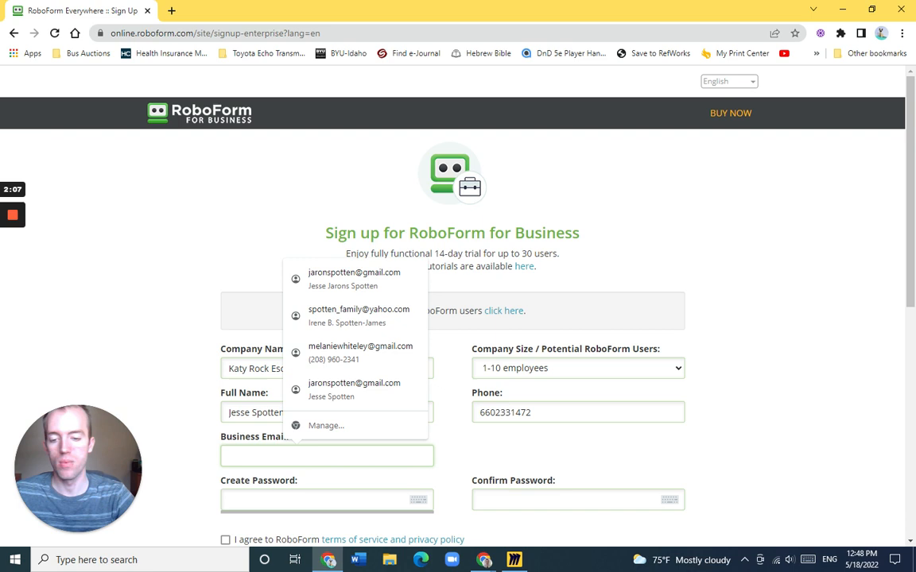
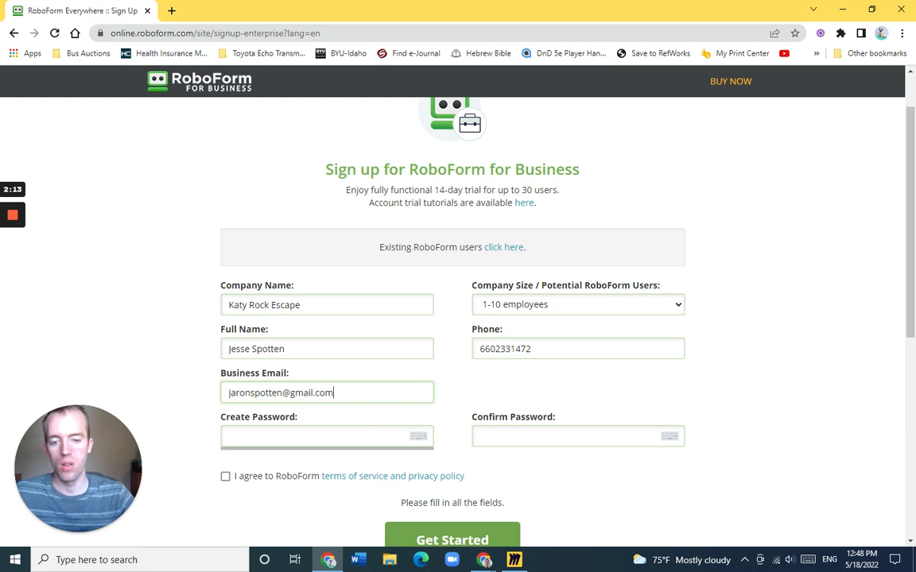
left_click(327, 437)
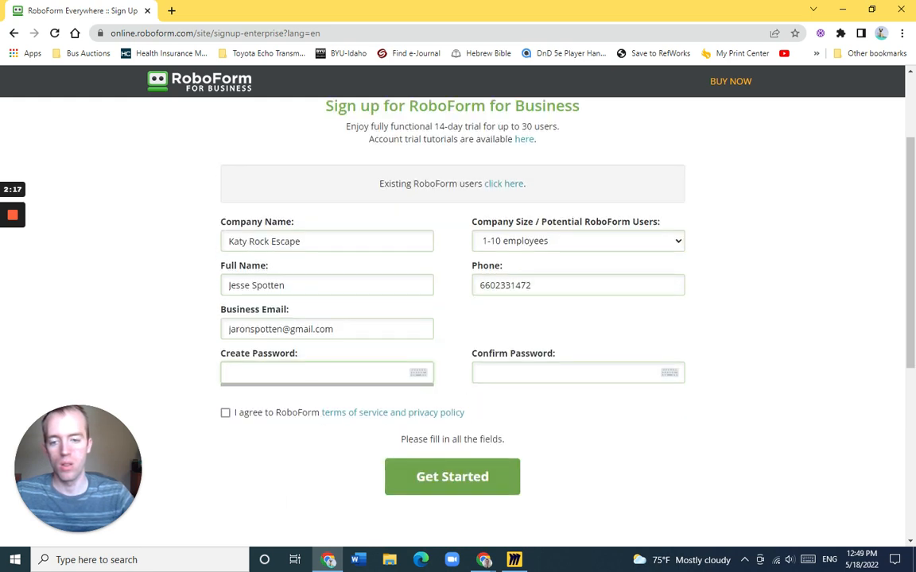
left_click(326, 372)
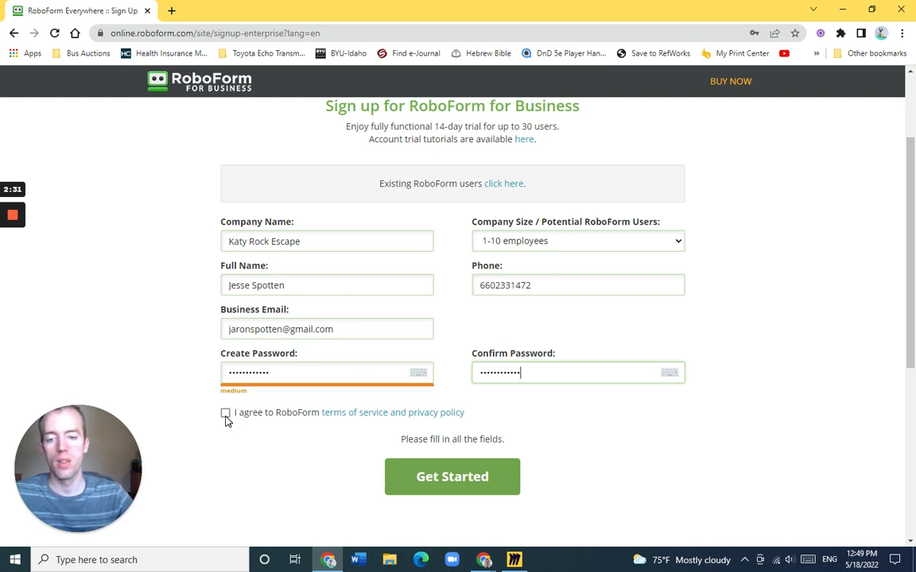
Step: Agree to RoboForm's terms of service and submit the sign-up with Get Started
left_click(225, 413)
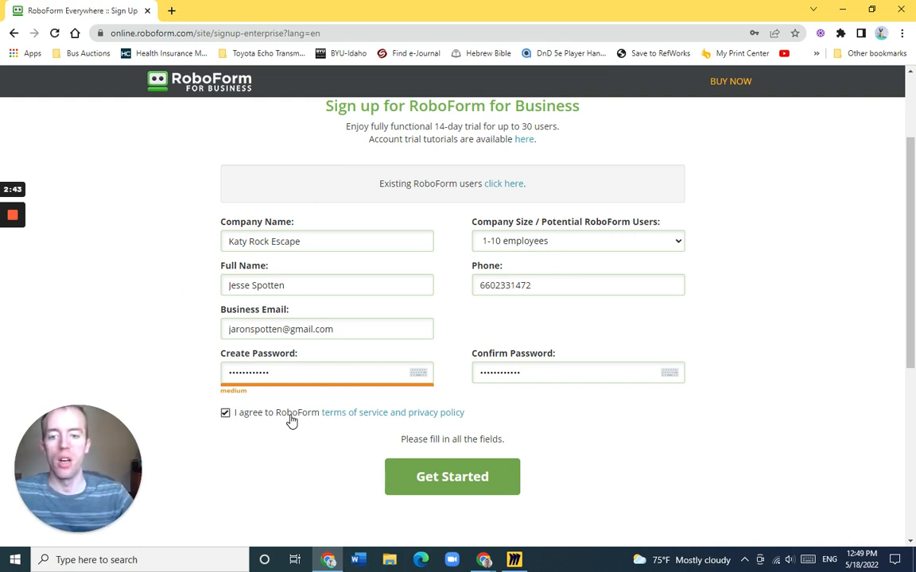
mouse_move(290, 314)
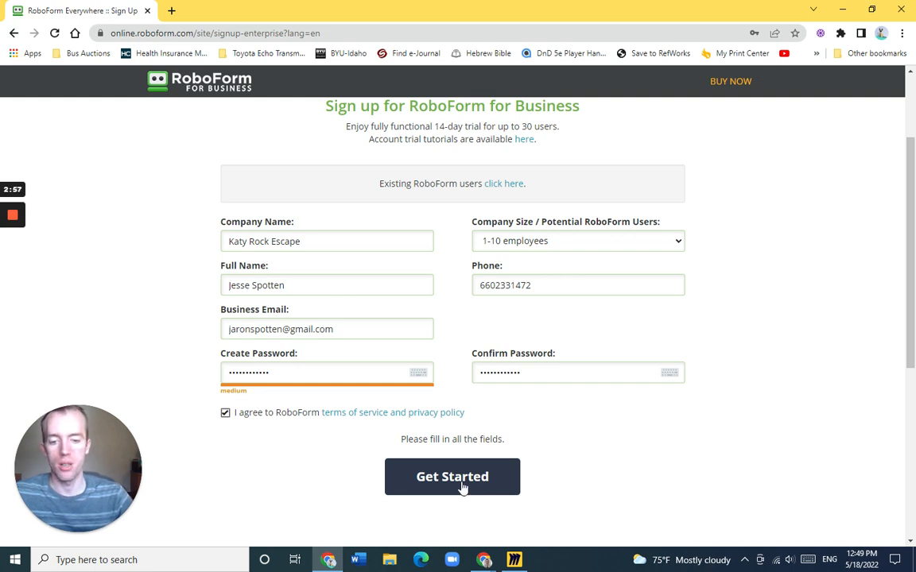
left_click(452, 476)
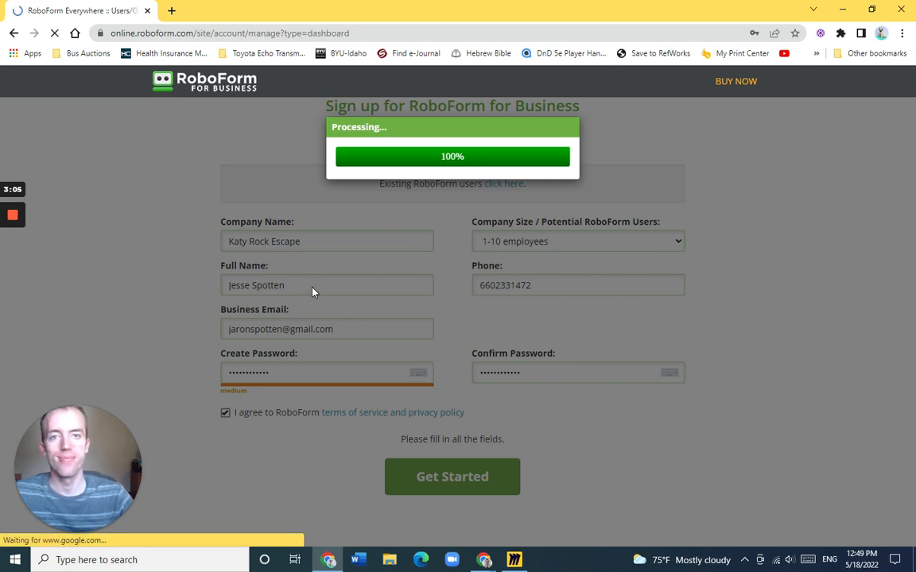
Step: Let account processing finish so the dashboard loads with the Quickstart welcome guide
left_click(452, 477)
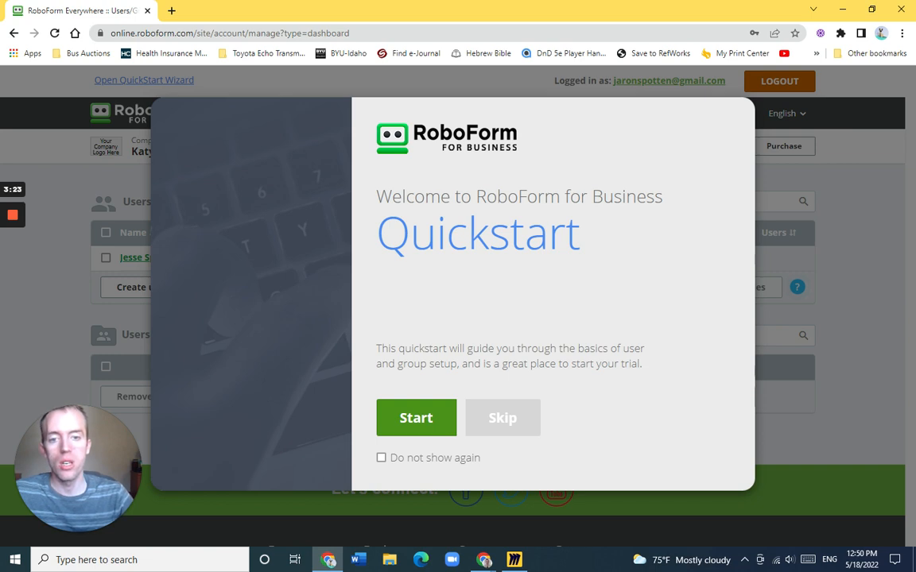
mouse_move(644, 279)
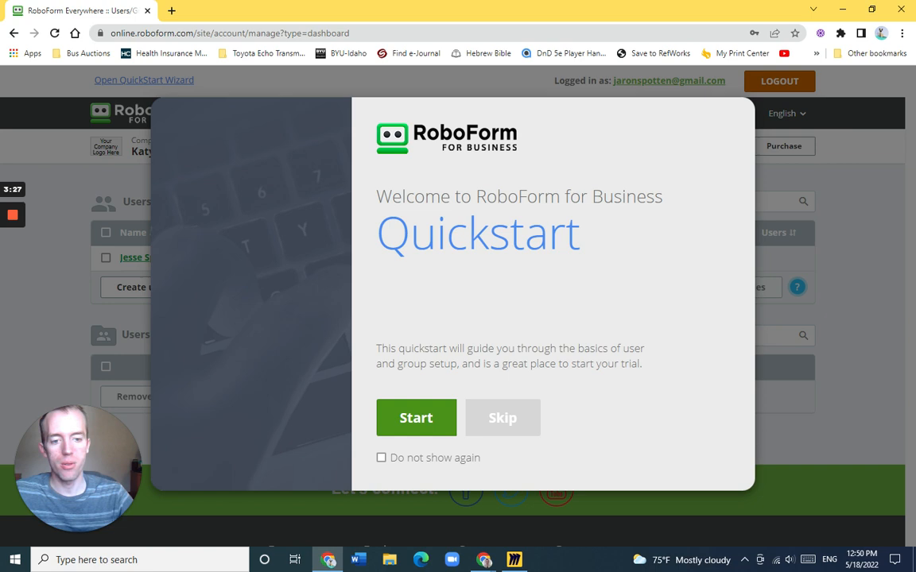
mouse_move(376, 386)
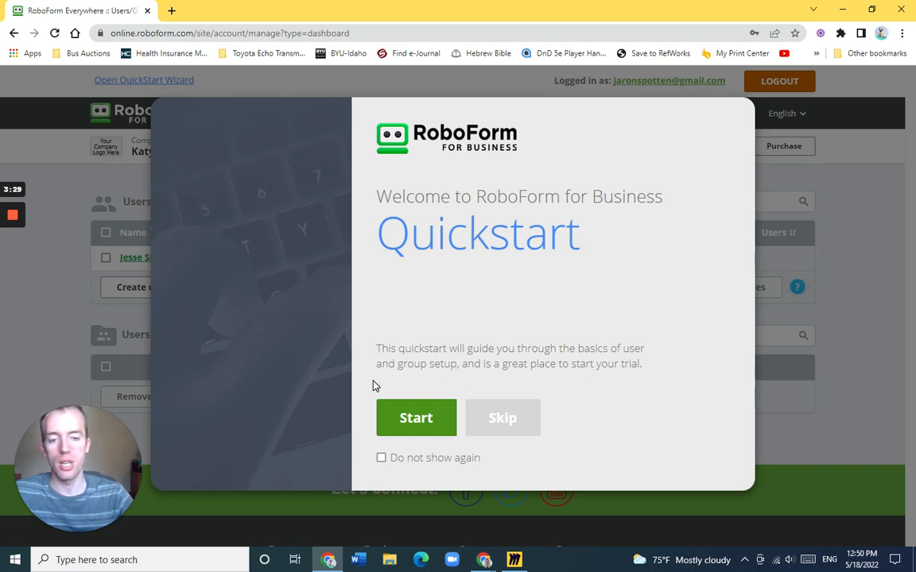
mouse_move(376, 449)
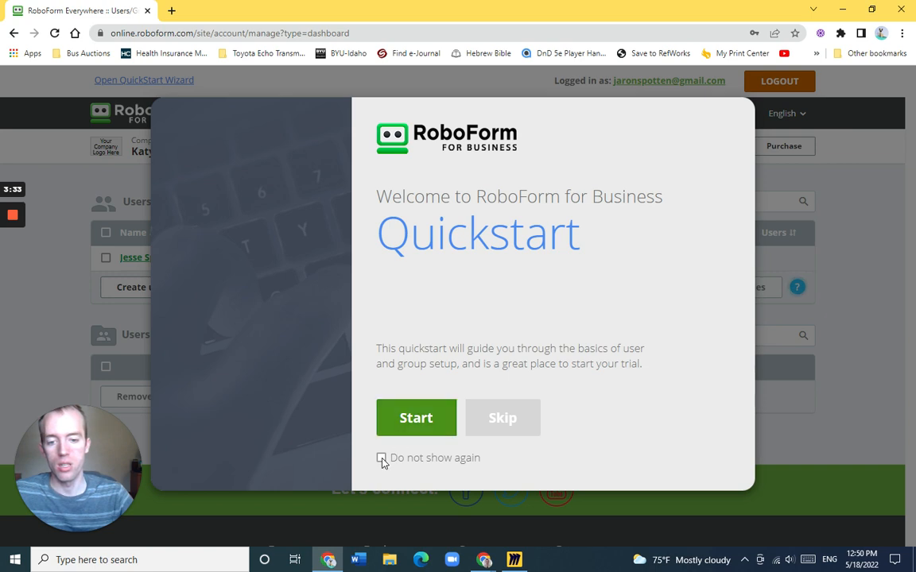
left_click(416, 418)
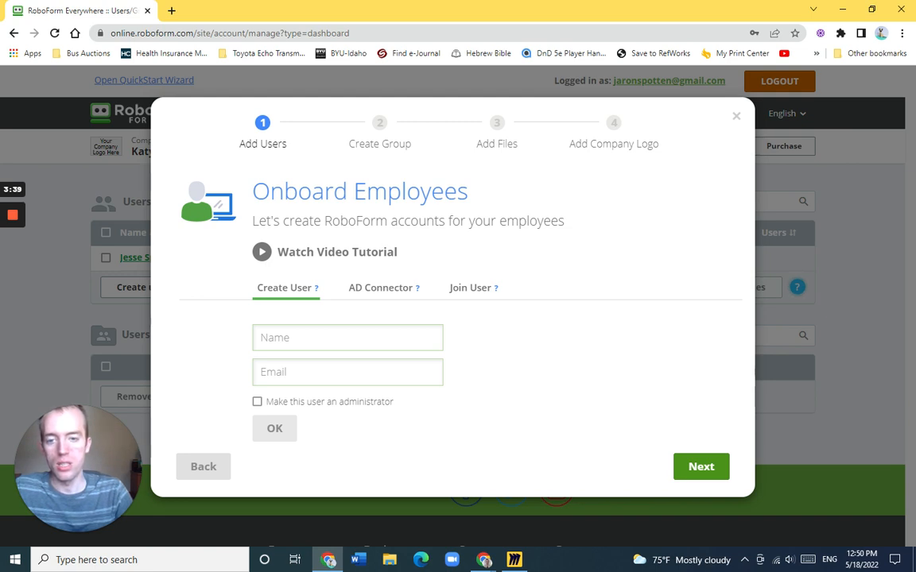
mouse_move(441, 352)
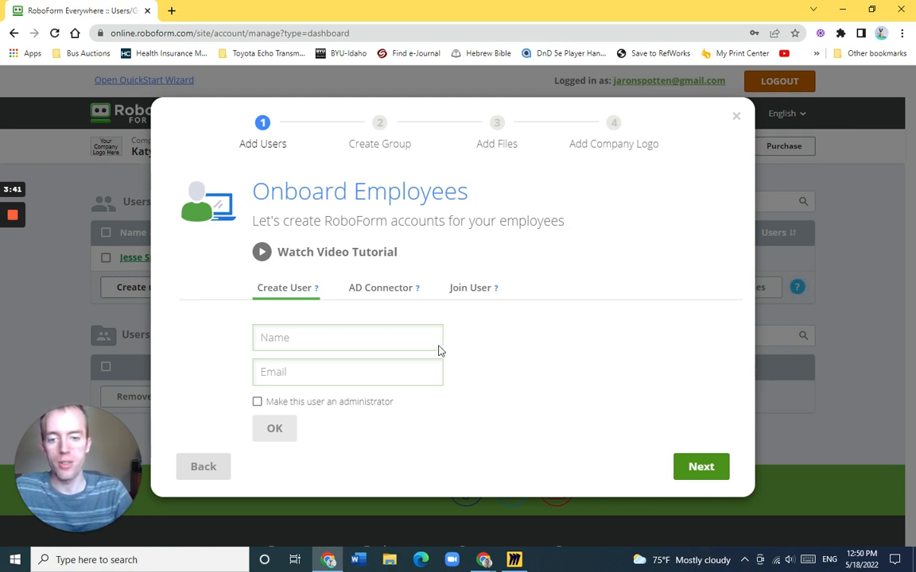
left_click(347, 337)
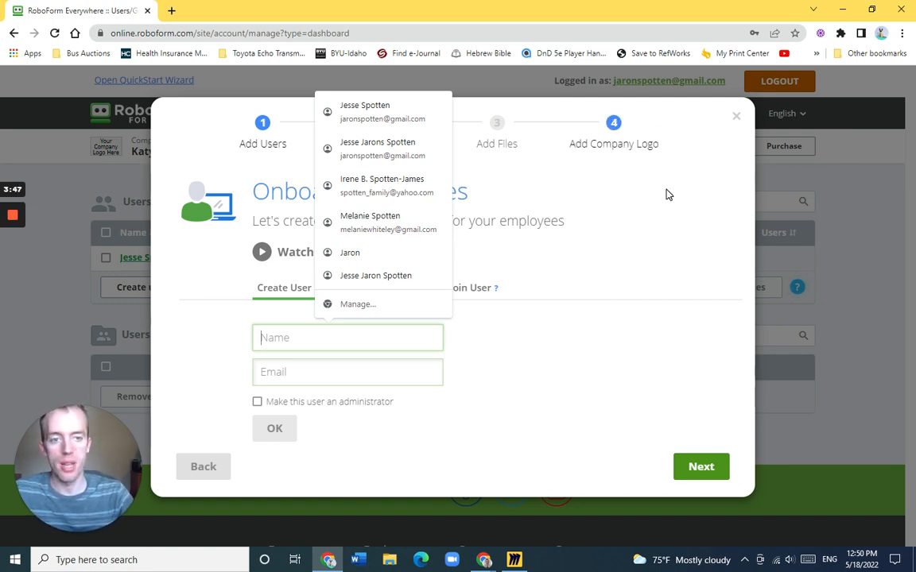
Step: Create a company group named Admin with the existing user and dismiss the success dialog
left_click(700, 466)
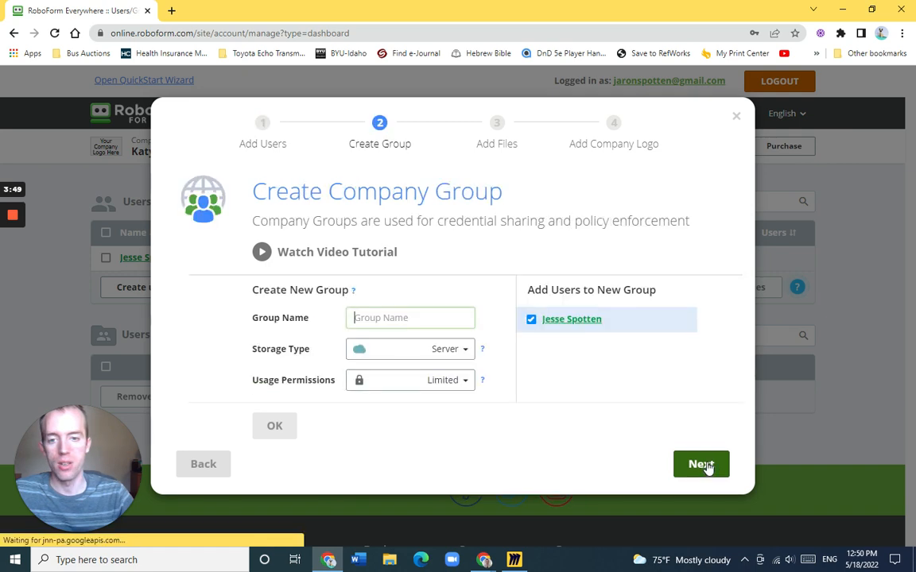
mouse_move(702, 465)
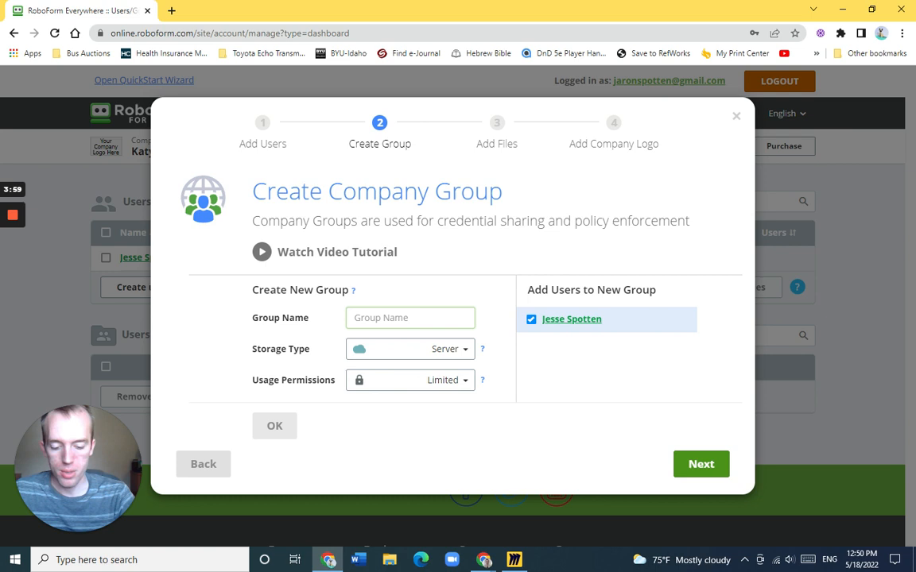
type("Ac")
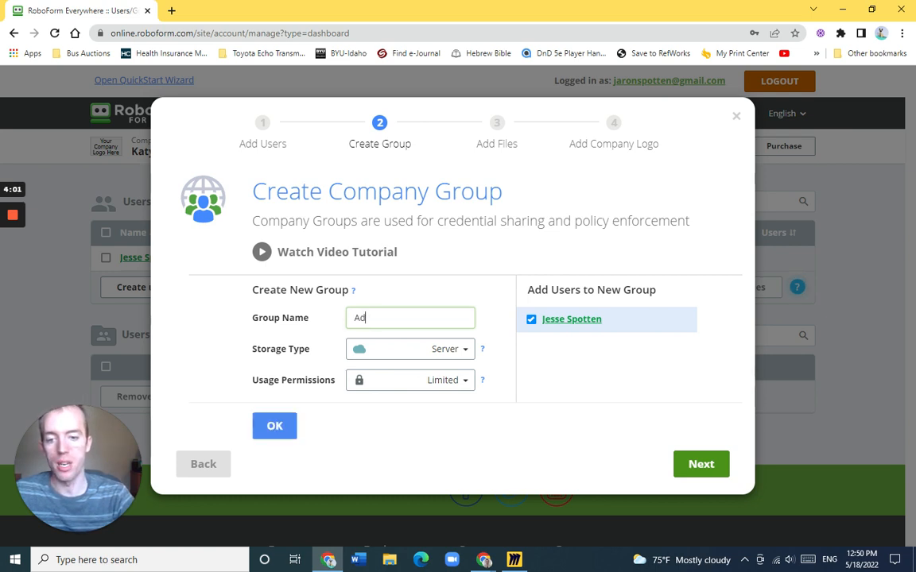
type("dmin")
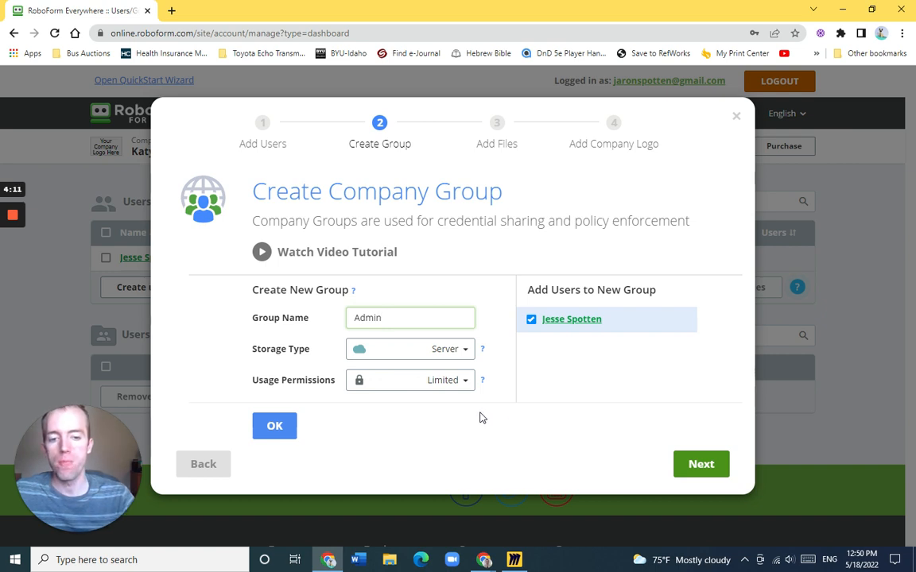
mouse_move(468, 430)
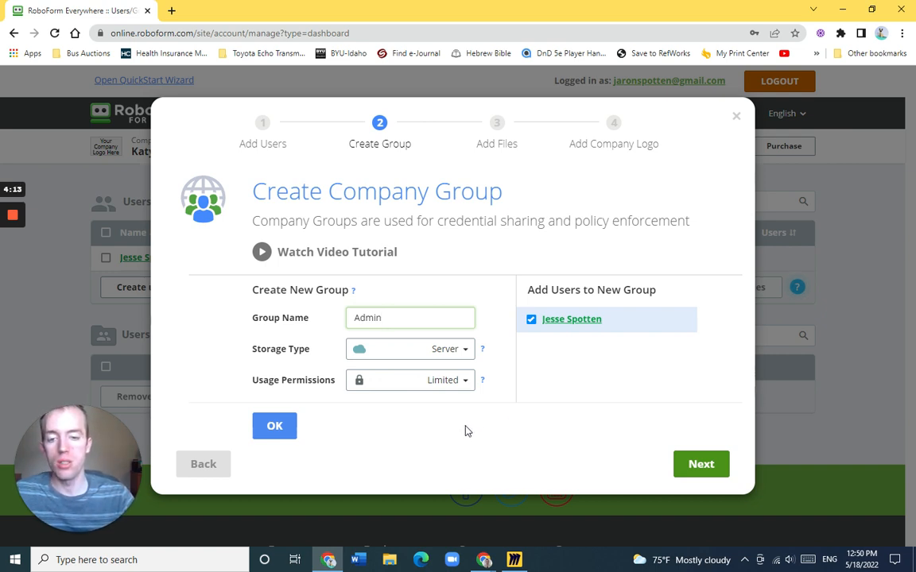
mouse_move(493, 343)
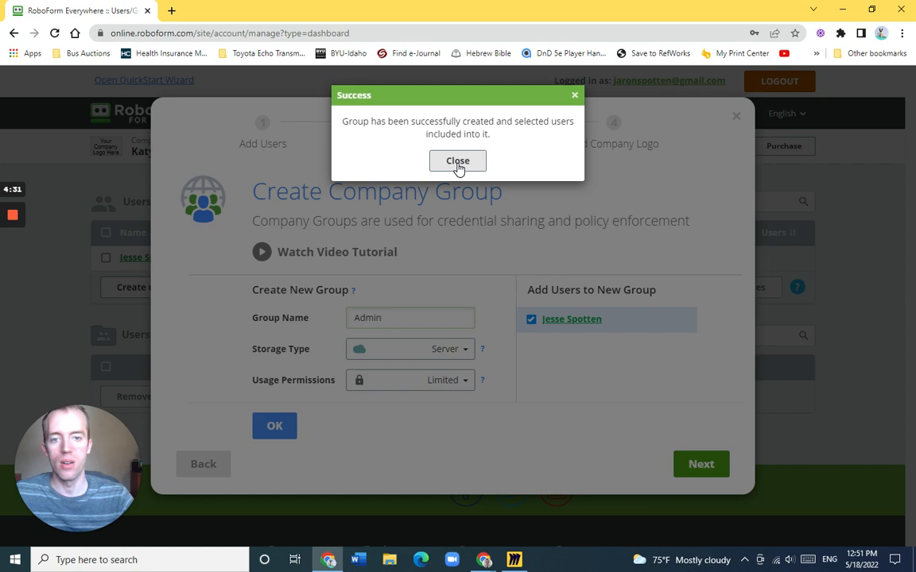
left_click(458, 161)
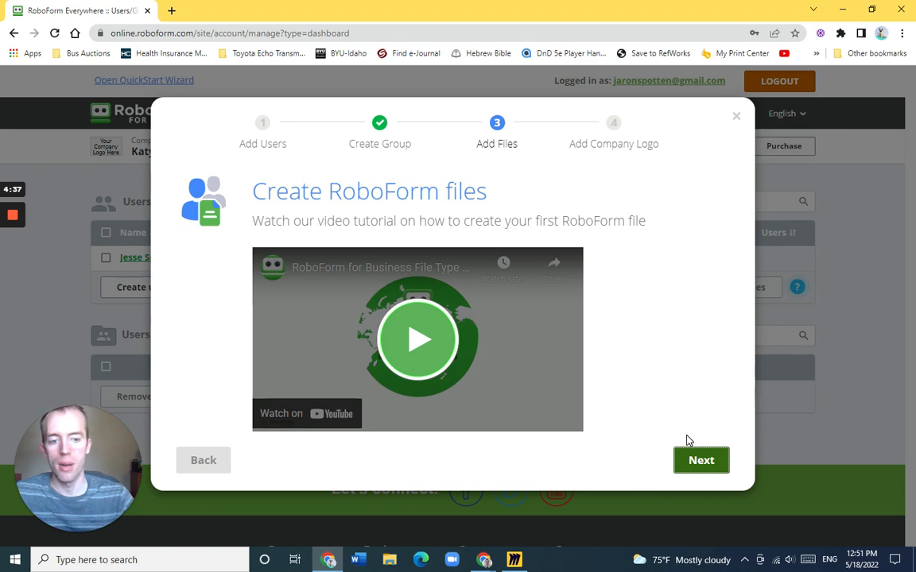
Step: Skip the Add Files and Add Company Logo steps to finish the Quickstart wizard
left_click(700, 459)
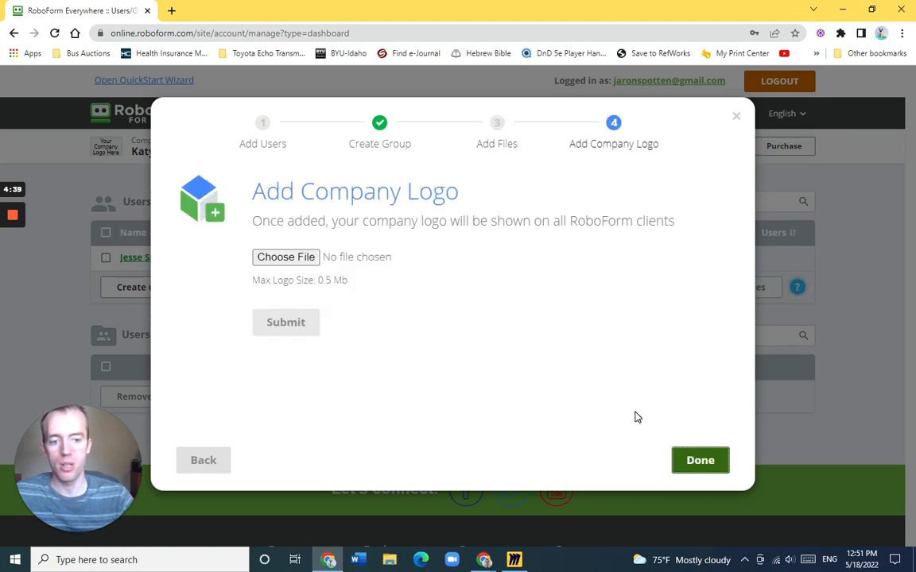
left_click(700, 460)
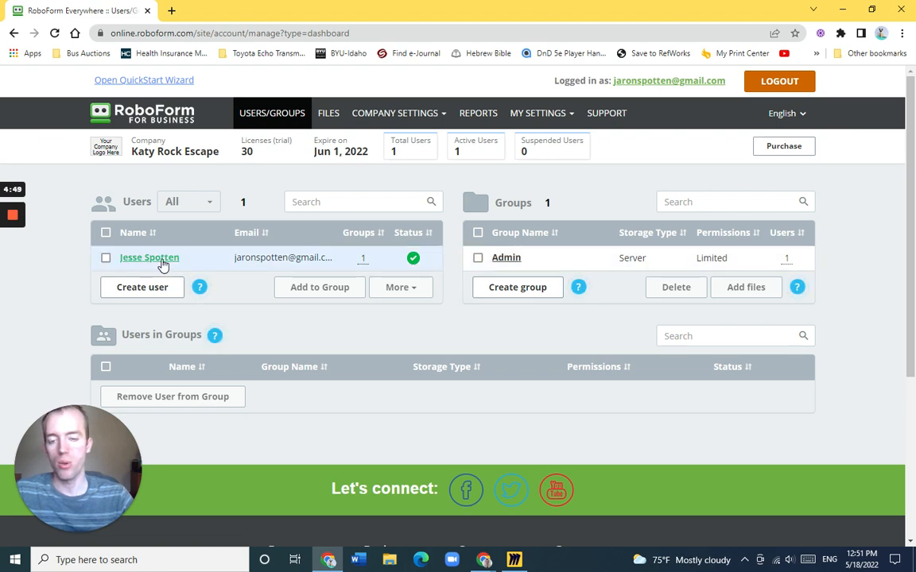
left_click(149, 257)
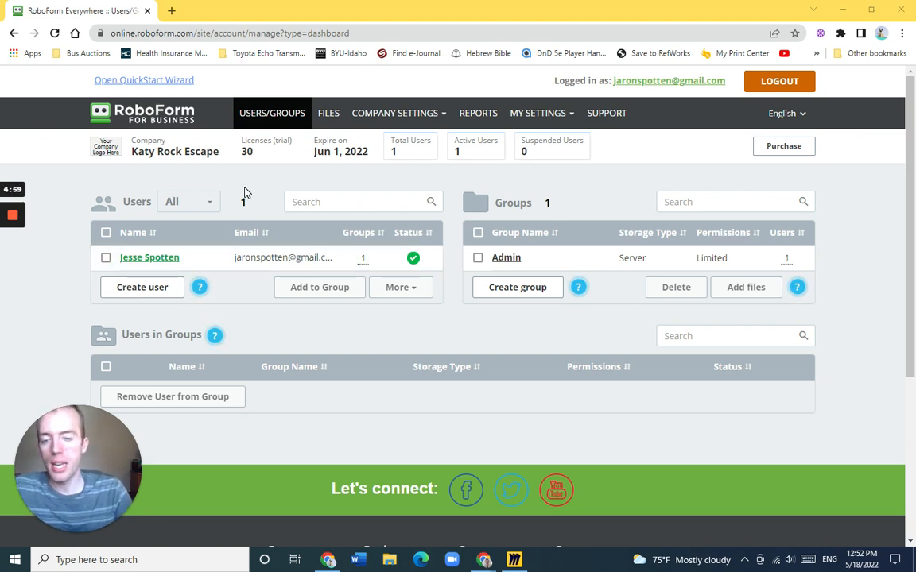
mouse_move(347, 372)
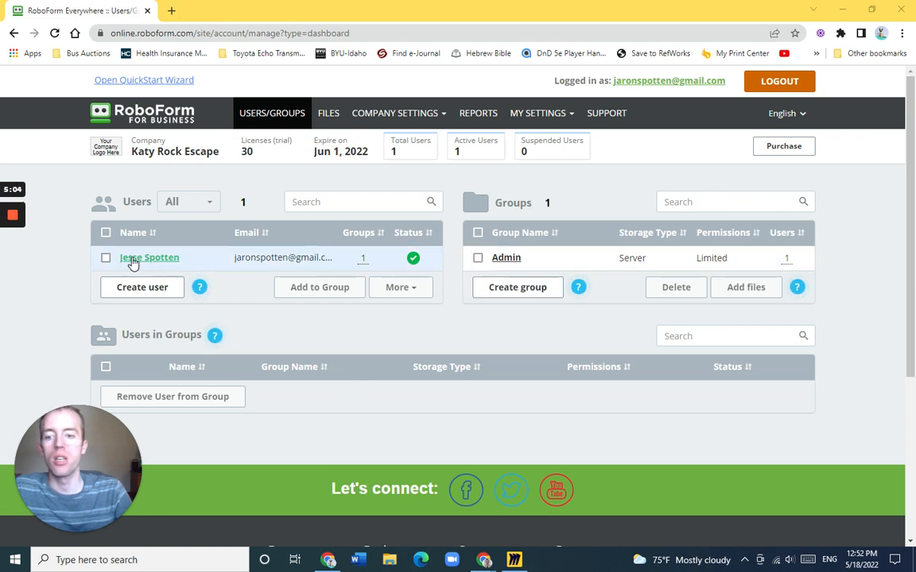
mouse_move(159, 262)
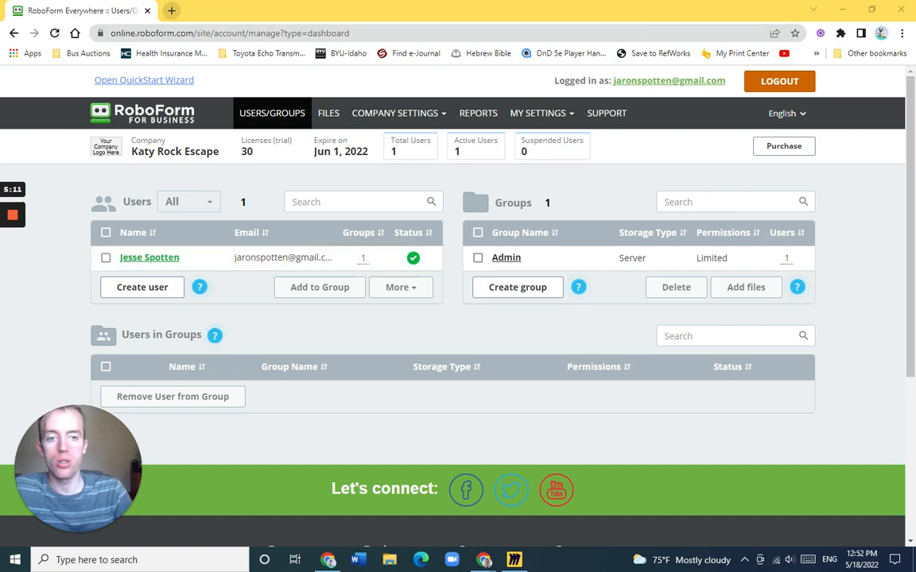
mouse_move(669, 80)
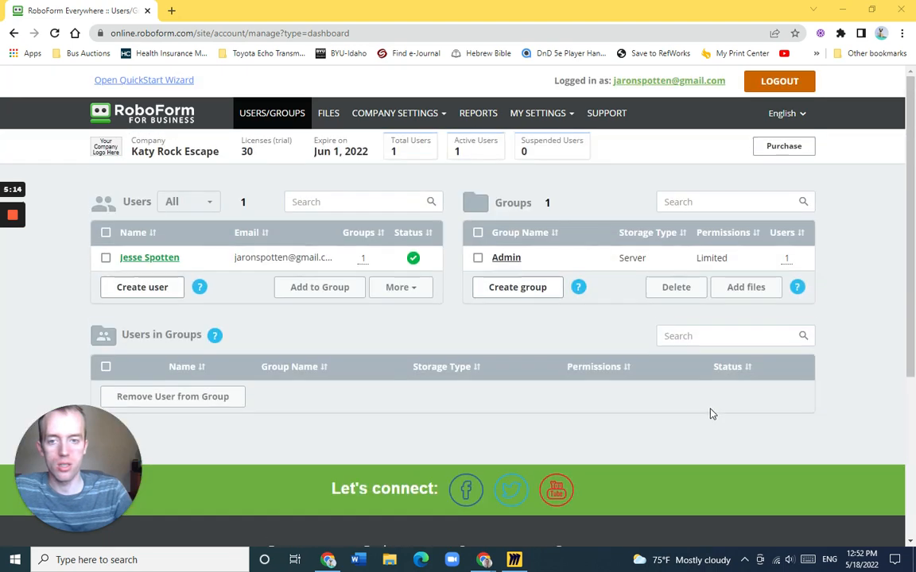
left_click(841, 33)
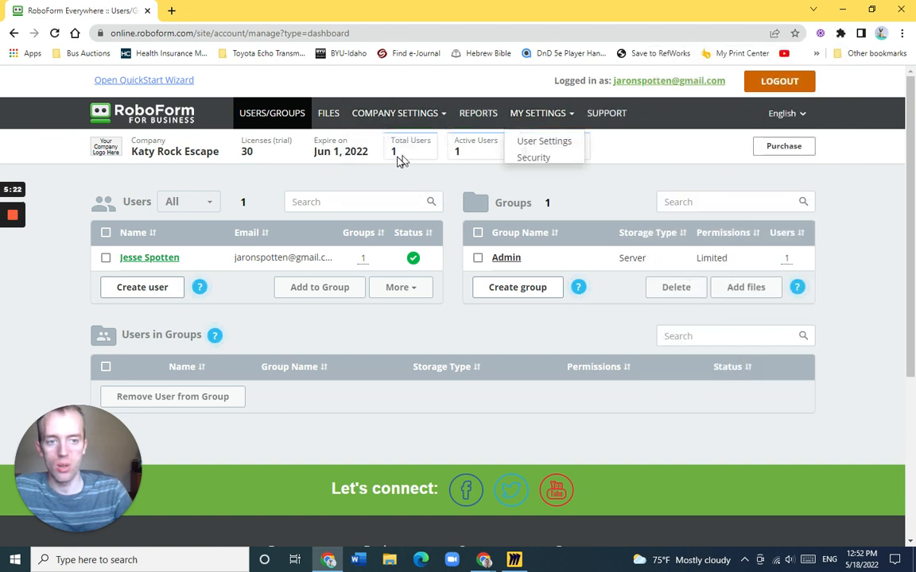
left_click(395, 113)
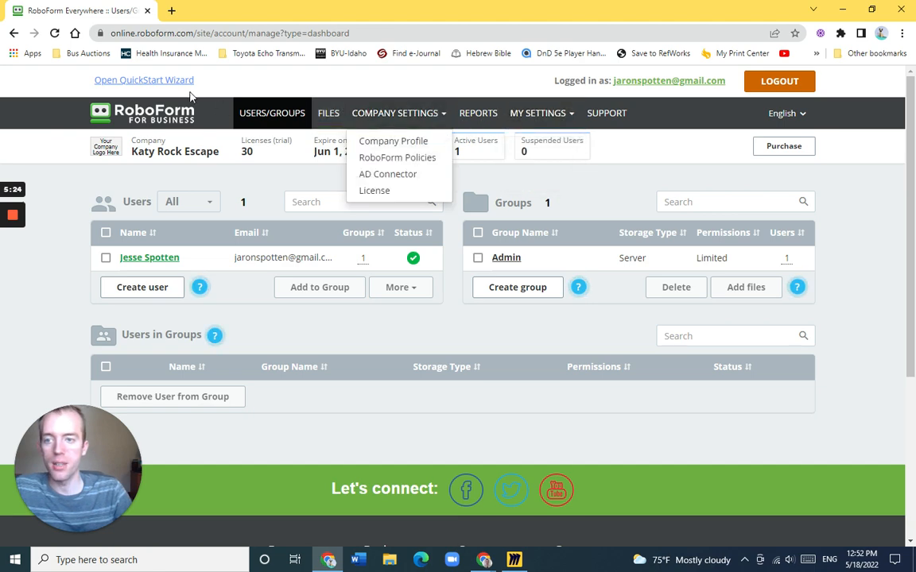
left_click(144, 79)
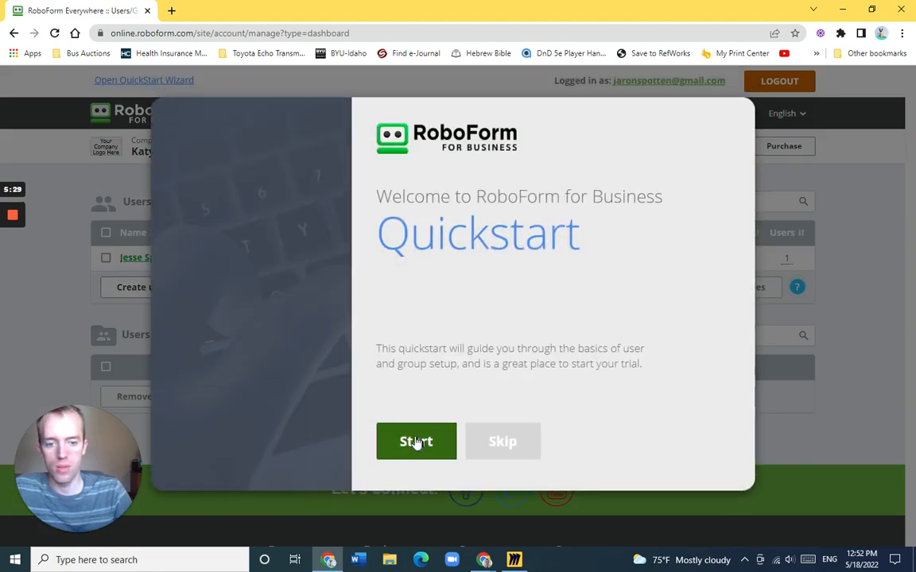
left_click(416, 441)
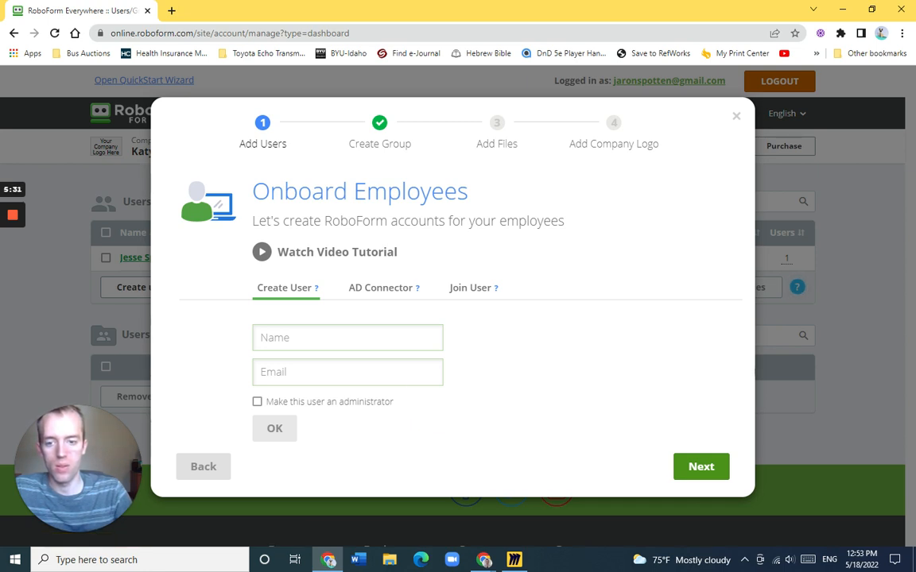
left_click(701, 467)
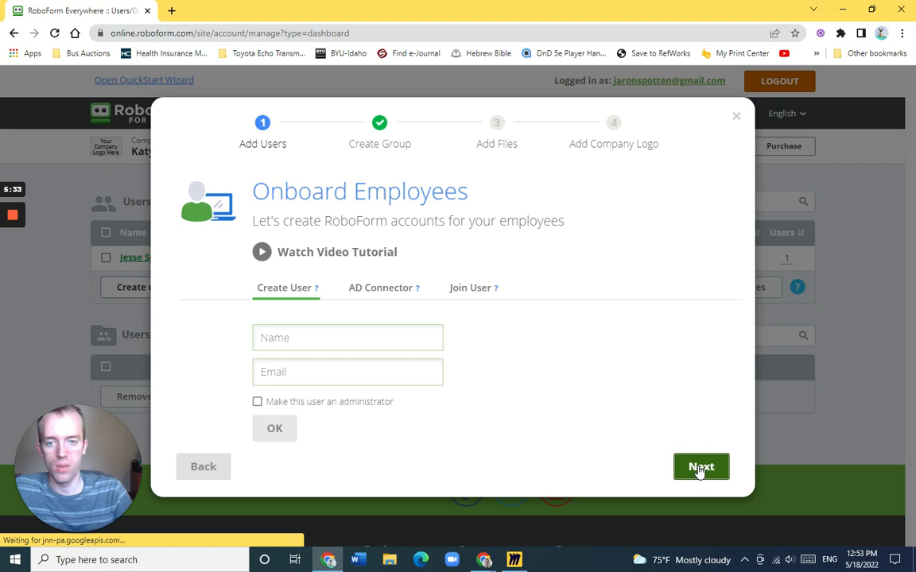
left_click(700, 466)
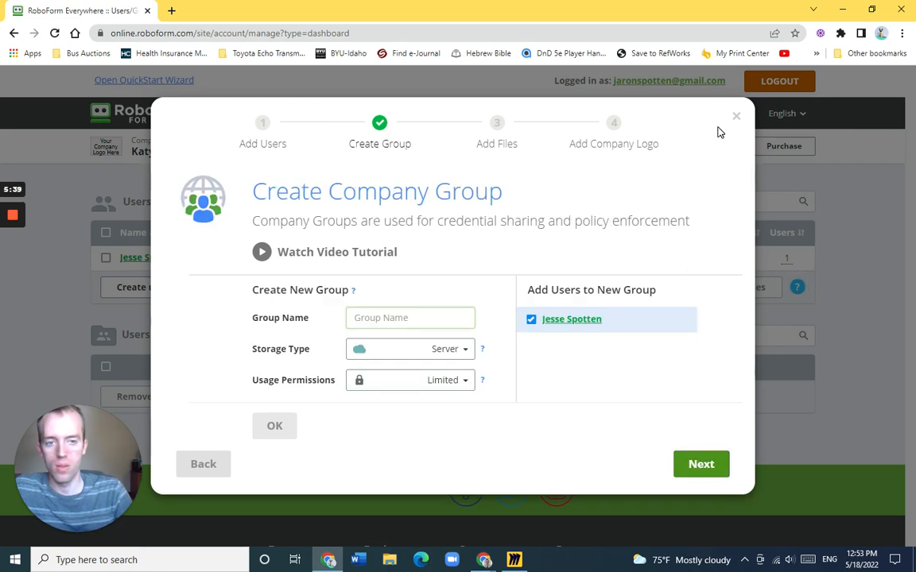
left_click(537, 113)
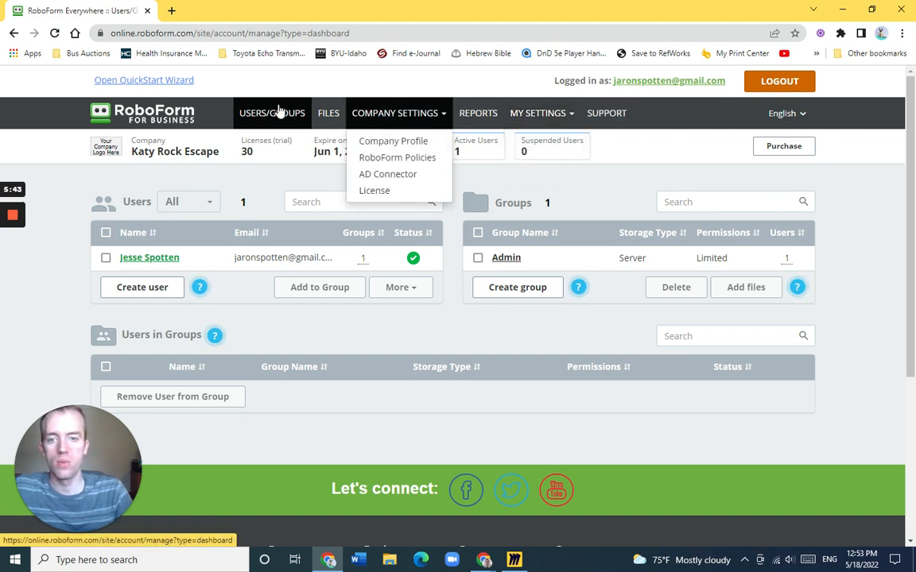
left_click(272, 112)
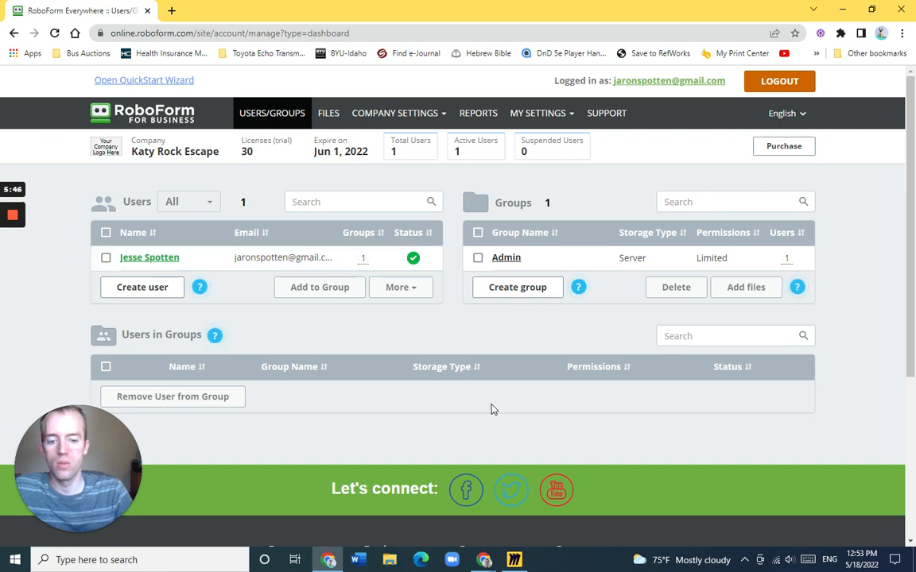
Step: Open the footer's Password Manager page, dismiss the cookie notice and start a business trial
scroll("down", 3)
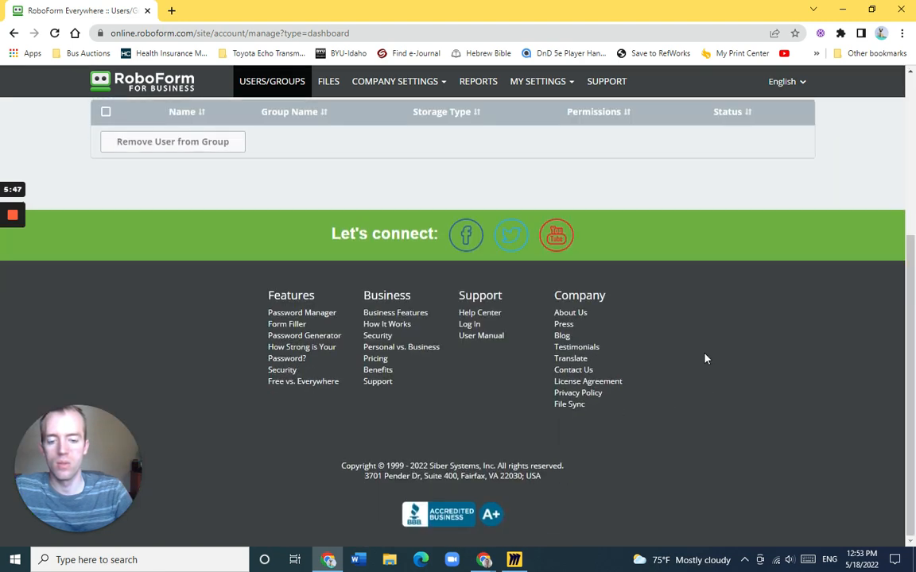
mouse_move(725, 353)
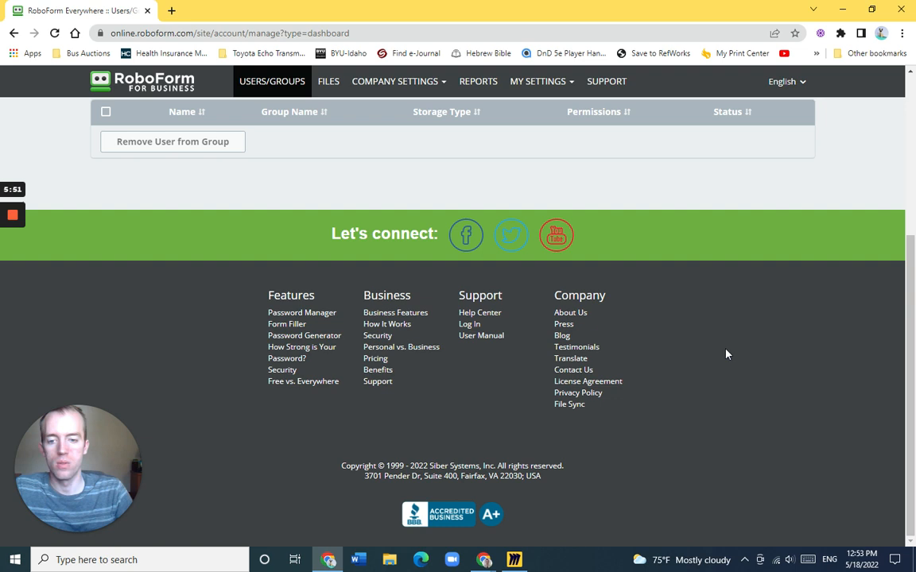
mouse_move(301, 312)
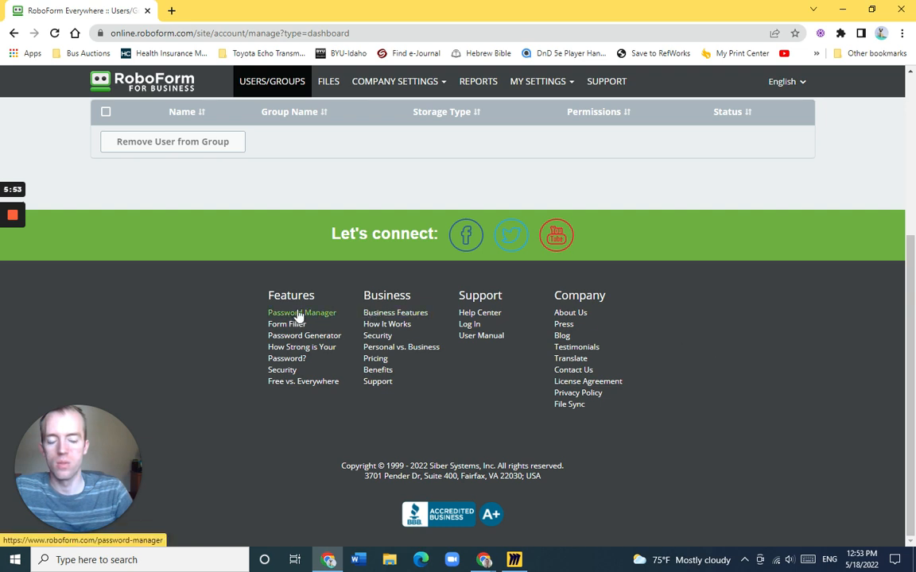
mouse_move(318, 229)
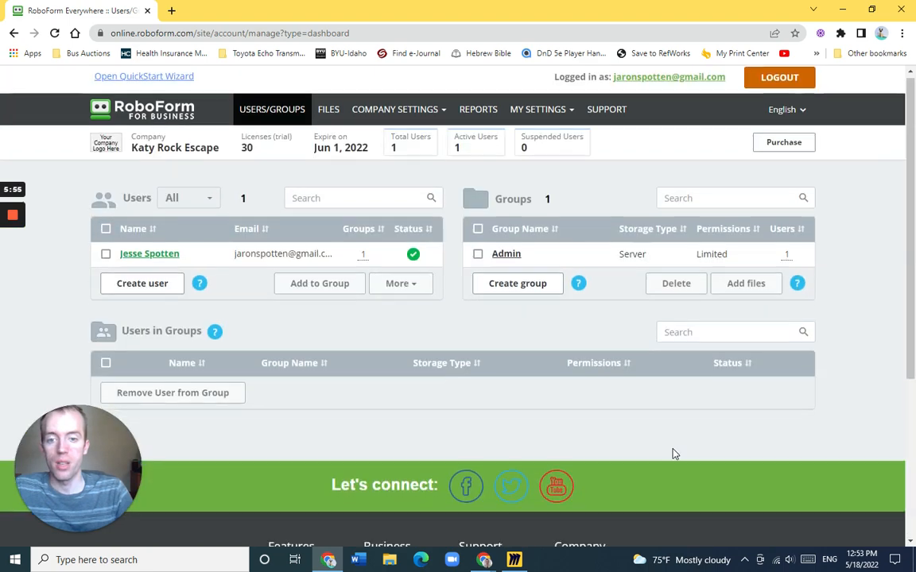
scroll("down", 3)
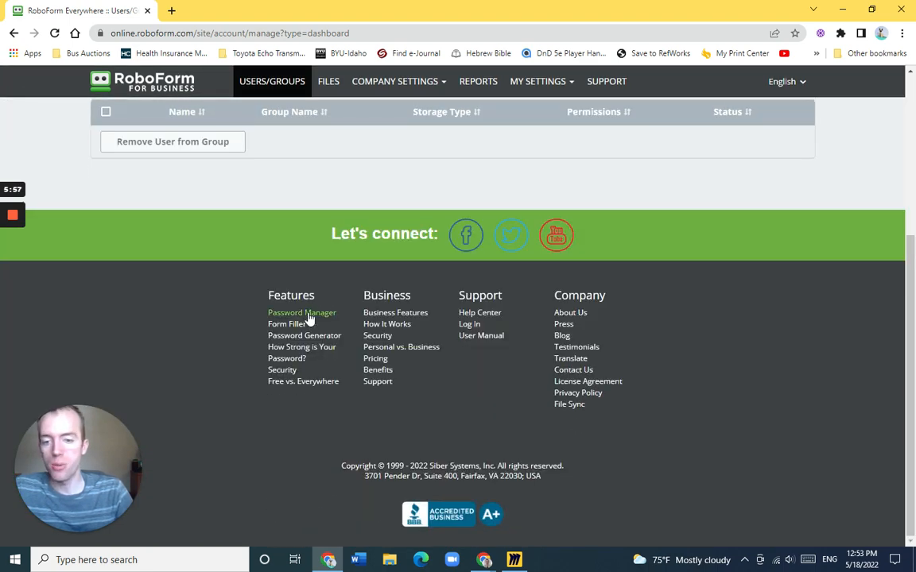
left_click(301, 312)
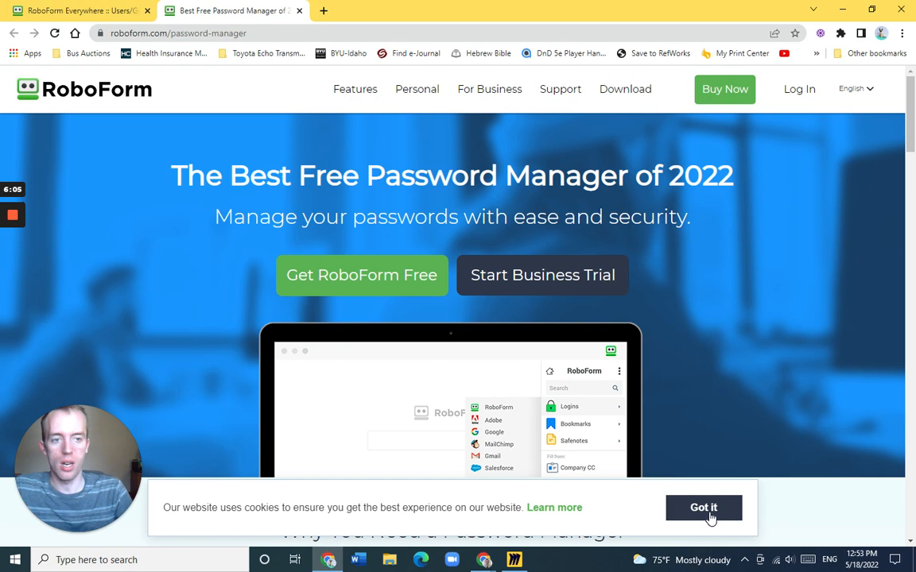
left_click(543, 275)
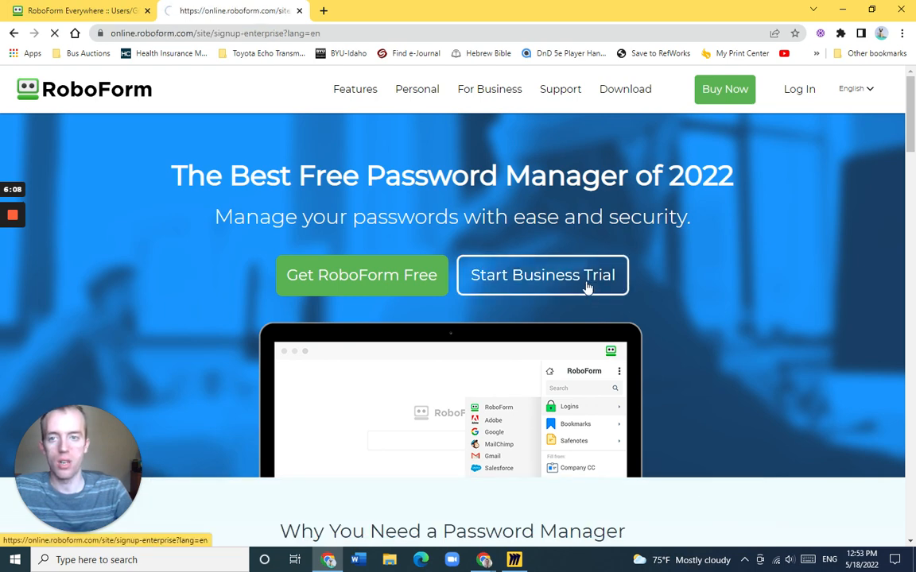
left_click(542, 275)
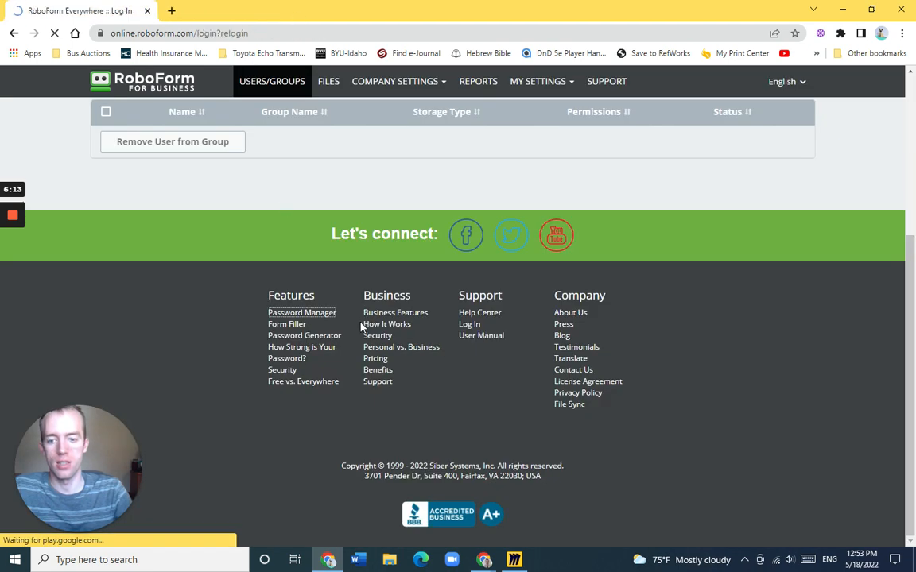
mouse_move(296, 338)
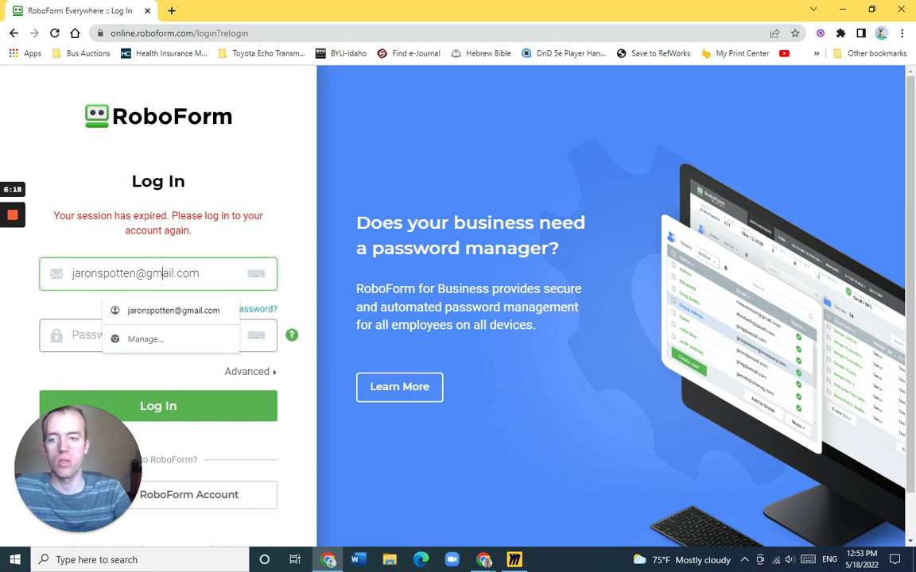
Step: Log back in using the saved account email and the re-entered master password
left_click(158, 334)
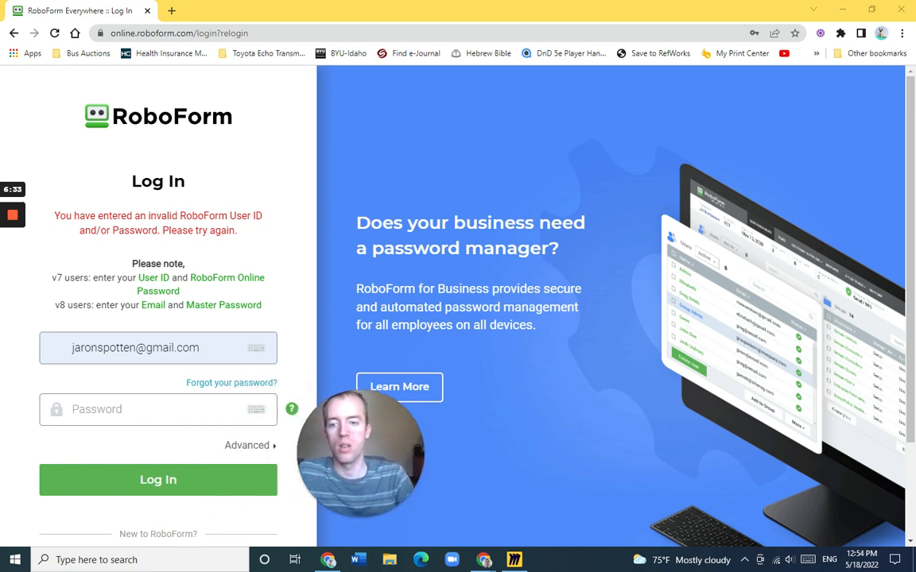
left_click(157, 409)
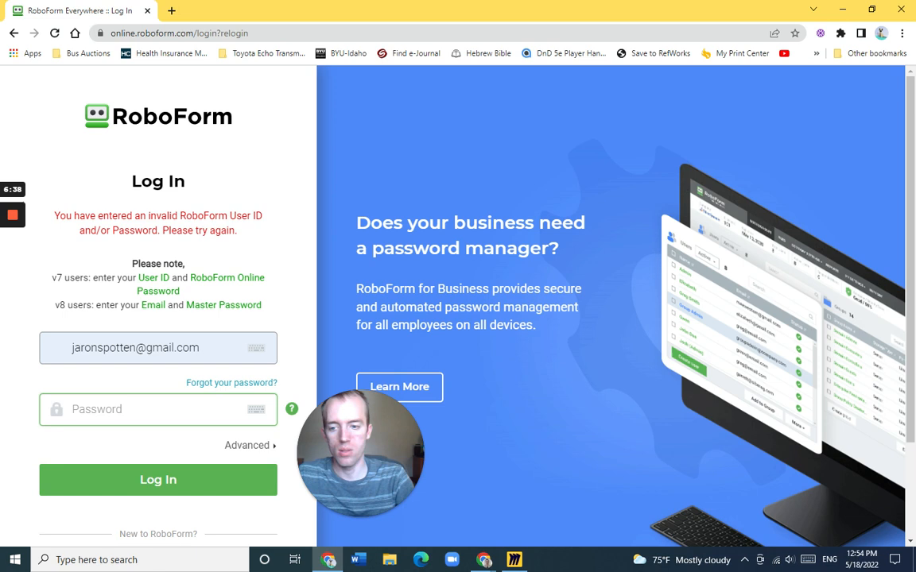
type("•")
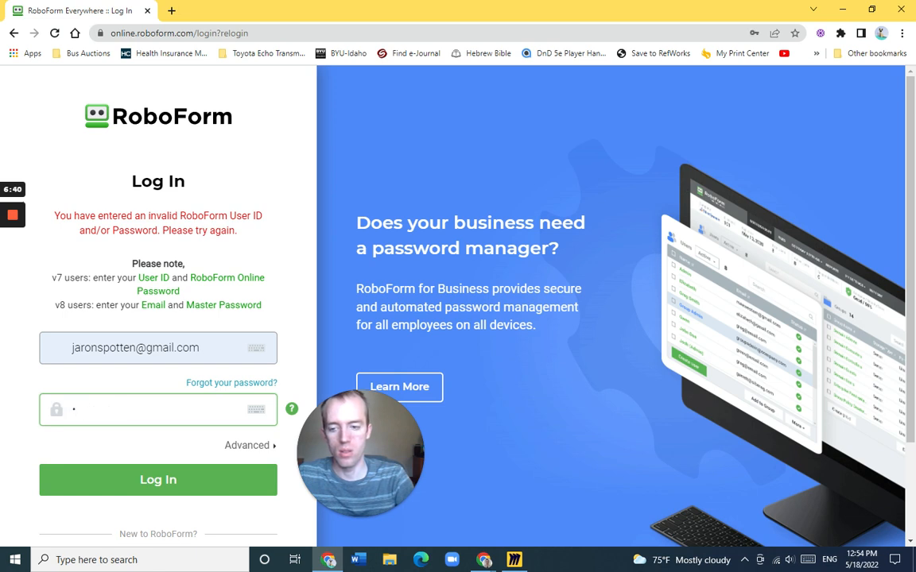
type("password")
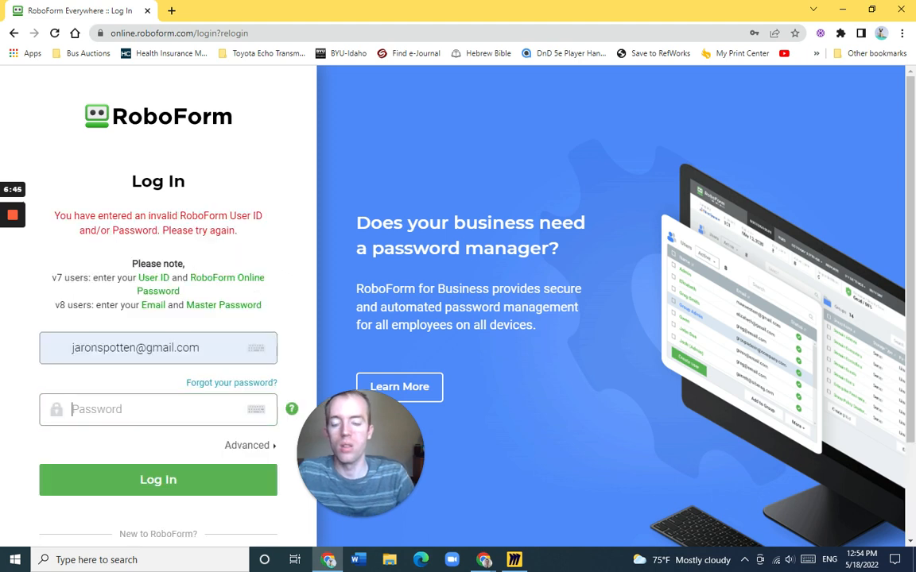
type("••")
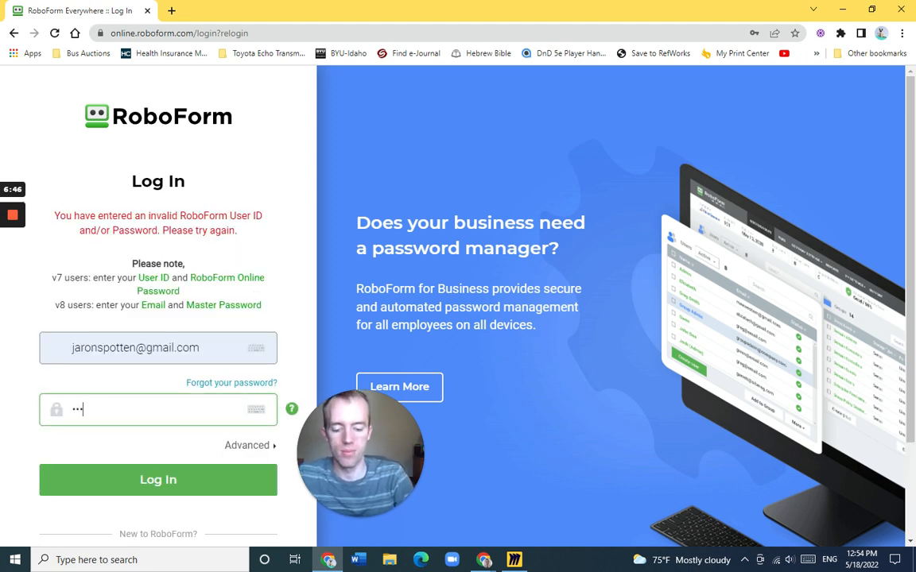
left_click(157, 480)
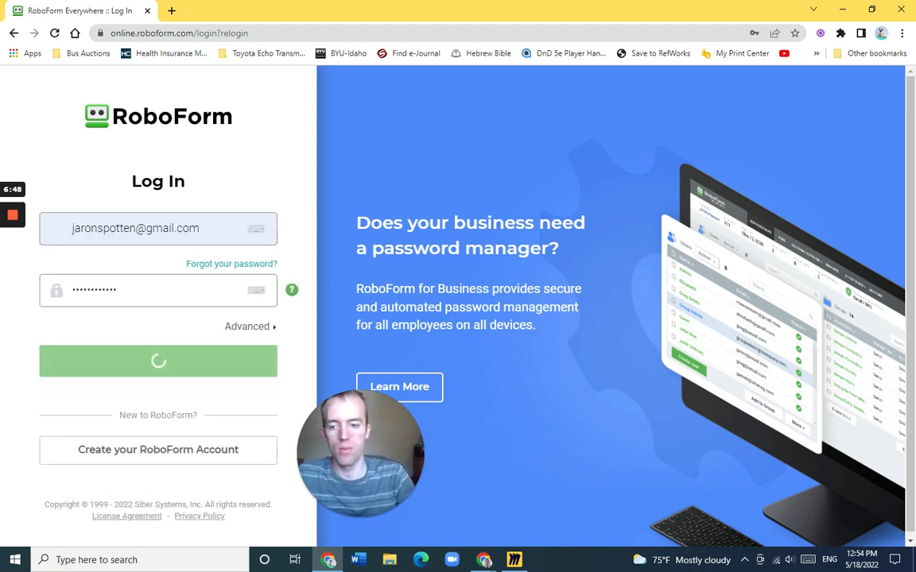
left_click(158, 361)
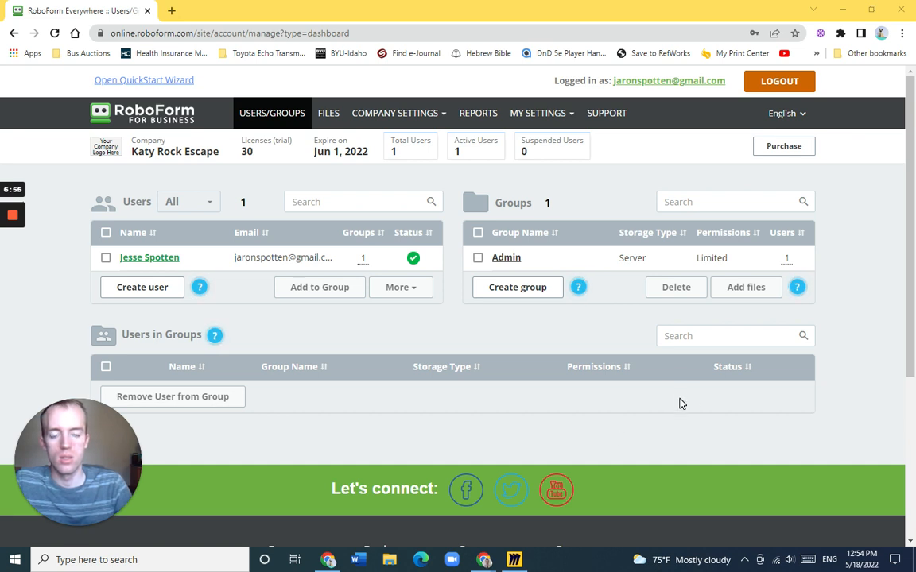
Step: Open Chrome's puzzle-piece extensions menu, listing add-ons like MozBar, over the dashboard
left_click(541, 112)
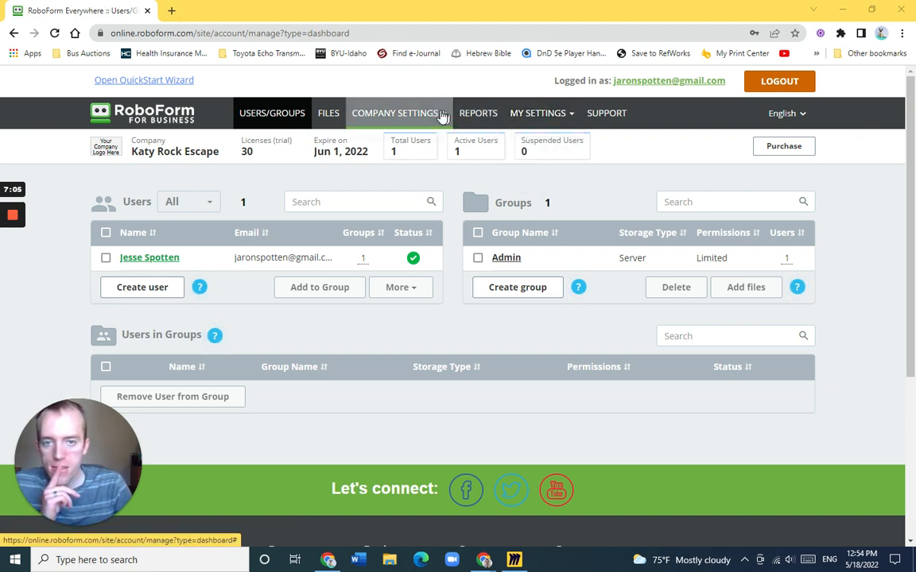
left_click(396, 113)
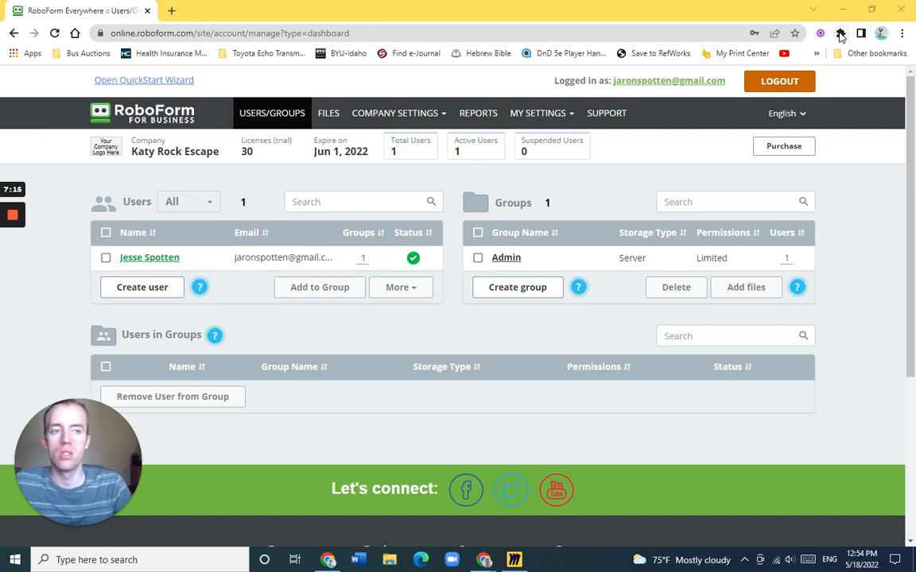
left_click(841, 32)
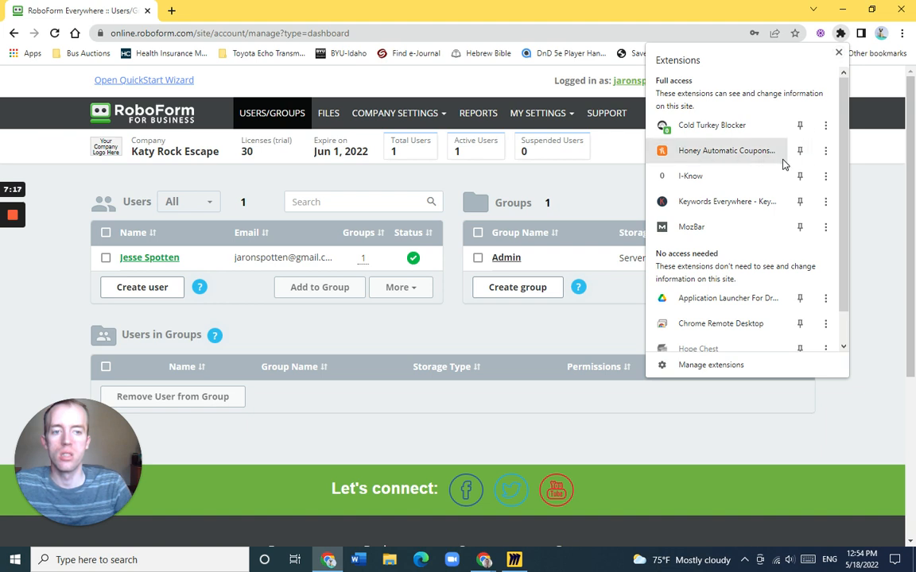
Step: Close the Snowflake extension popup and scroll down to the dashboard's footer links
scroll("down", 3)
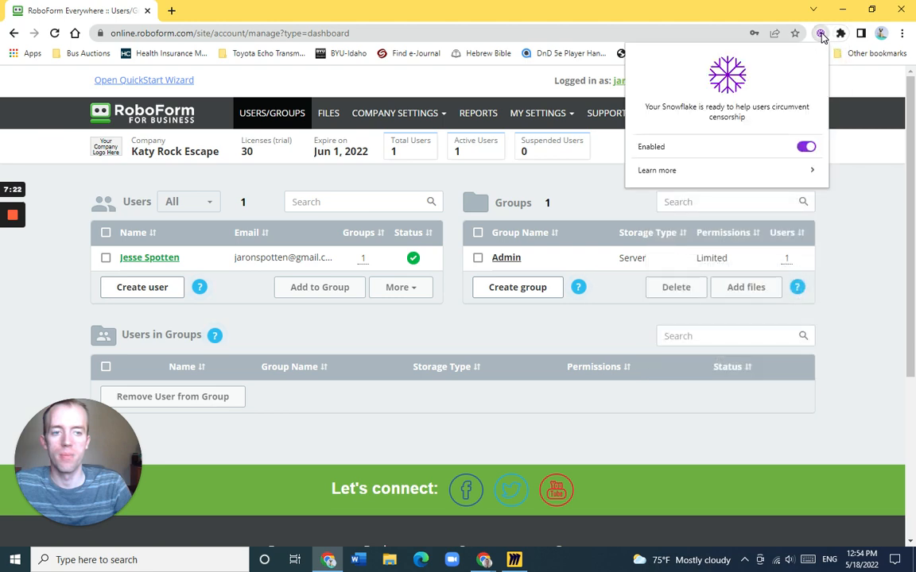
mouse_move(817, 175)
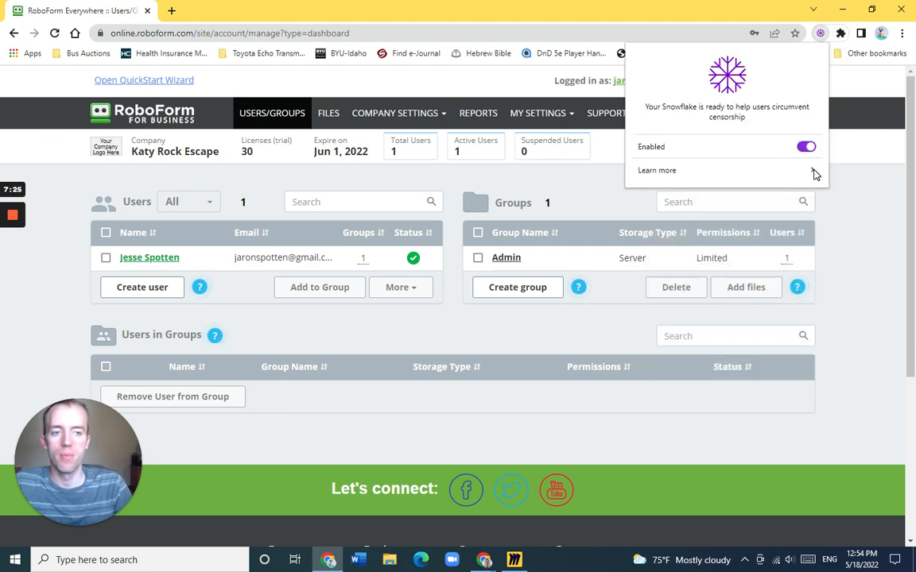
left_click(323, 10)
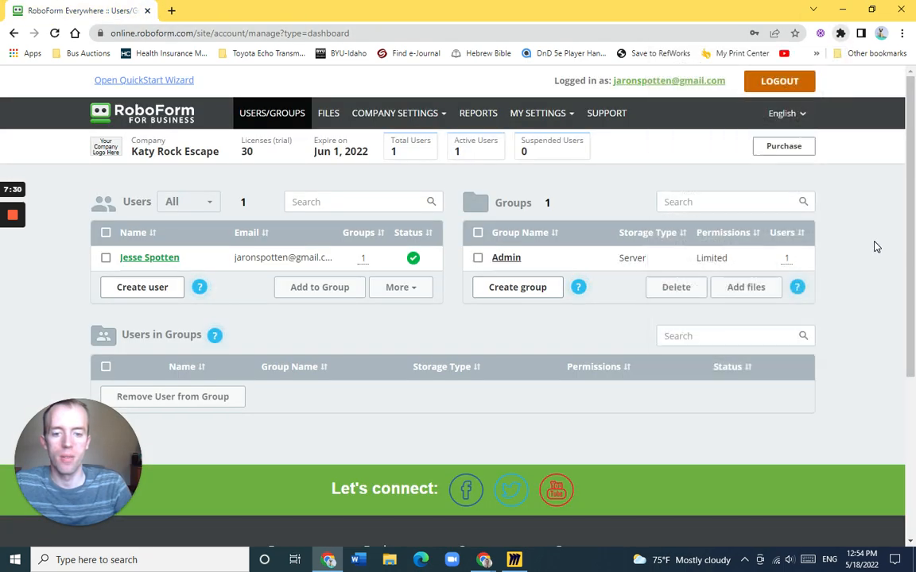
scroll("down", 3)
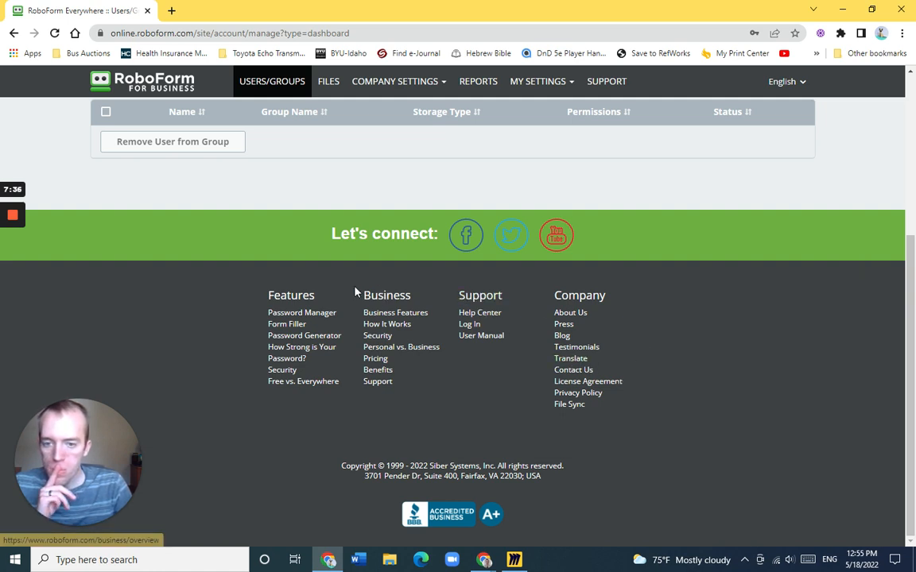
mouse_move(302, 313)
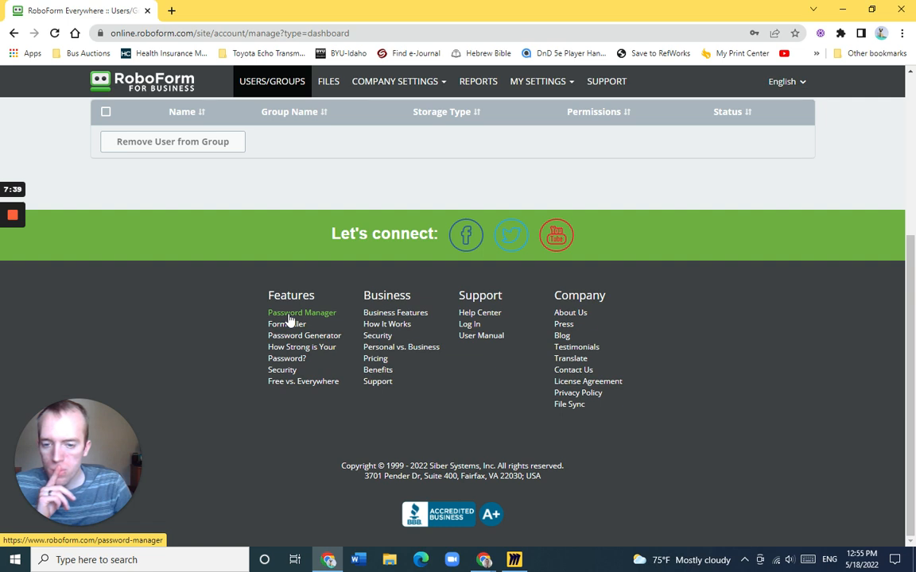
mouse_move(310, 318)
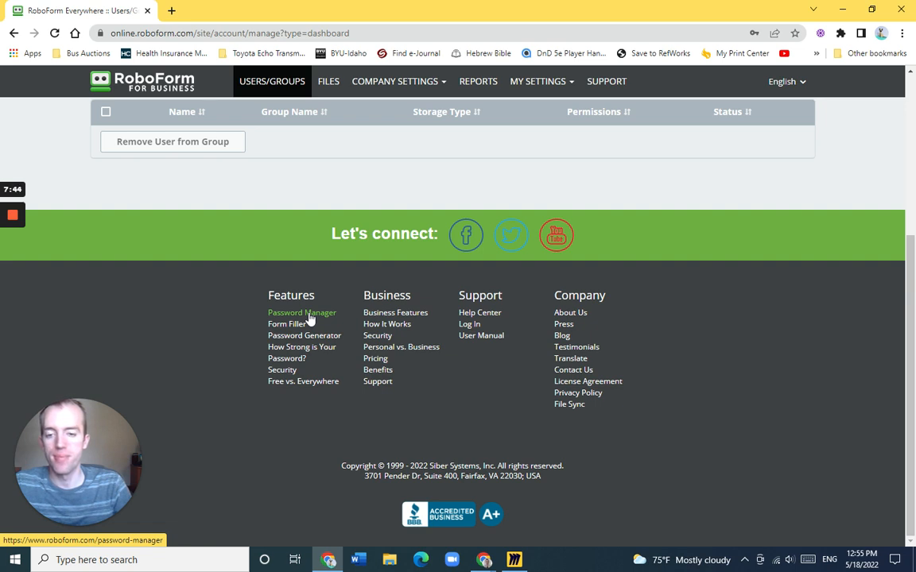
Step: Open the Password Manager link under Features from the dashboard footer in a new tab
left_click(301, 312)
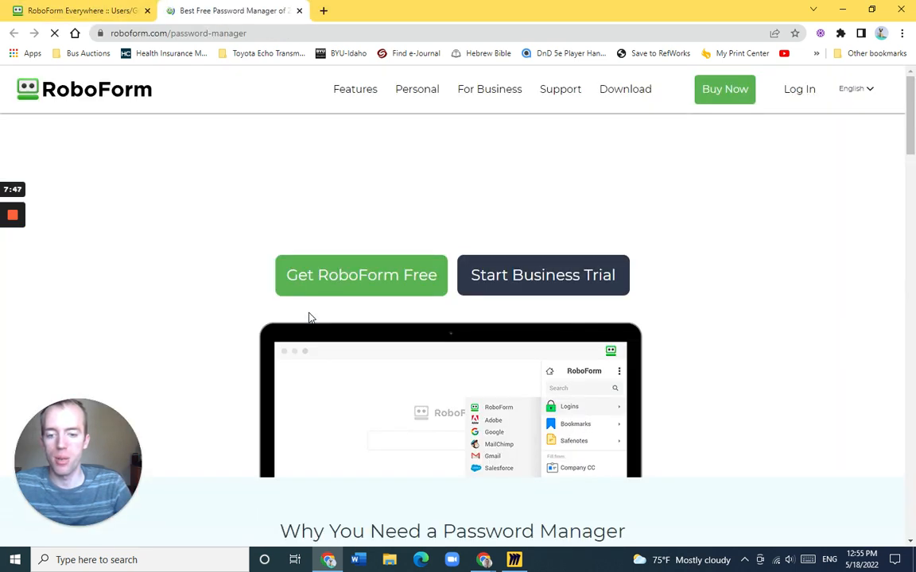
scroll("down", 3)
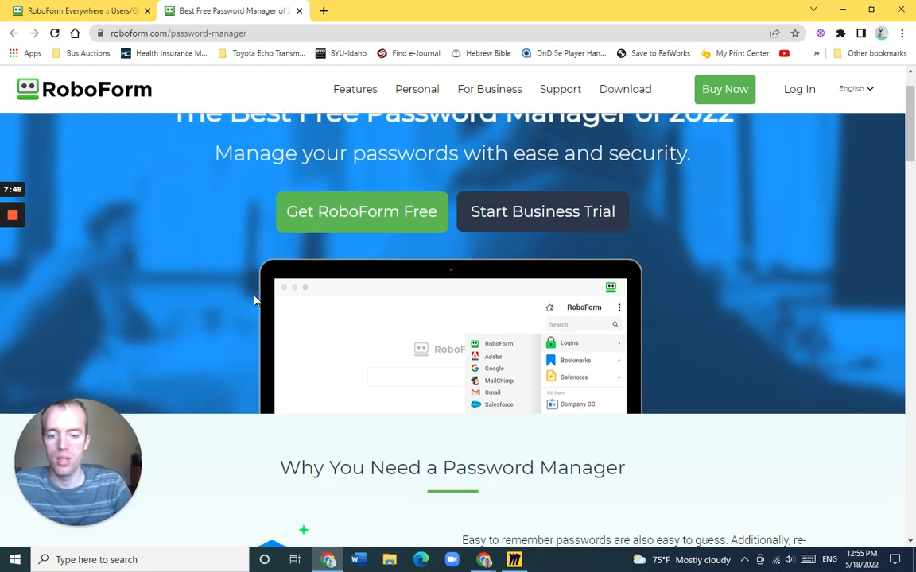
scroll("down", 3)
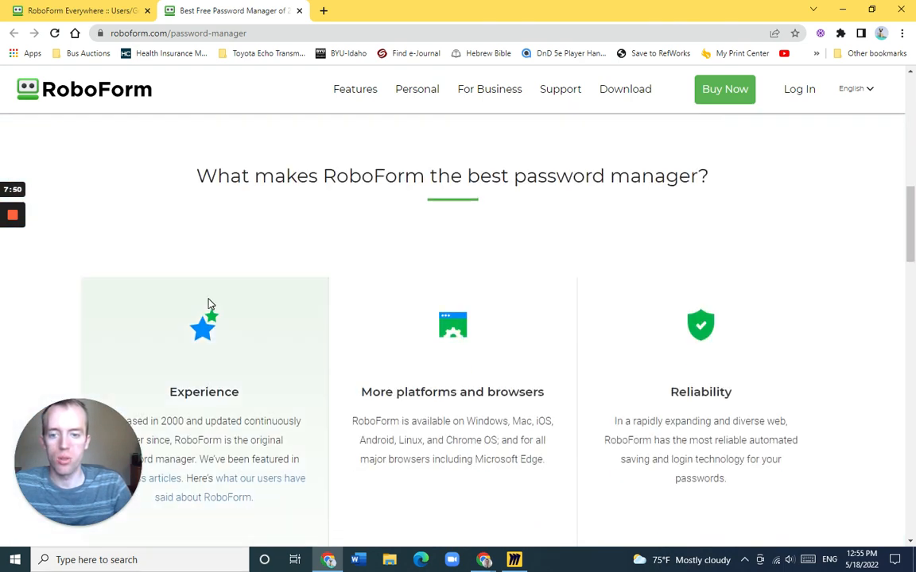
scroll("down", 3)
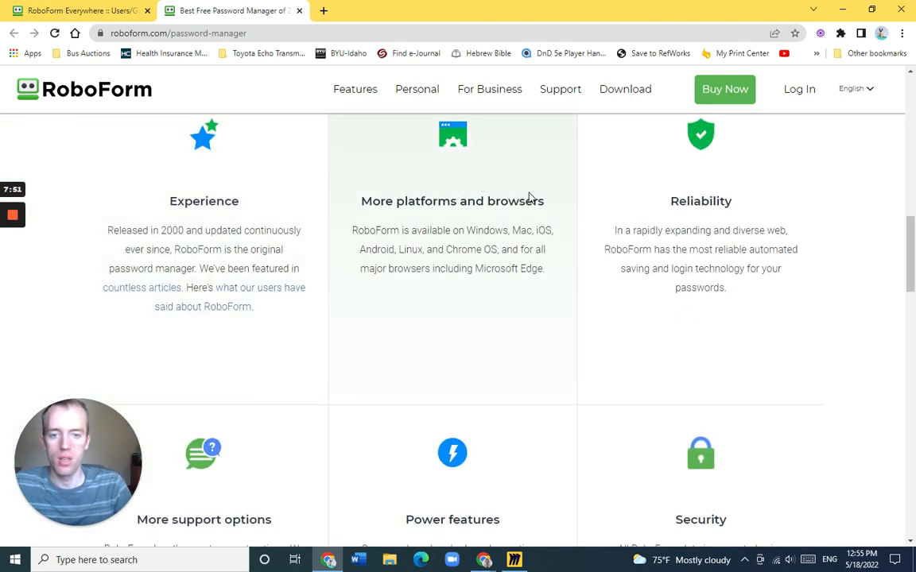
scroll("down", 3)
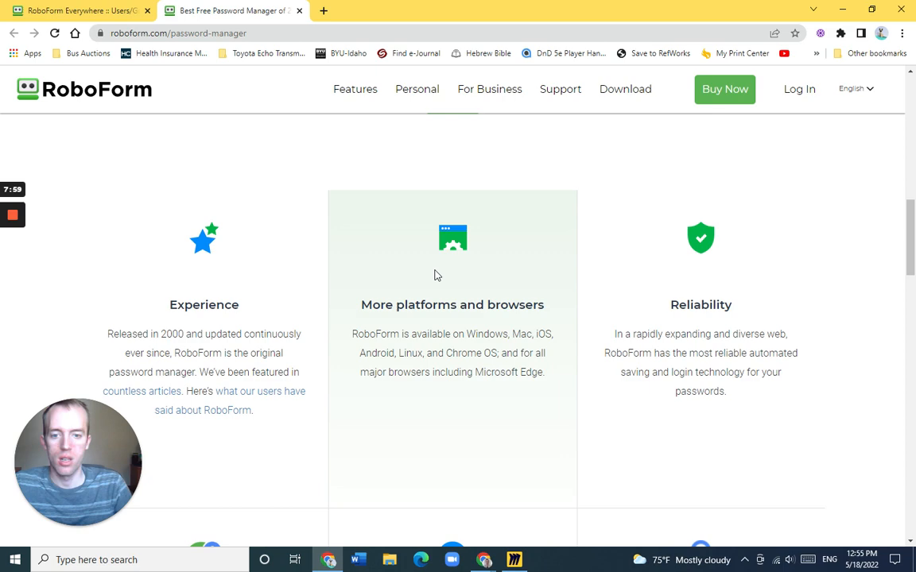
scroll("down", 3)
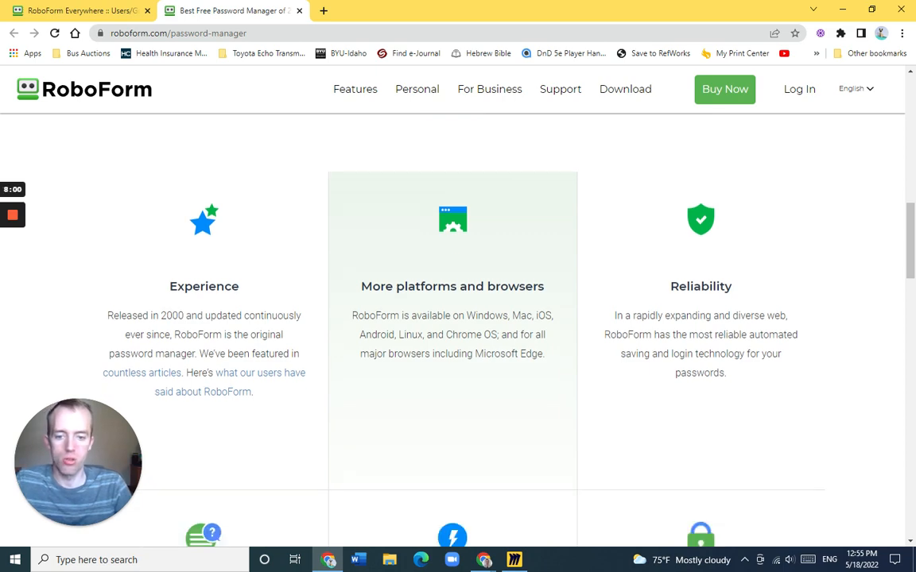
scroll("down", 3)
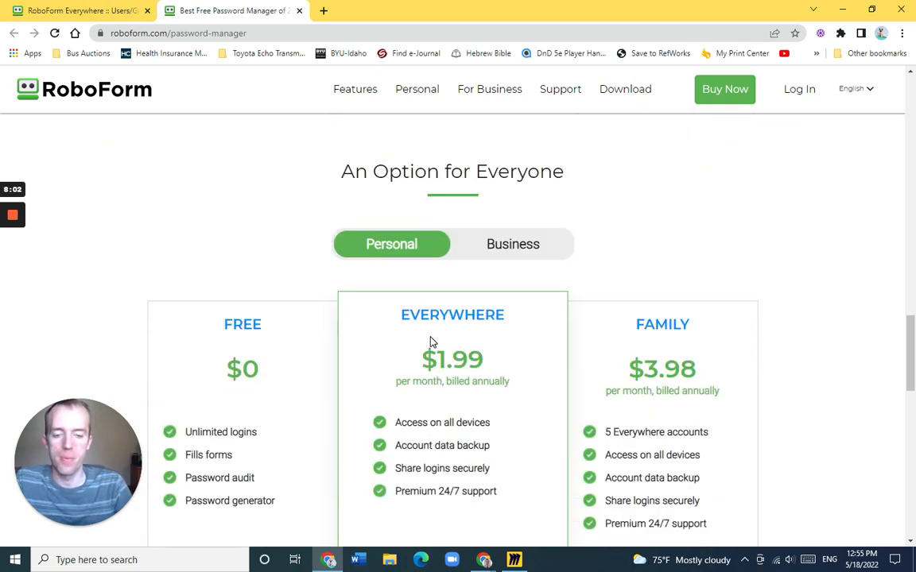
scroll("down", 3)
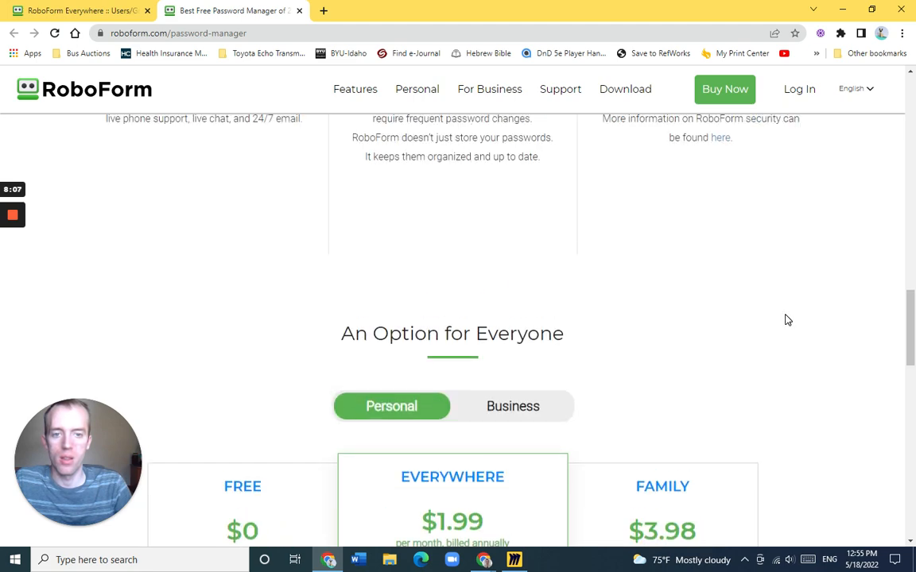
scroll("up", 3)
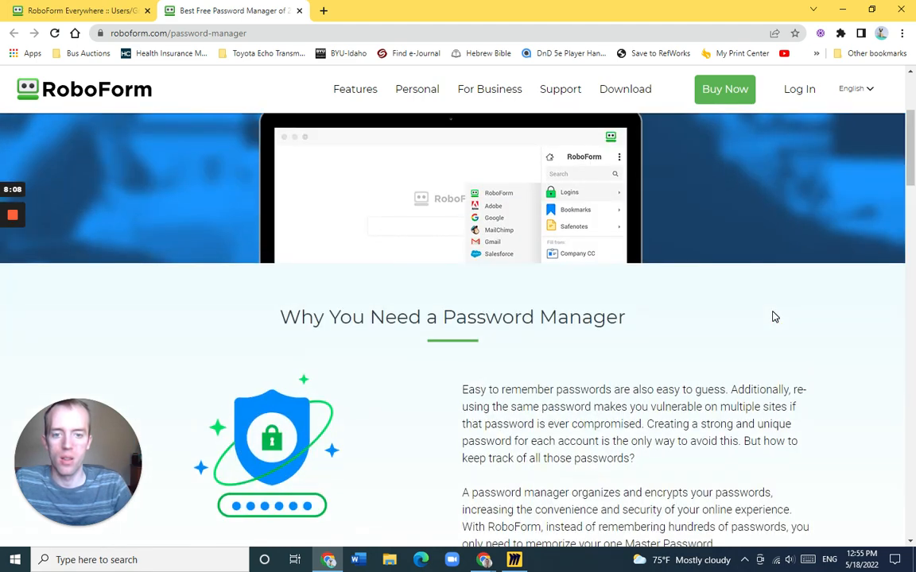
scroll("up", 3)
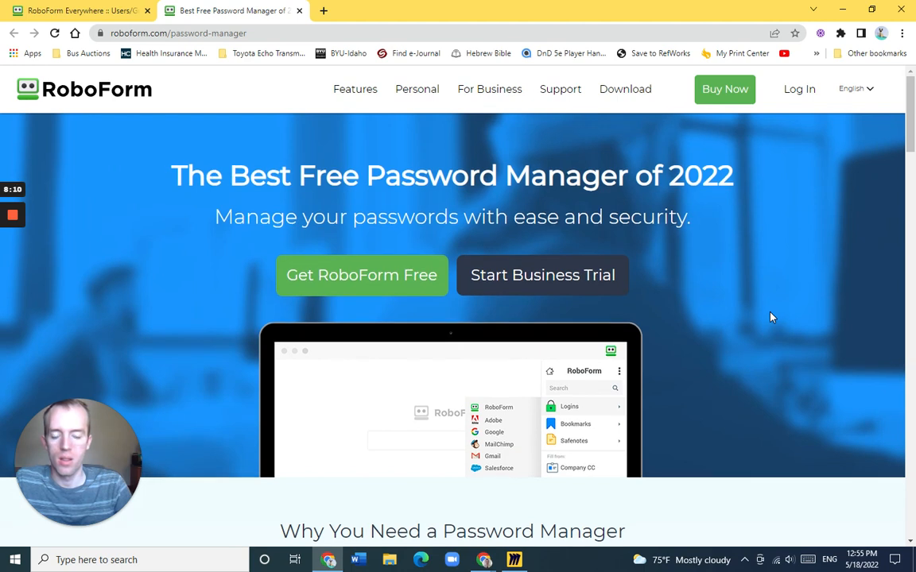
mouse_move(725, 289)
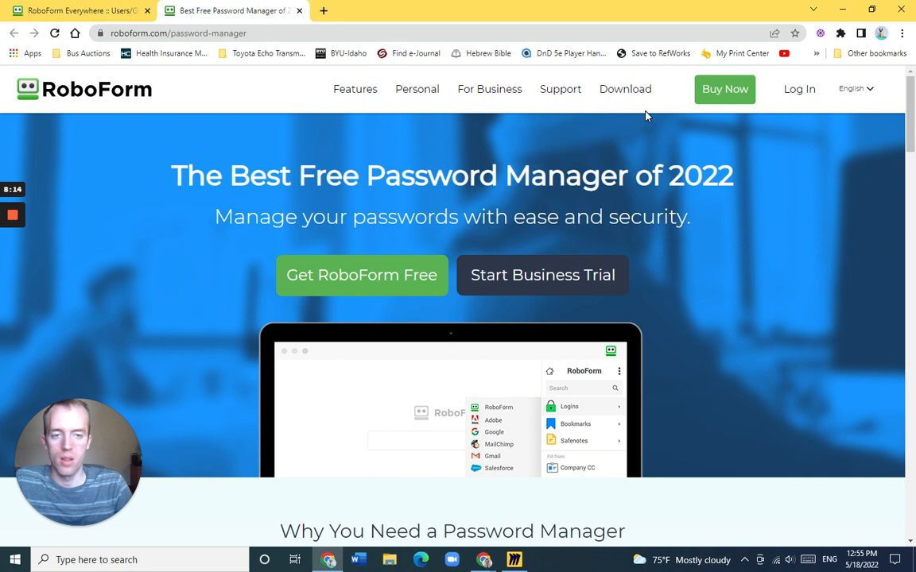
mouse_move(560, 89)
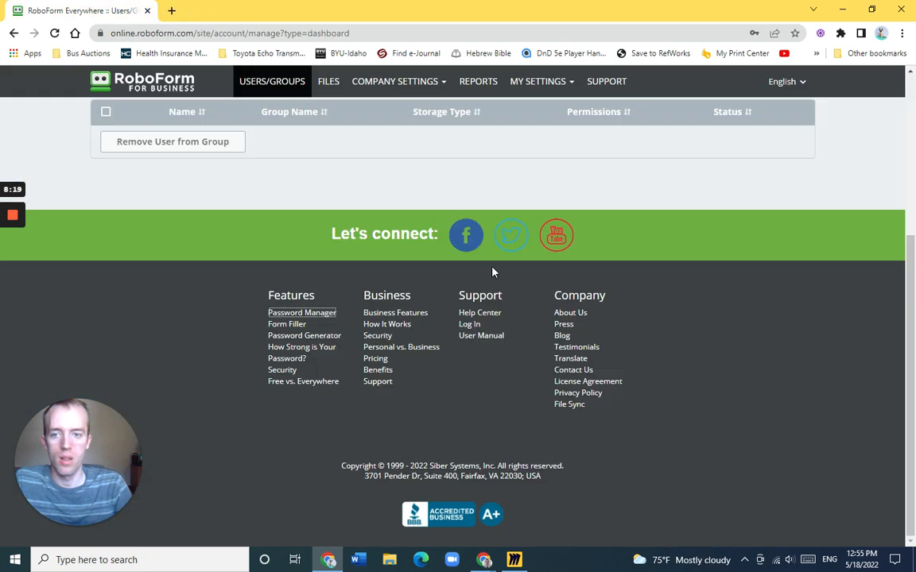
mouse_move(488, 266)
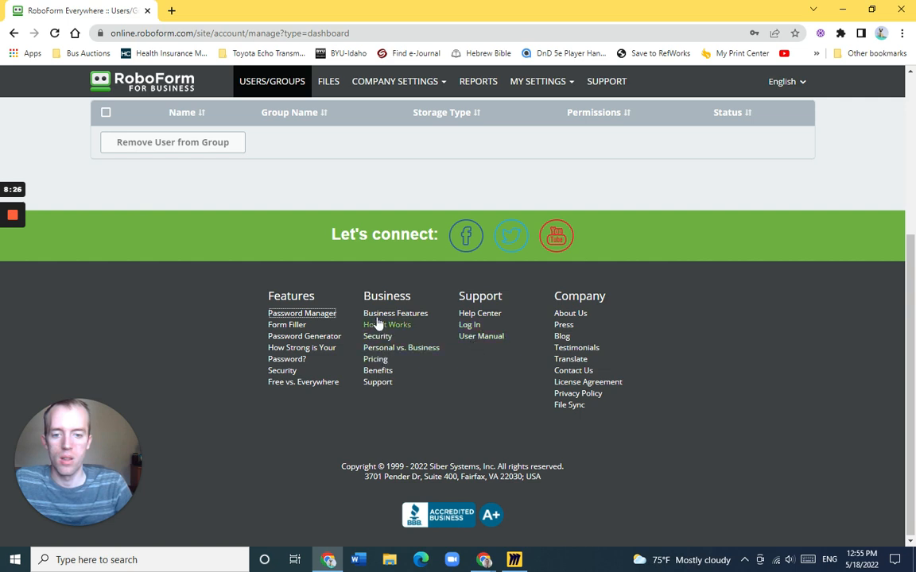
mouse_move(303, 381)
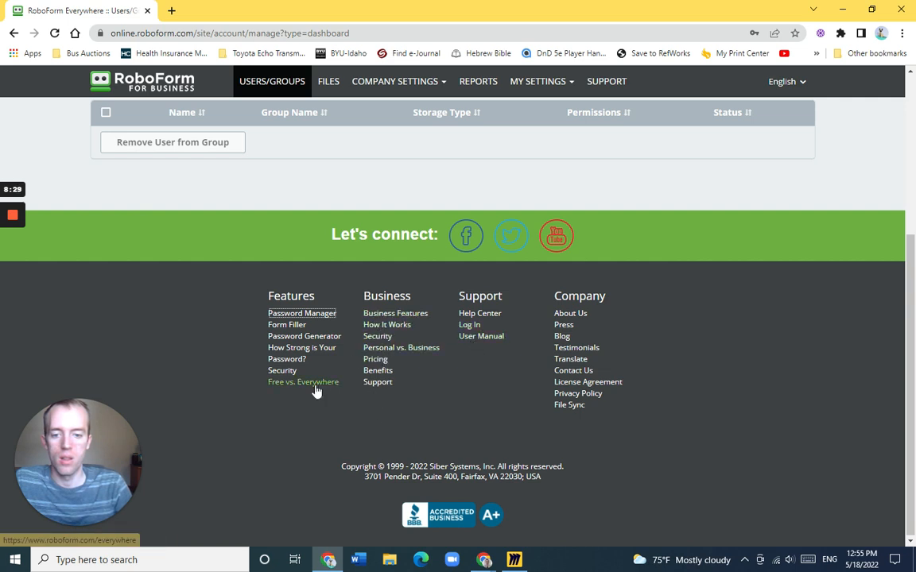
mouse_move(310, 388)
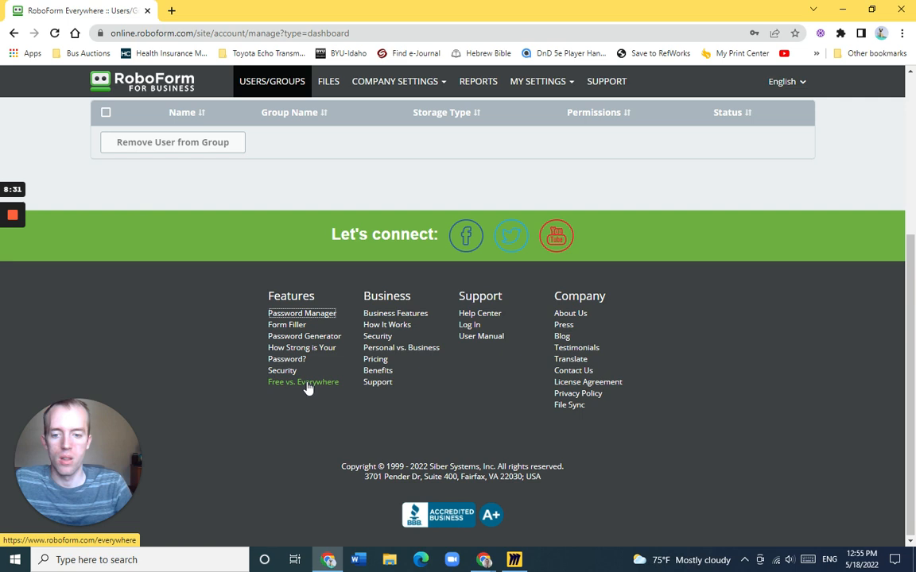
mouse_move(298, 353)
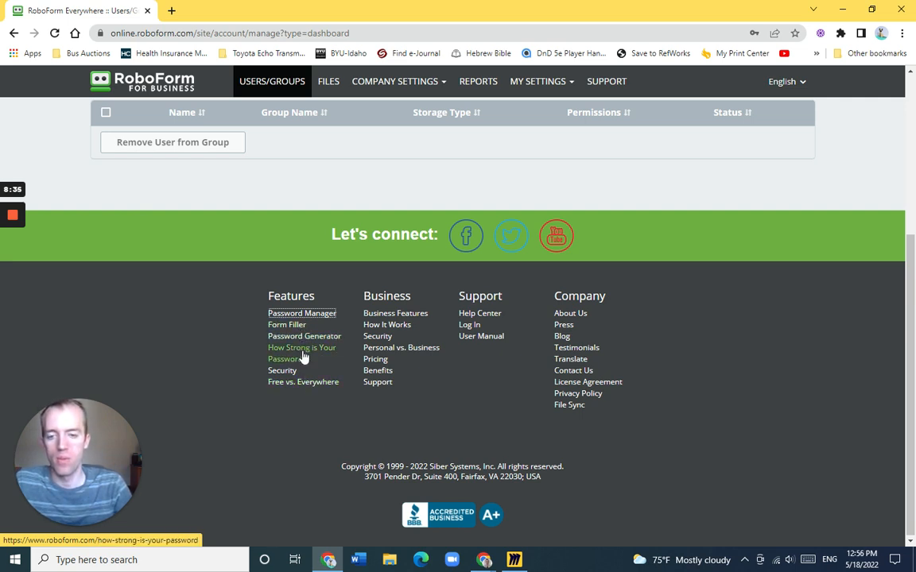
mouse_move(303, 381)
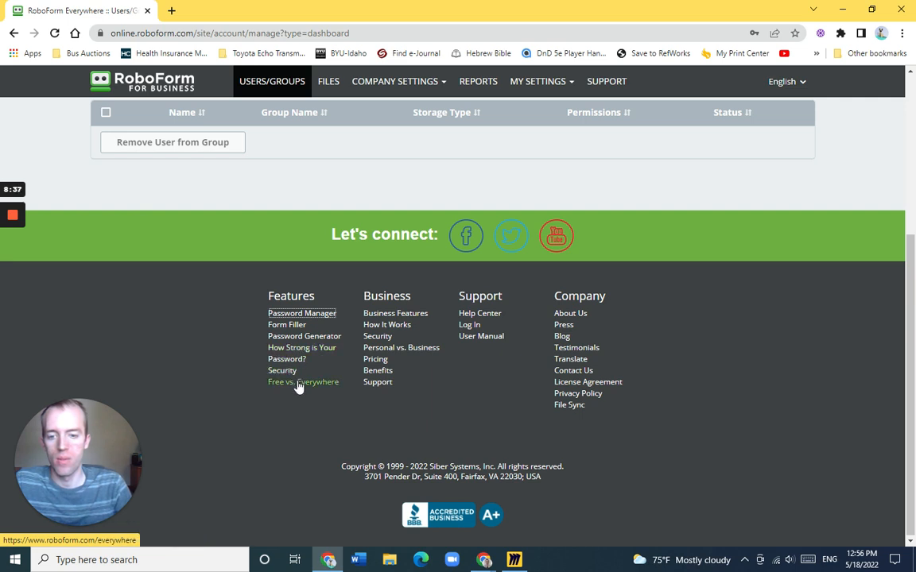
mouse_move(384, 375)
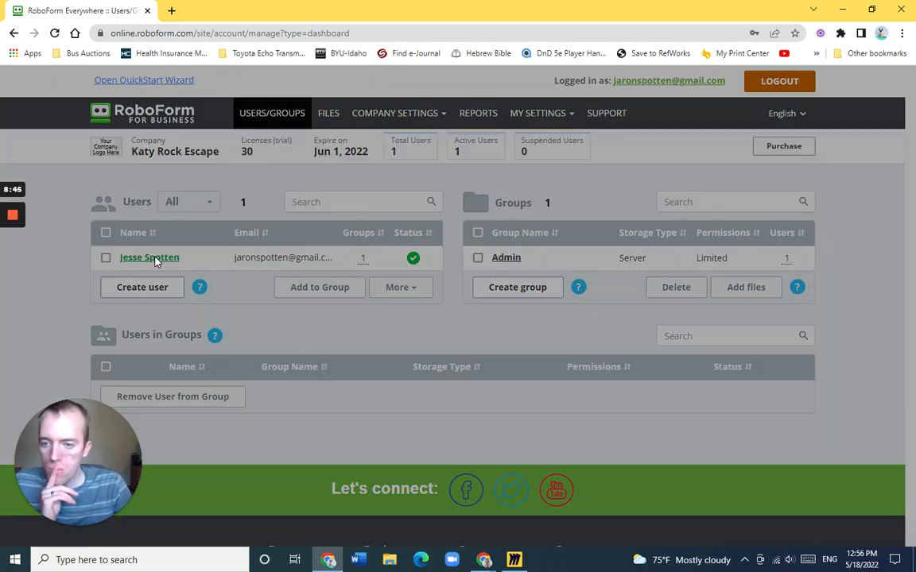
left_click(149, 257)
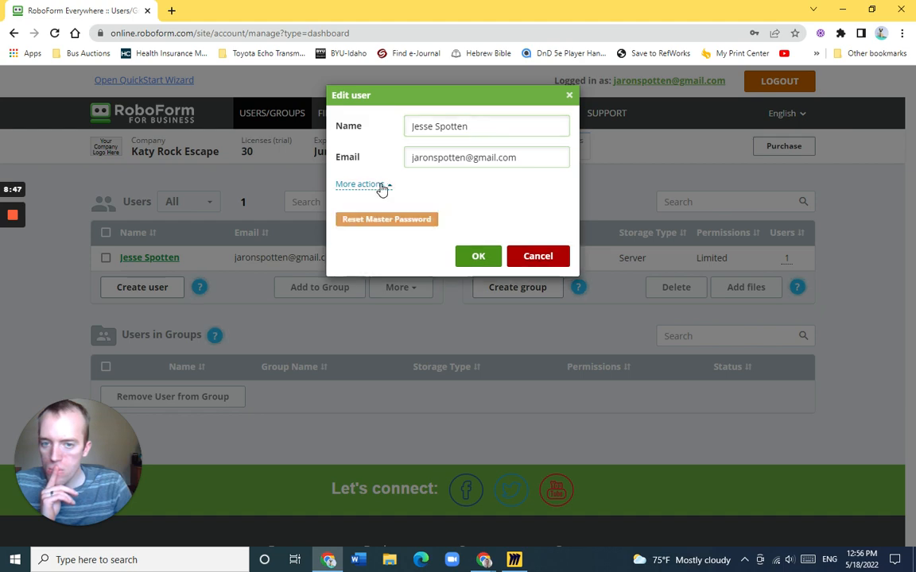
left_click(360, 183)
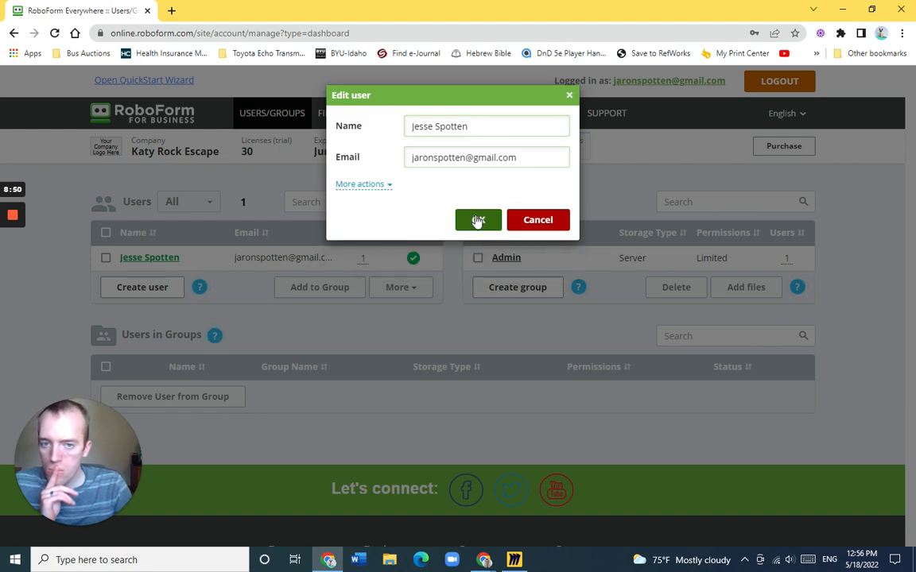
left_click(478, 220)
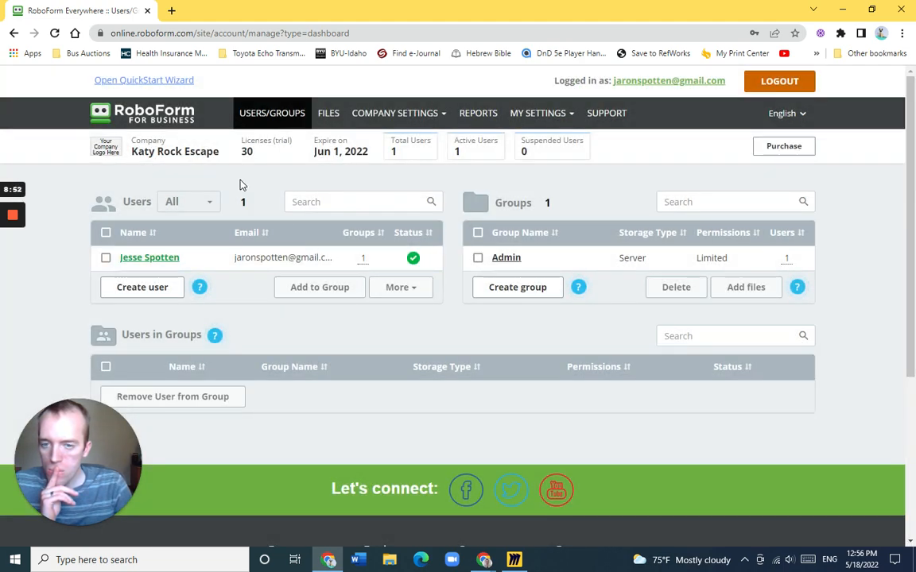
left_click(394, 113)
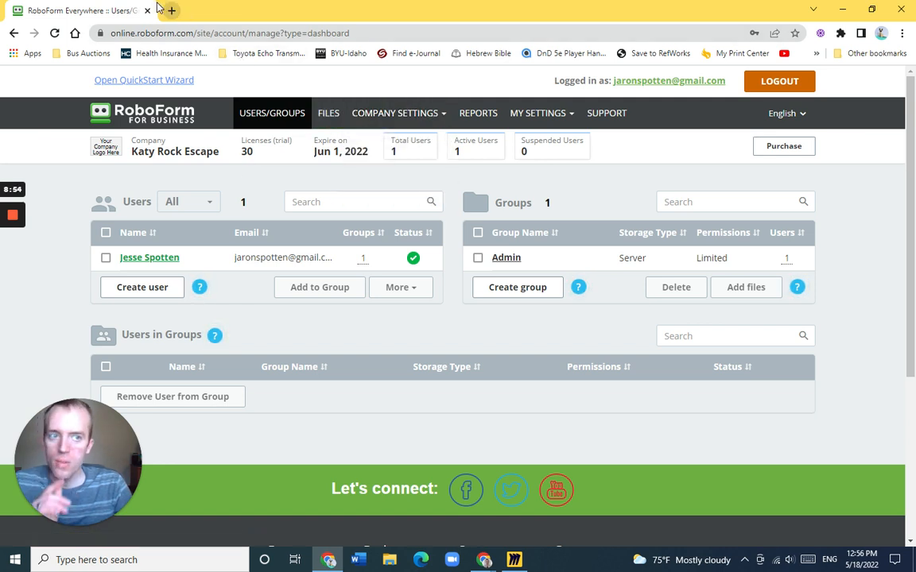
mouse_move(172, 11)
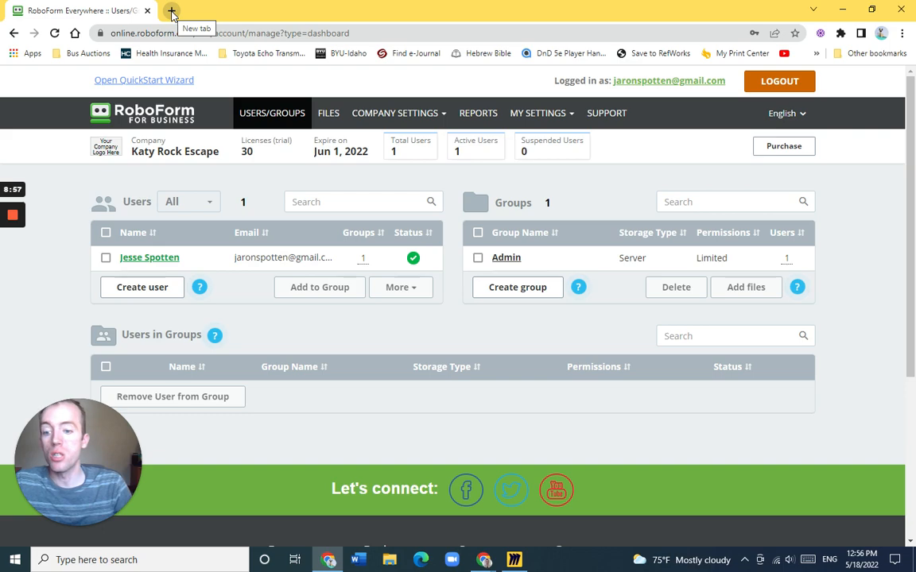
Step: In a new tab on gmail.com, open the 'RoboForm for Business account created' email
left_click(172, 14)
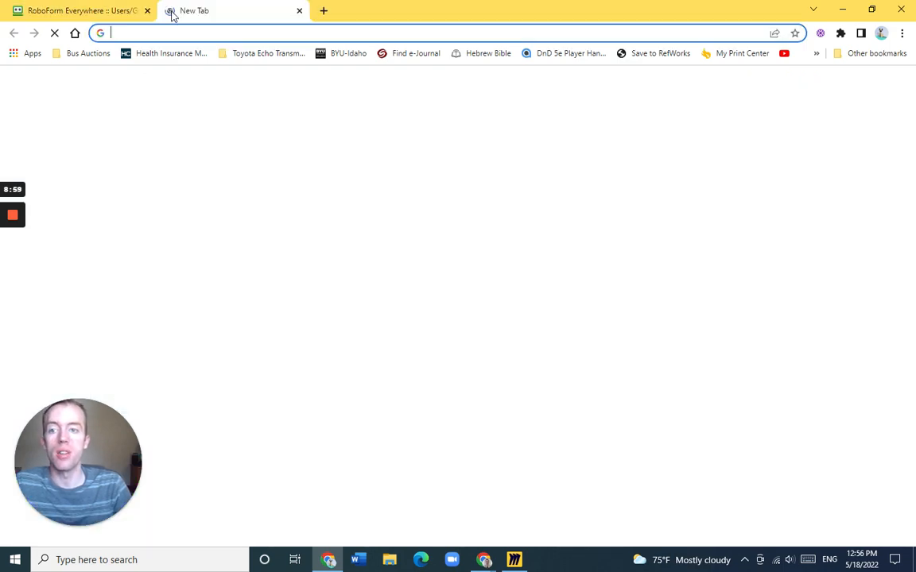
type("gmail.com")
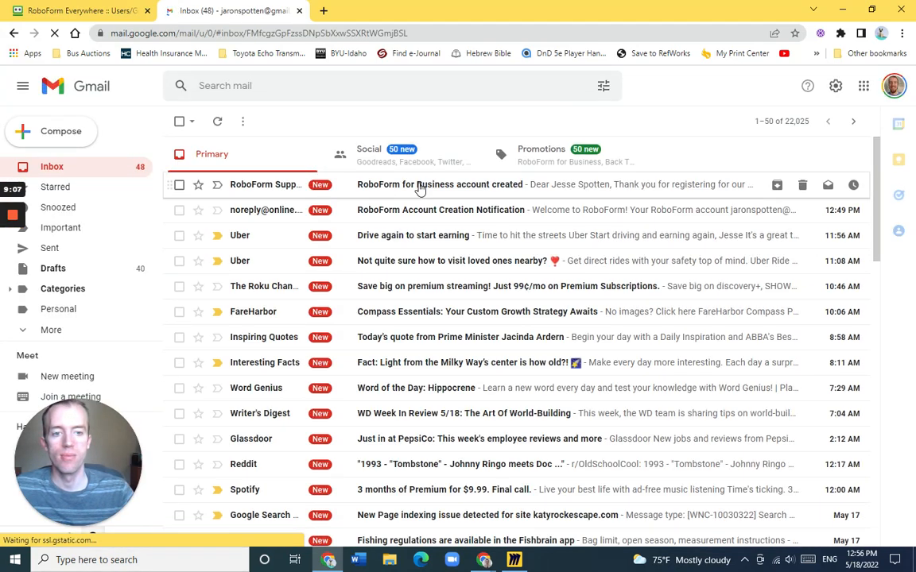
left_click(439, 185)
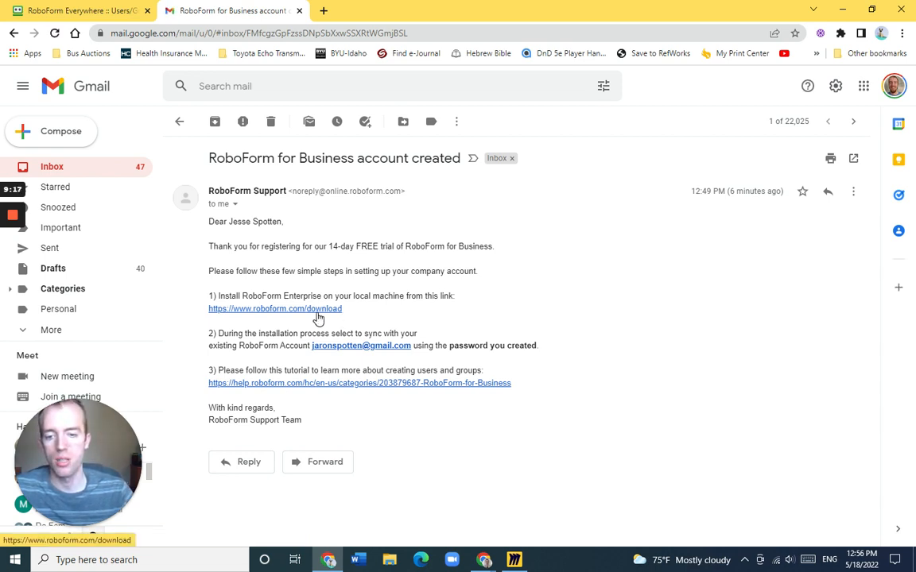
Step: Follow the email's download link and choose Install for the RoboForm Chrome extension
left_click(274, 308)
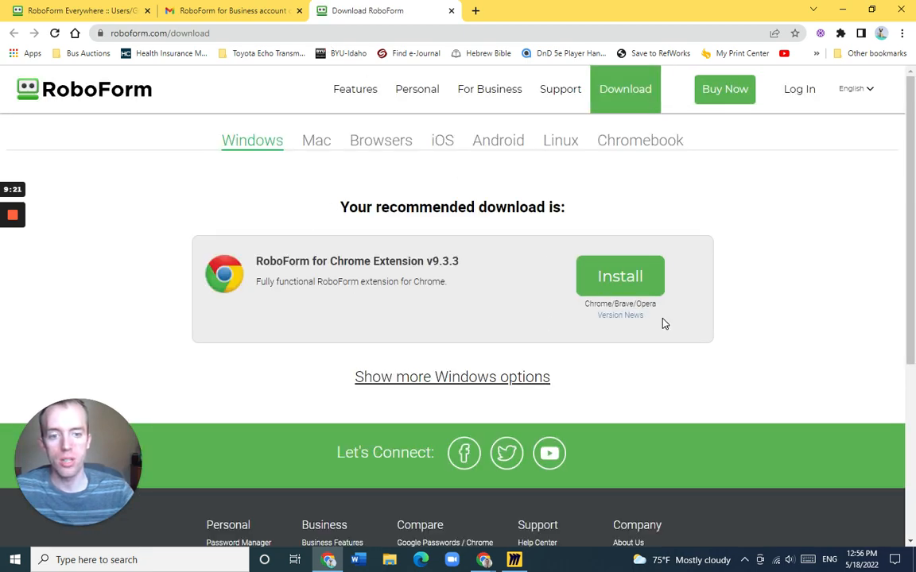
mouse_move(620, 276)
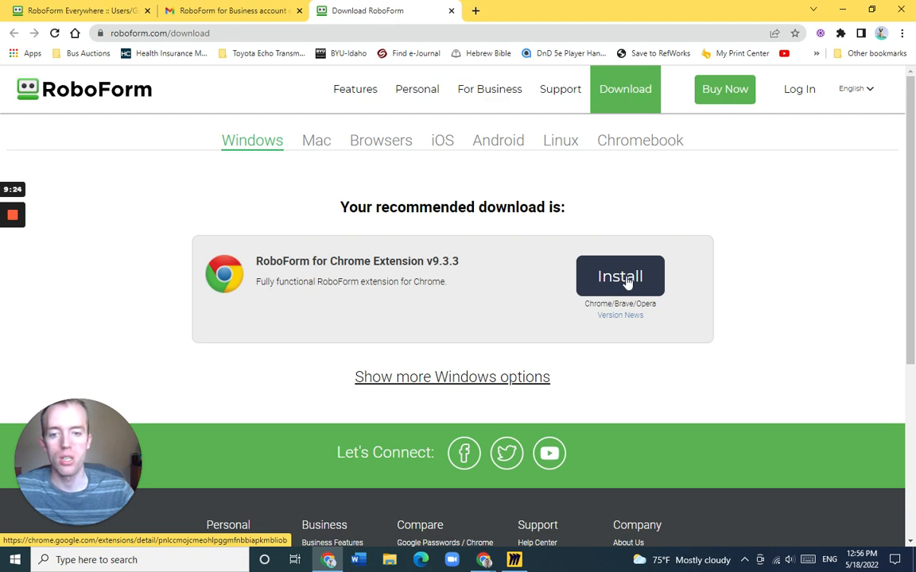
left_click(620, 276)
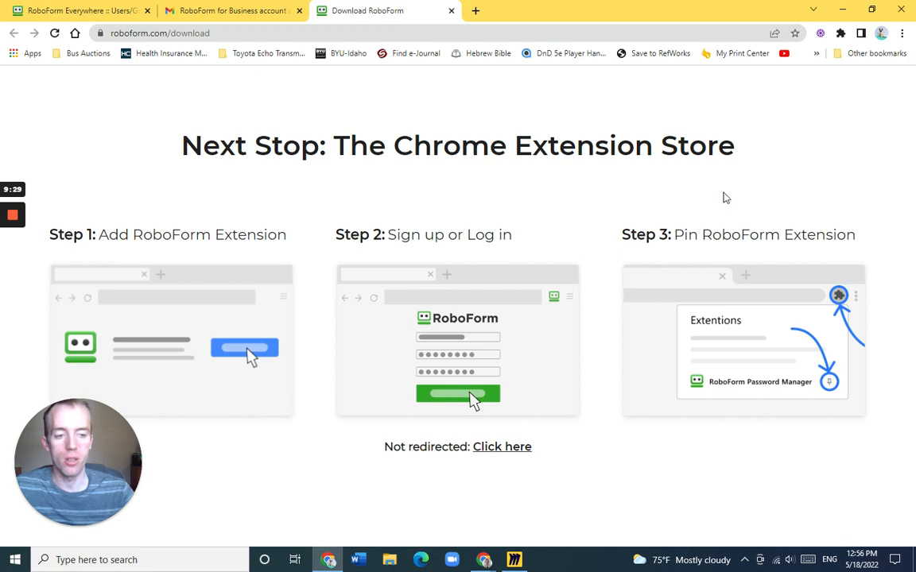
mouse_move(514, 220)
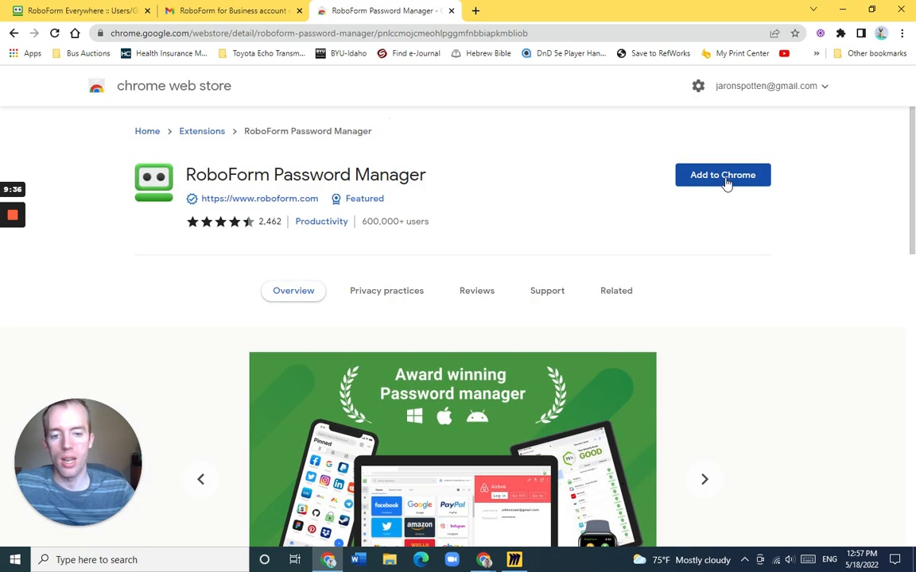
Step: Add the RoboForm Password Manager extension to Chrome and confirm it
left_click(722, 175)
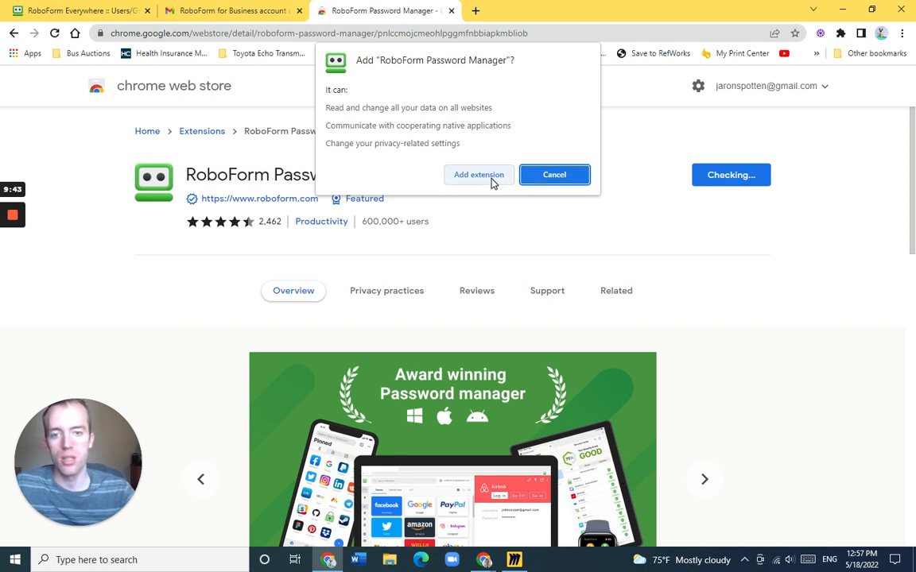
left_click(479, 174)
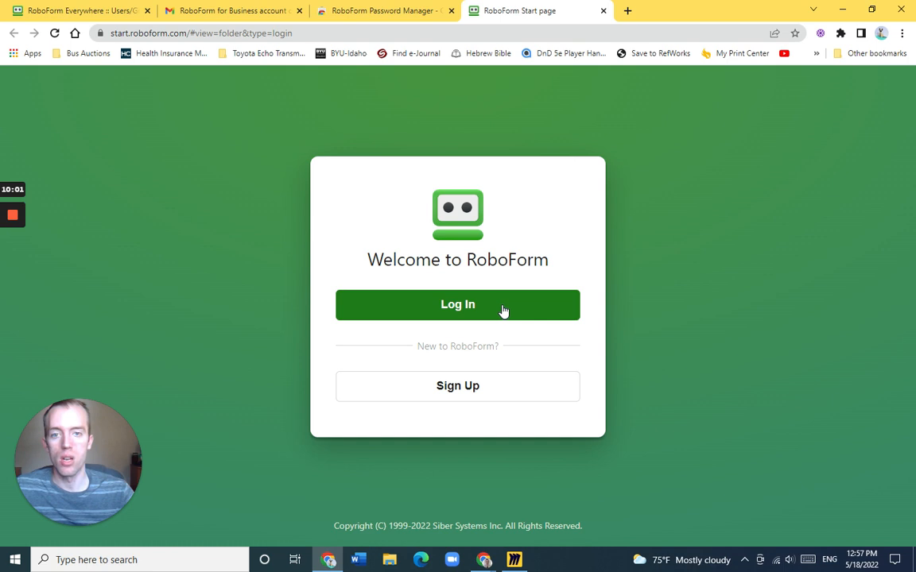
Step: Start RoboForm login and enter the jarons gmail account email
left_click(457, 305)
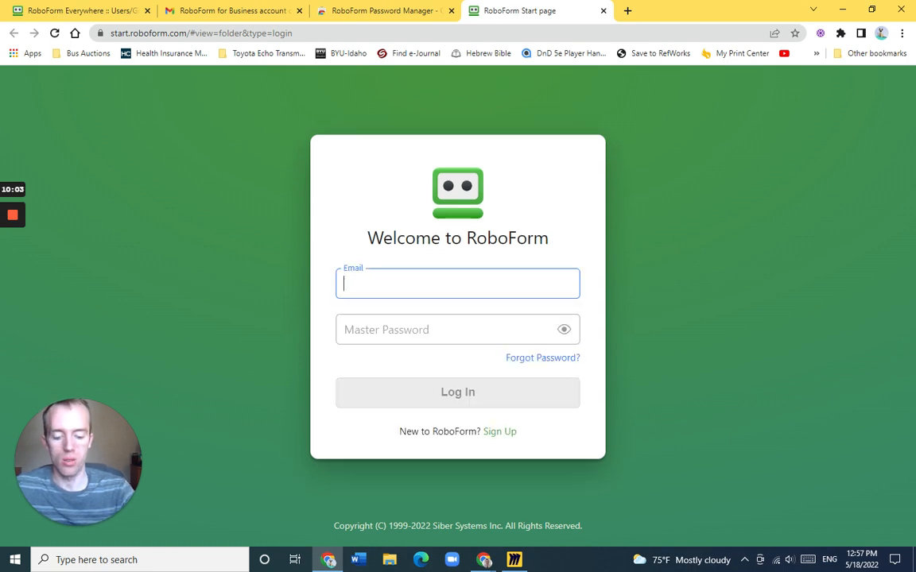
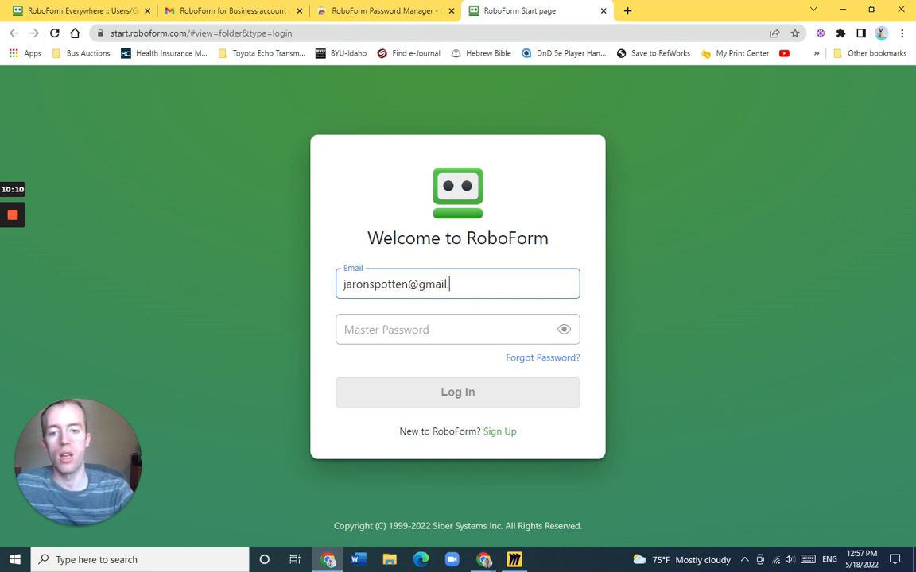
left_click(457, 329)
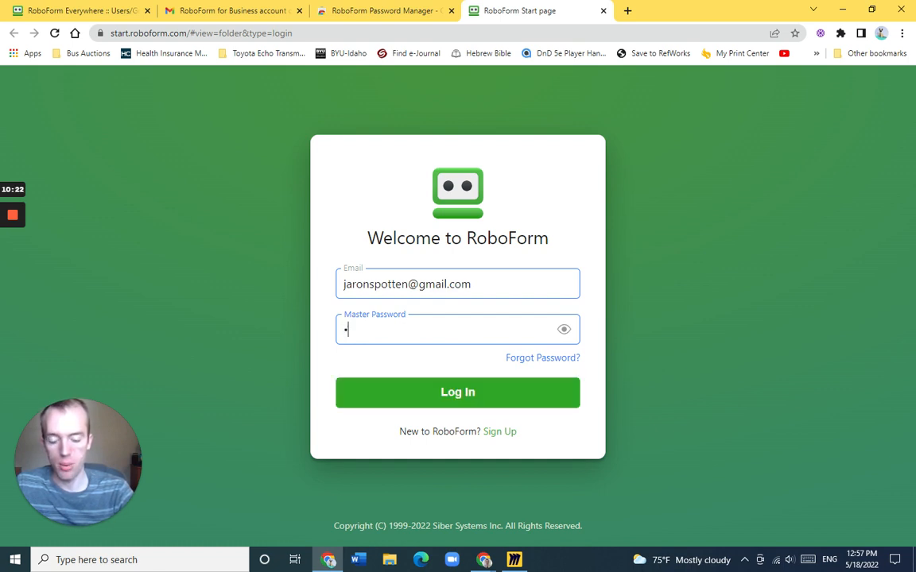
Step: Enter the master password and submit the sign-in
type("••••")
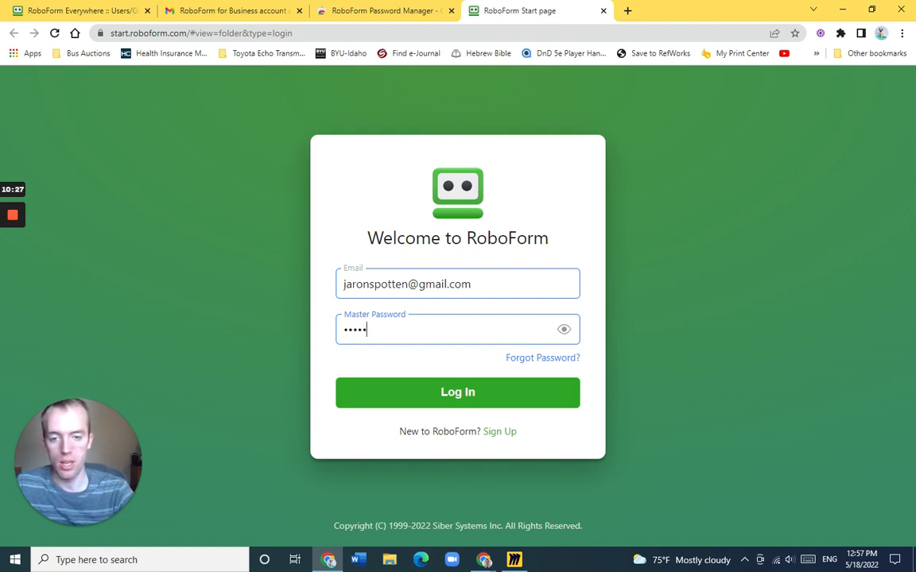
key("BackSpace")
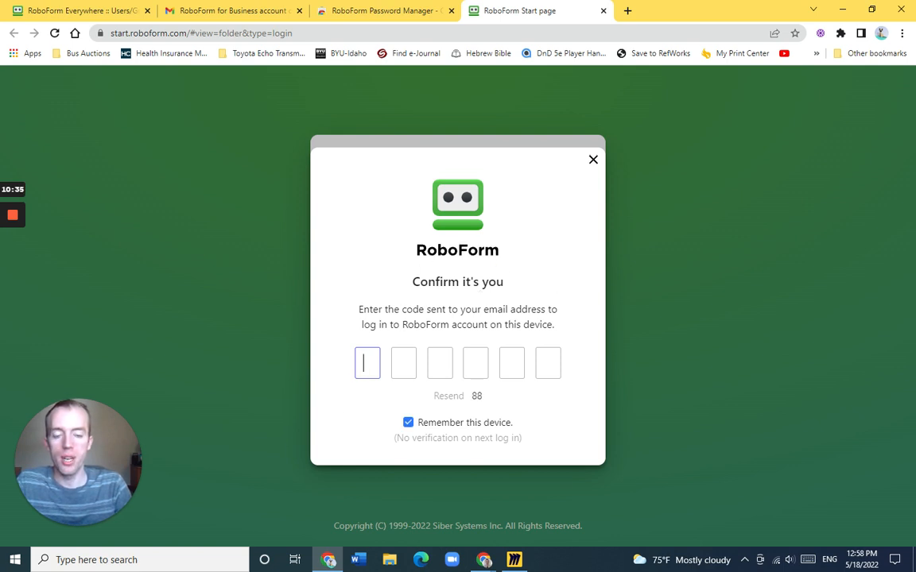
mouse_move(160, 127)
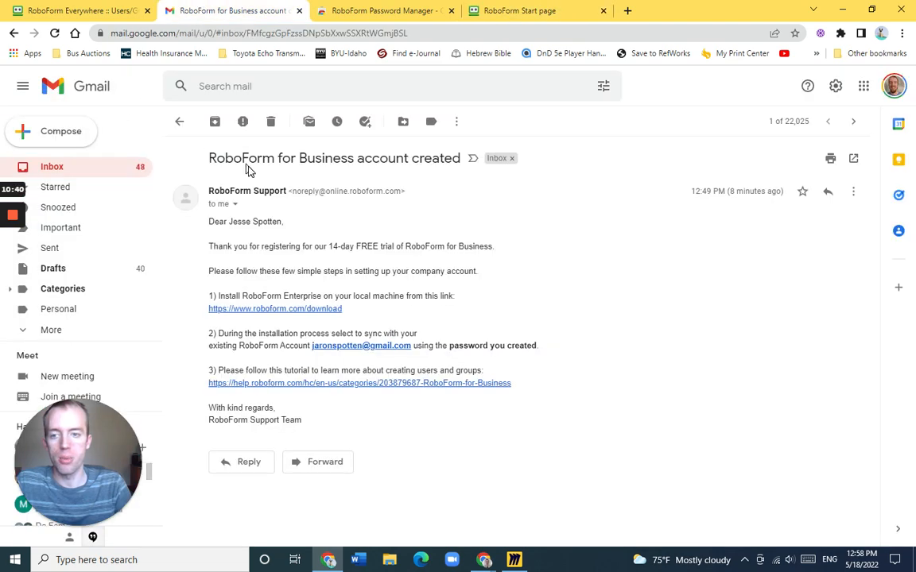
left_click(179, 121)
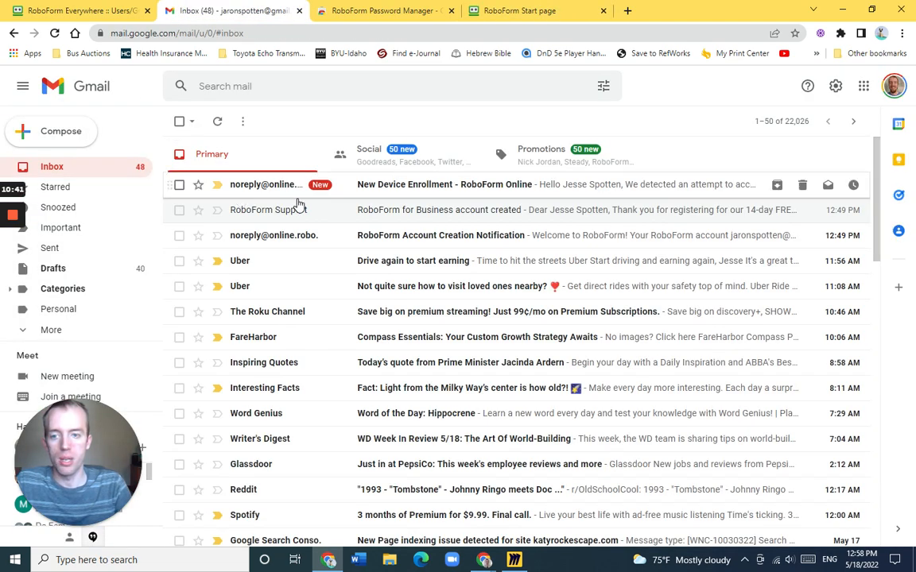
left_click(443, 184)
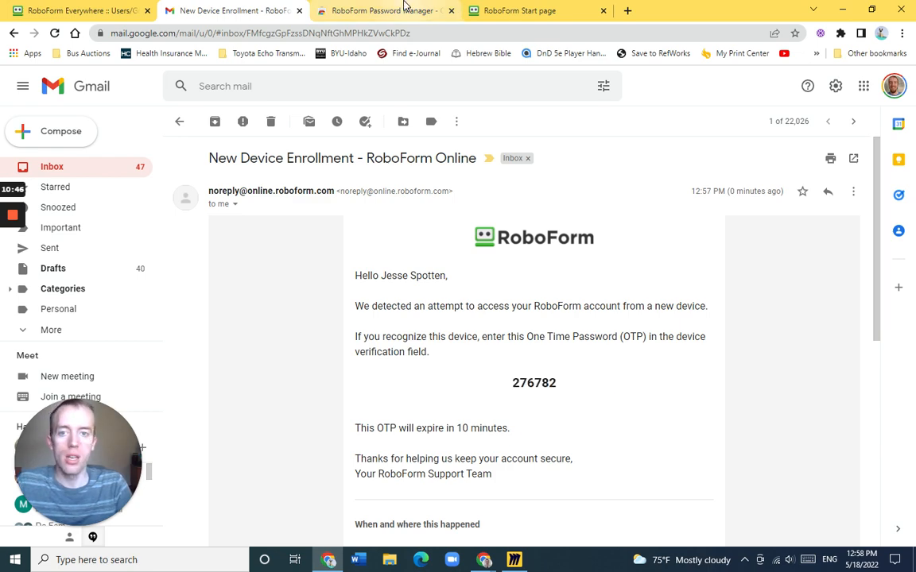
left_click(520, 11)
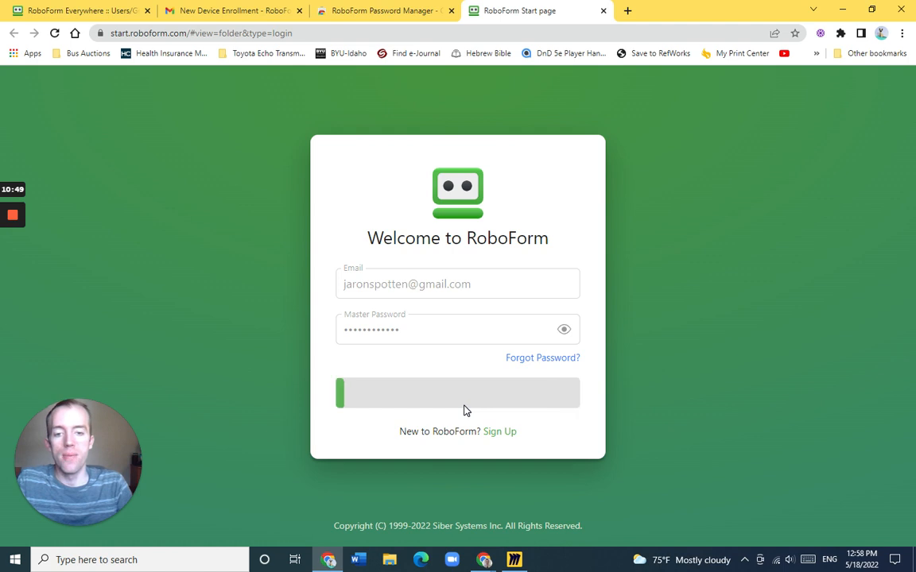
left_click(458, 393)
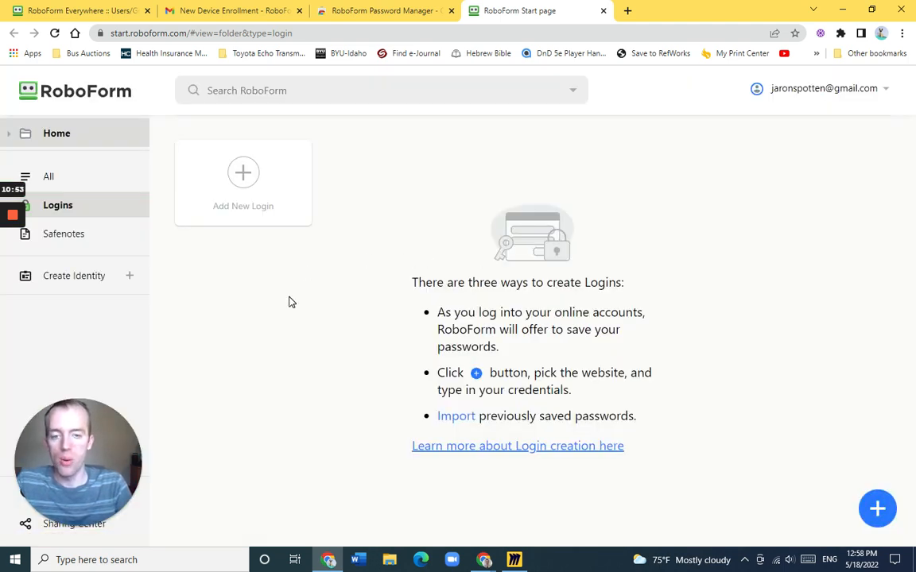
mouse_move(398, 168)
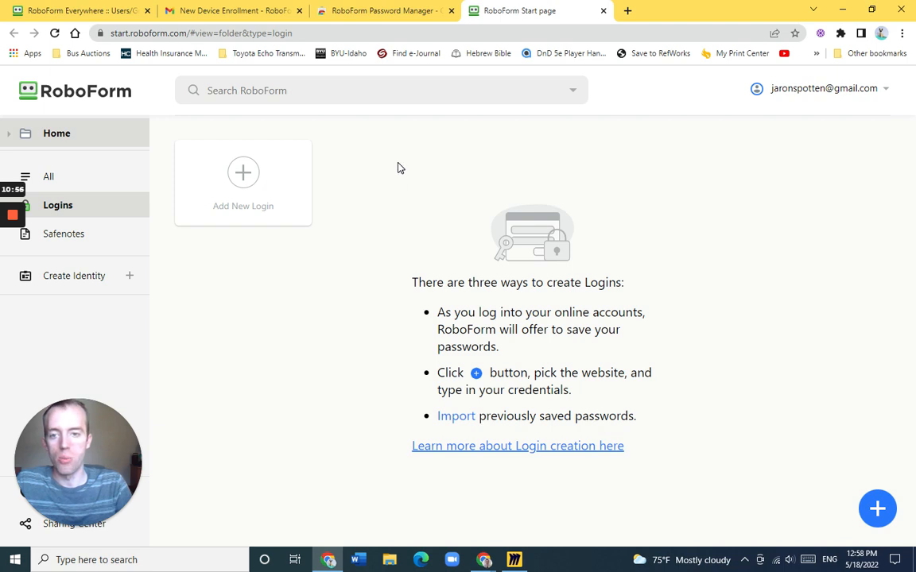
mouse_move(429, 250)
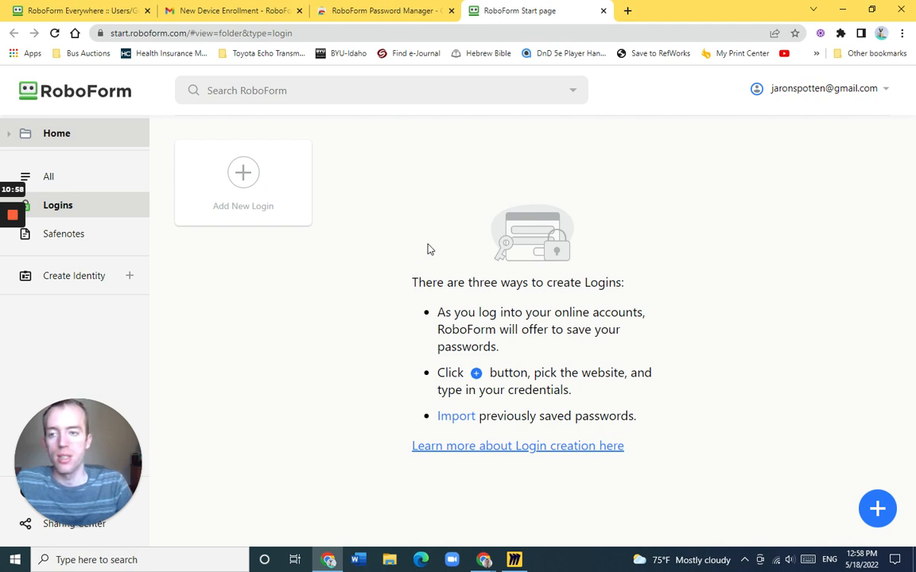
mouse_move(582, 231)
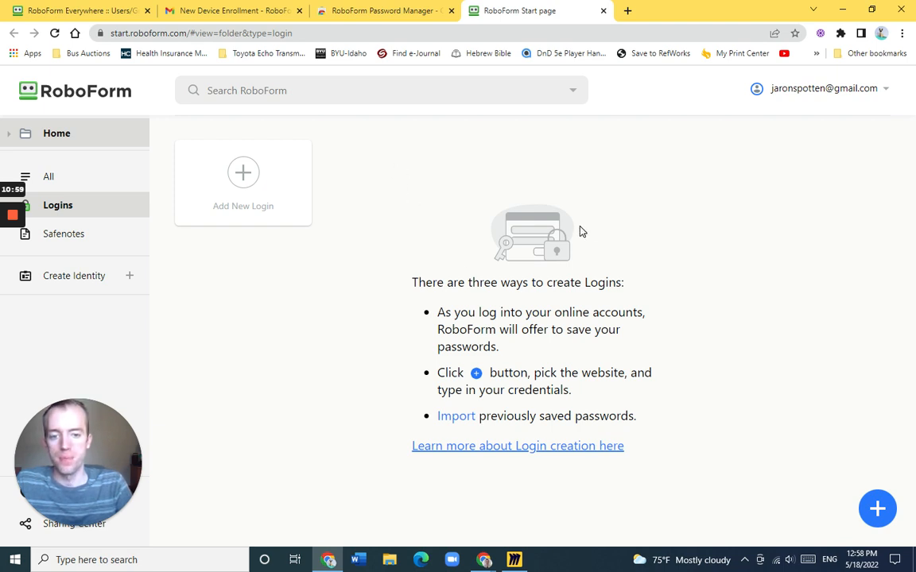
mouse_move(580, 217)
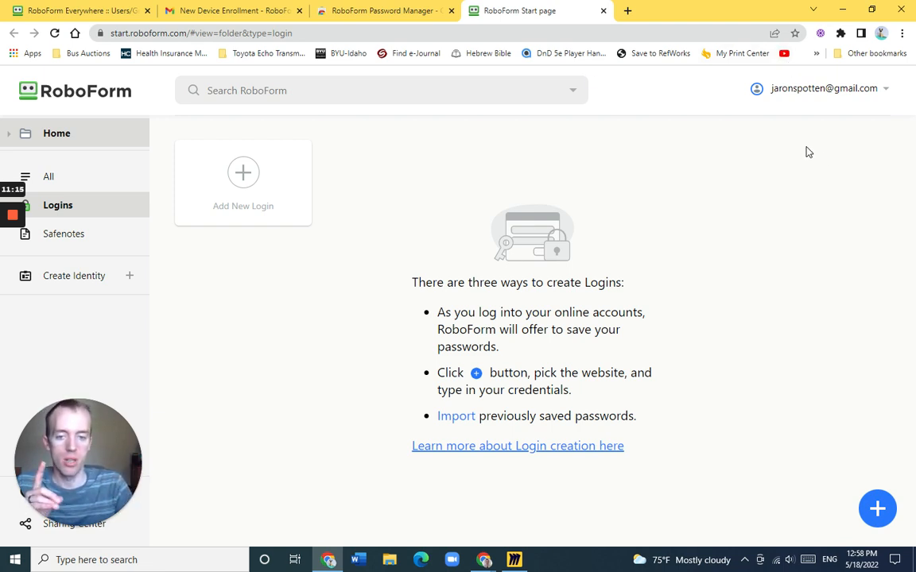
mouse_move(805, 491)
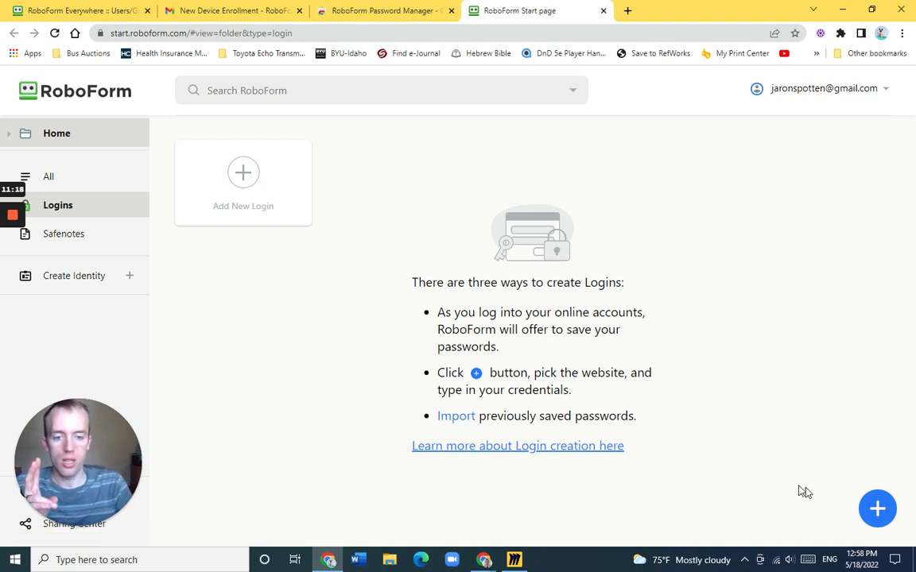
mouse_move(877, 509)
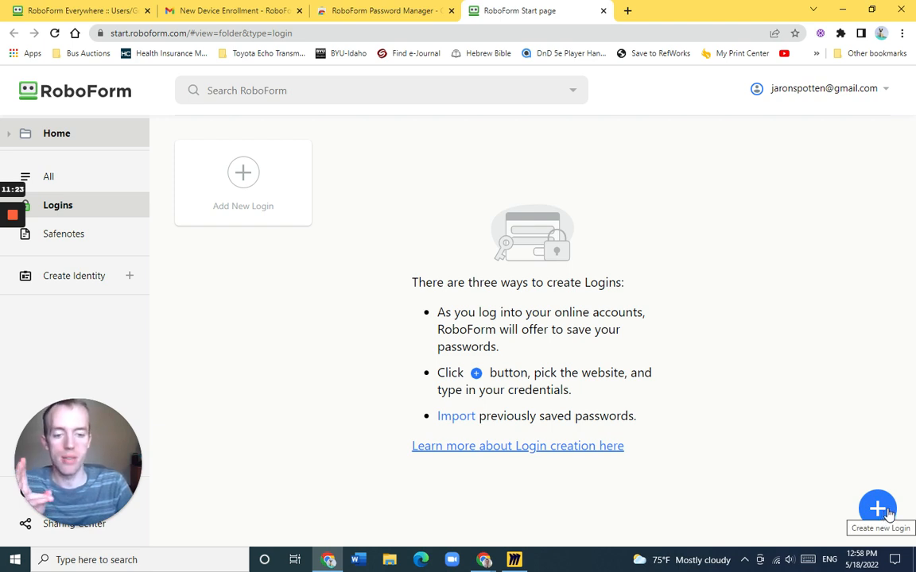
mouse_move(549, 442)
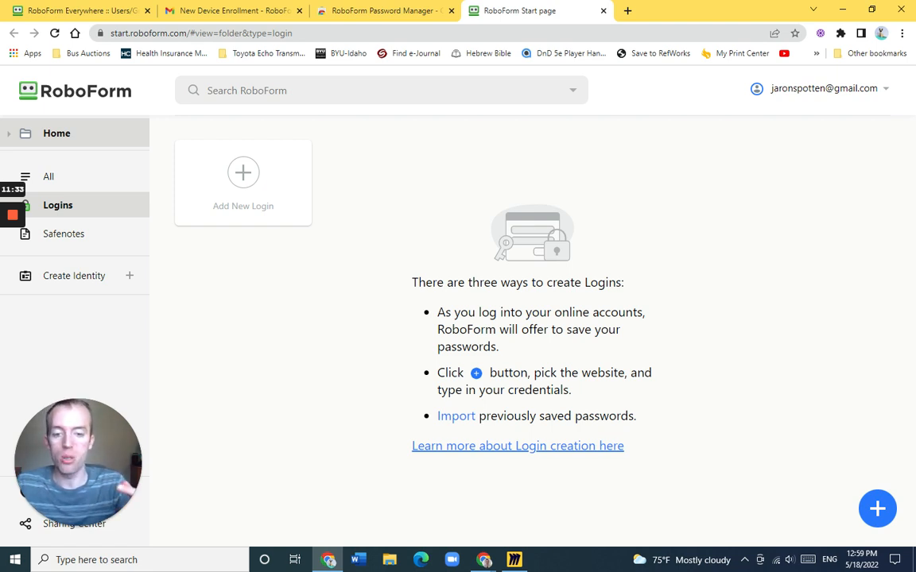
mouse_move(853, 507)
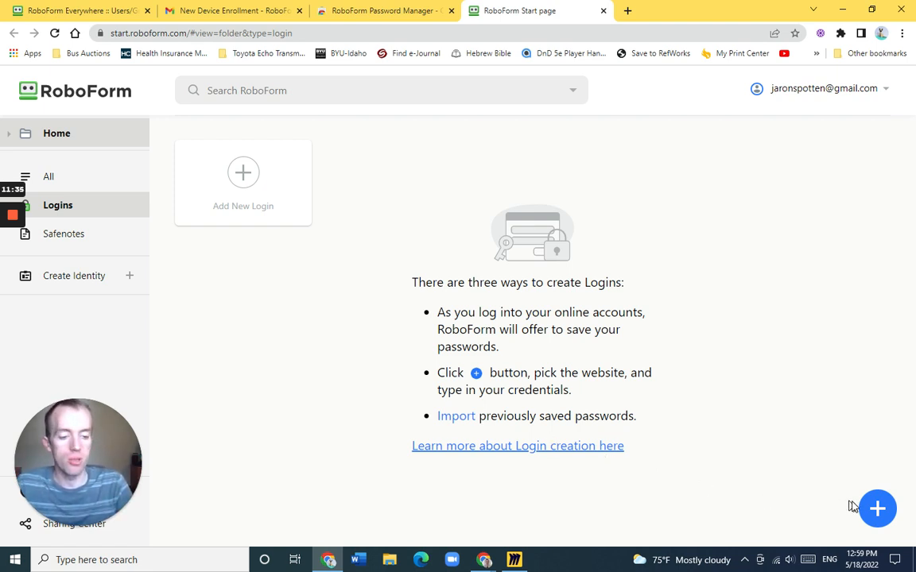
mouse_move(650, 390)
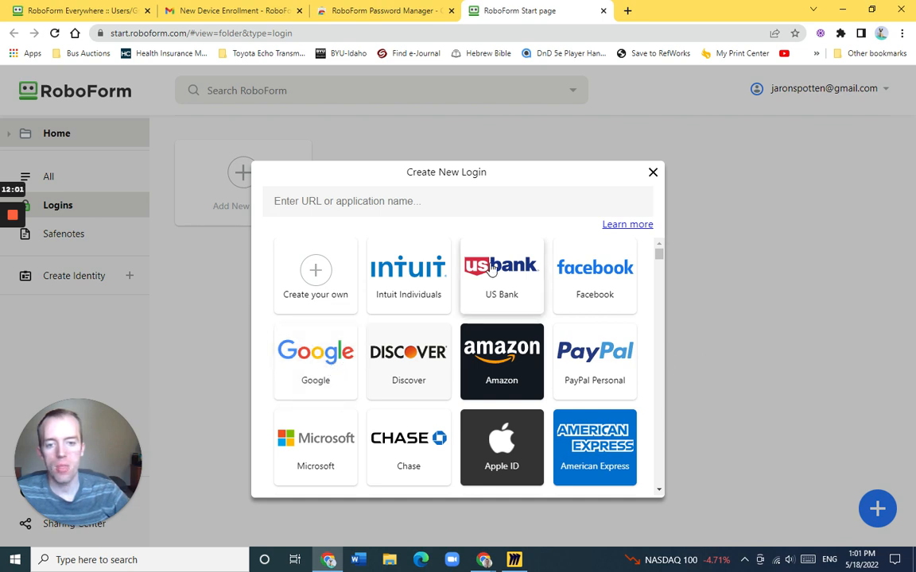
Step: Create a Google login and enter its email and password
left_click(315, 361)
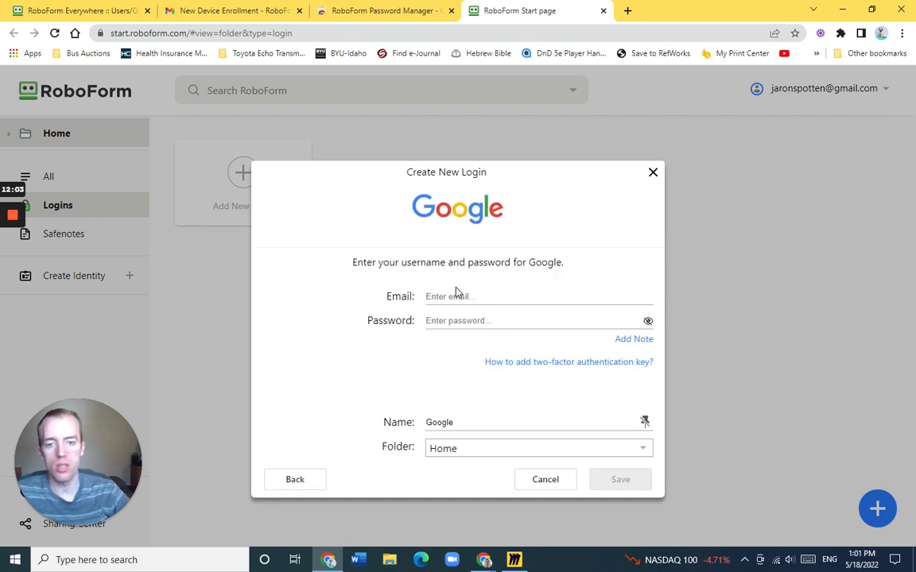
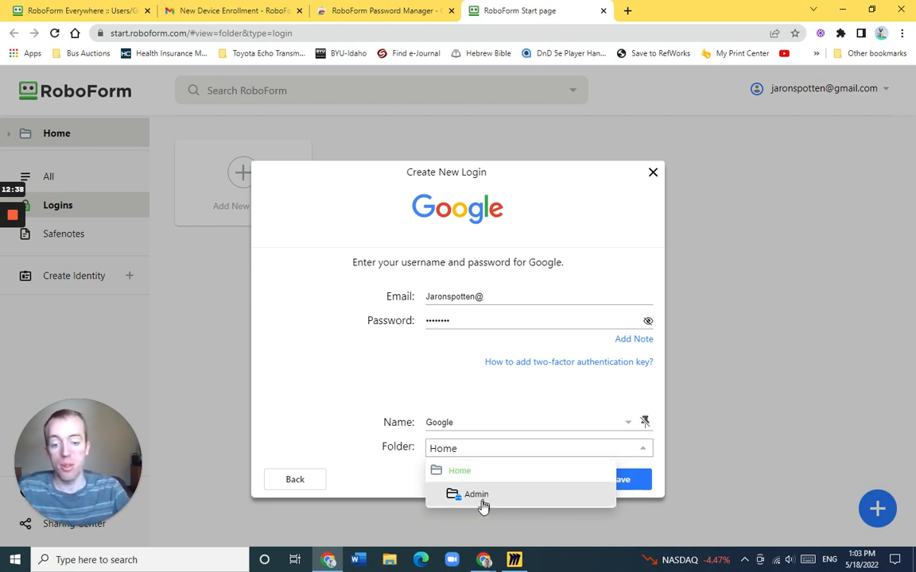
Step: File the Google login in the Admin folder and save it
left_click(476, 493)
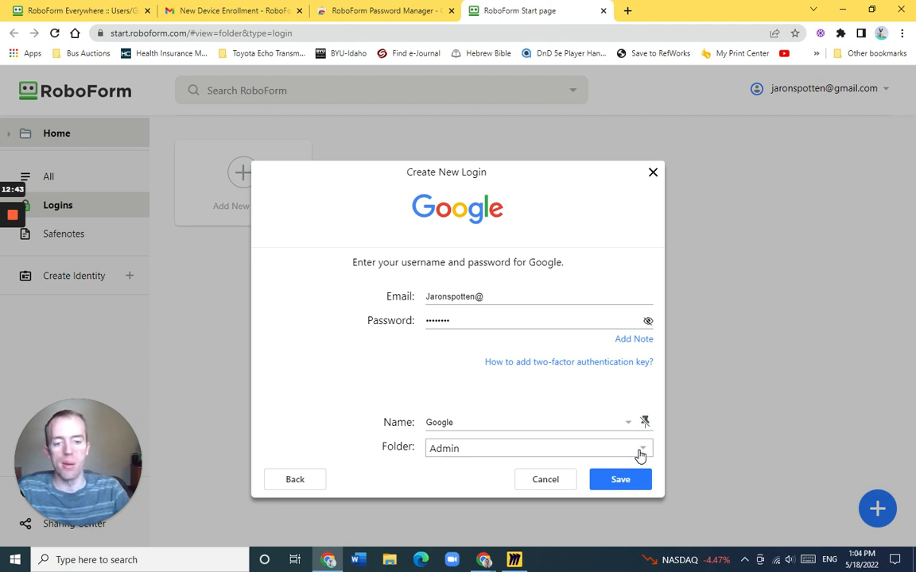
left_click(620, 479)
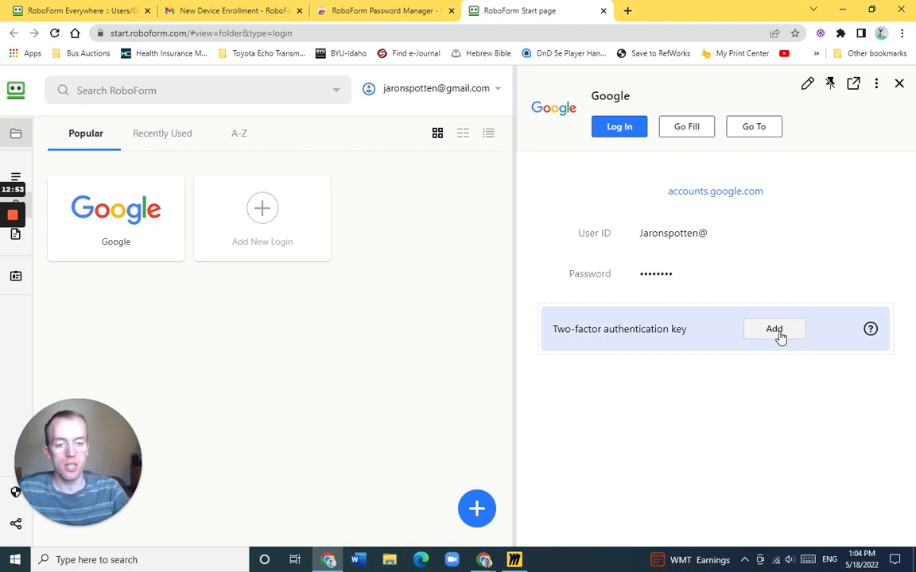
mouse_move(535, 267)
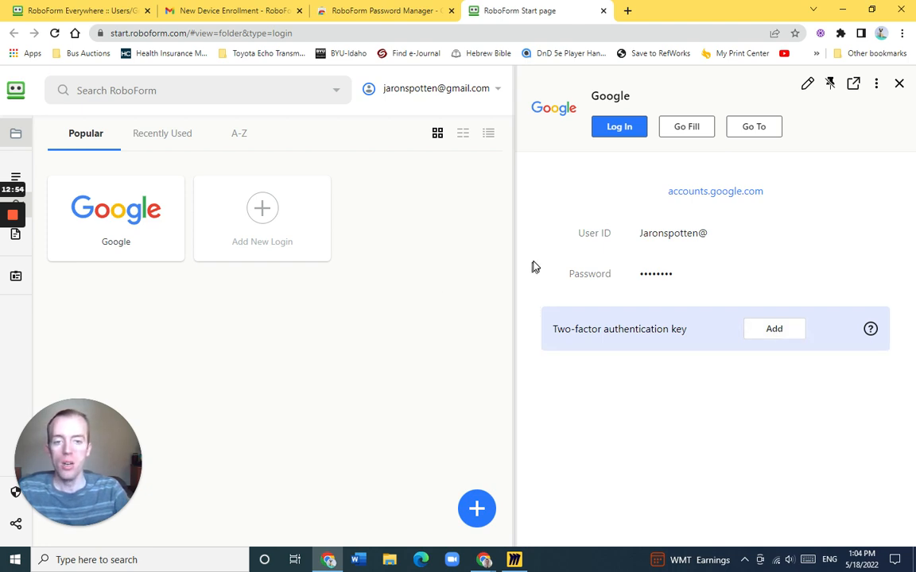
mouse_move(519, 274)
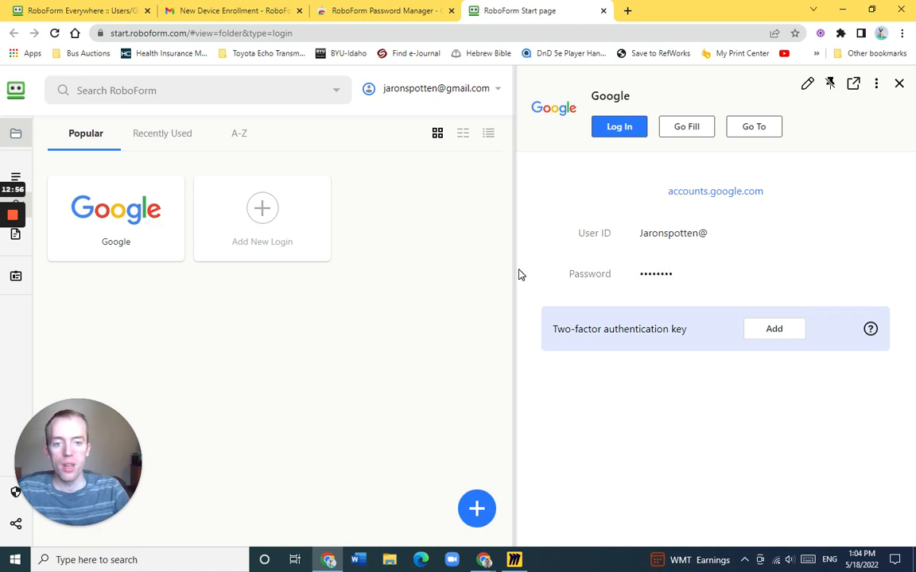
mouse_move(548, 54)
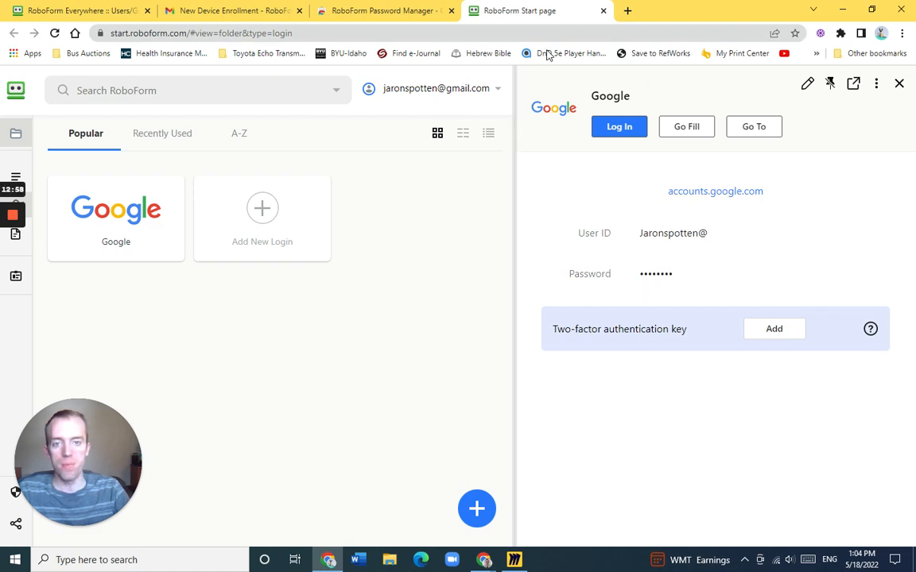
Step: Open a new blank Chrome tab from the tab strip
left_click(758, 11)
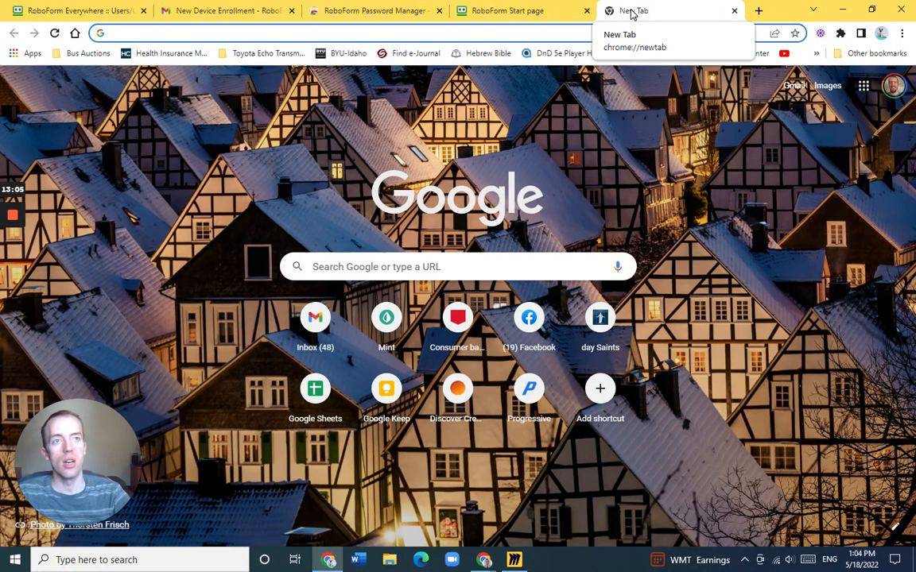
Step: Load the Amazon homepage and show the Account & Lists menu
type("autozone.com")
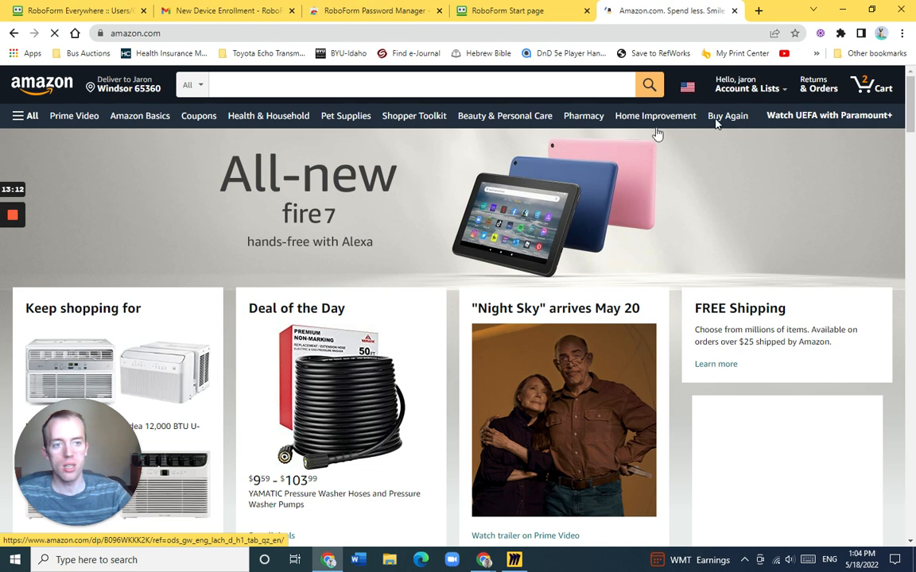
left_click(746, 84)
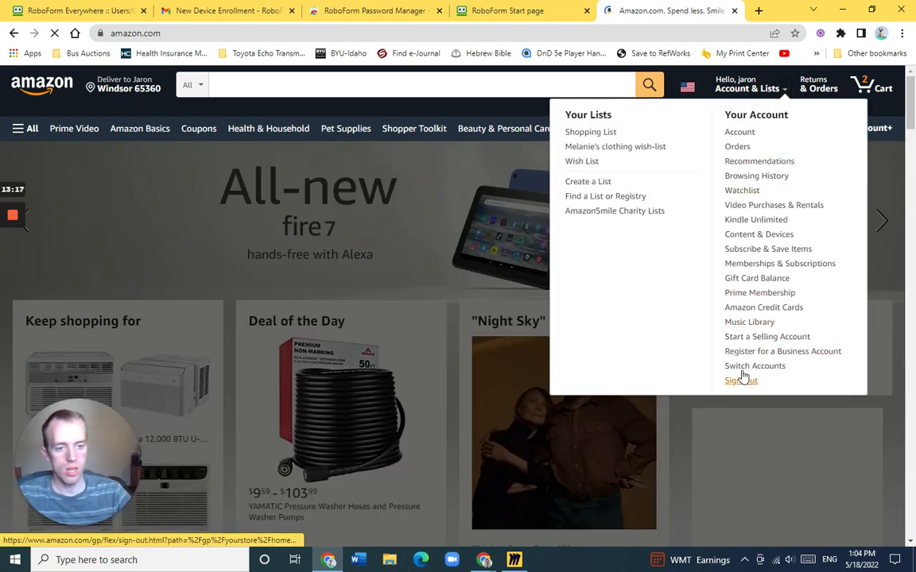
Step: Choose Sign Out from the Account & Lists menu
left_click(741, 380)
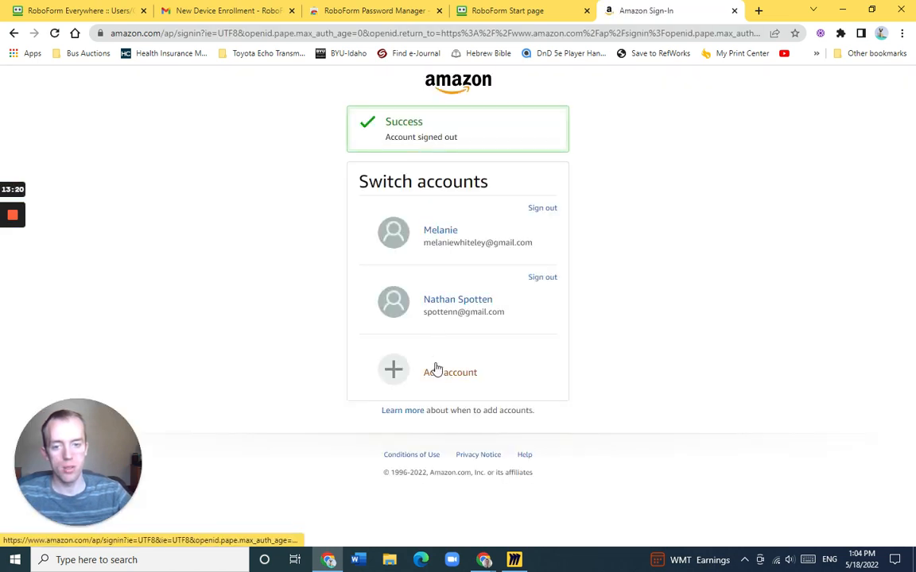
mouse_move(488, 72)
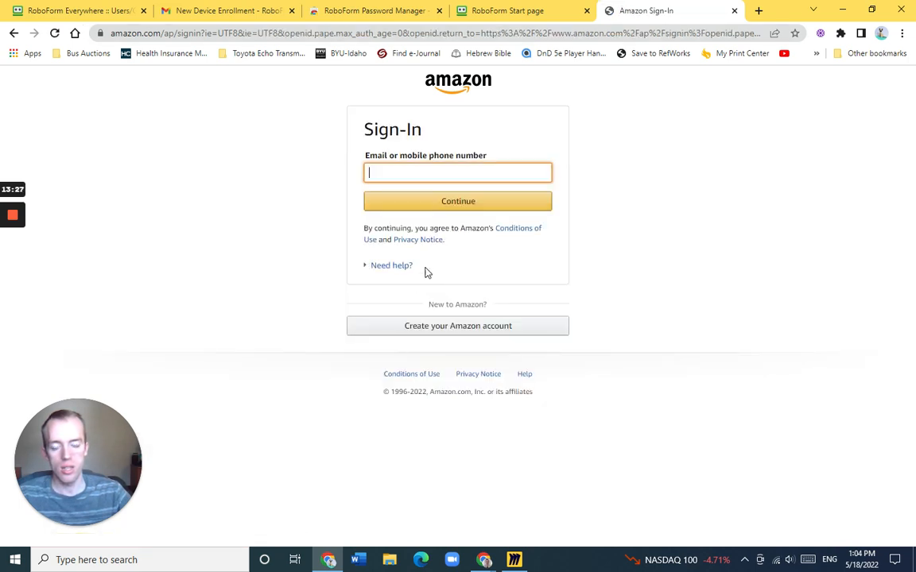
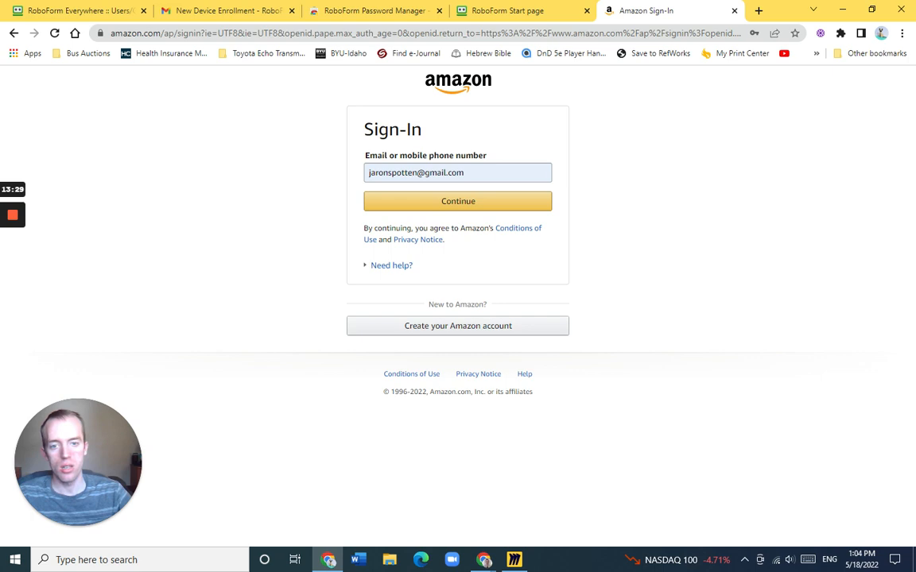
left_click(458, 172)
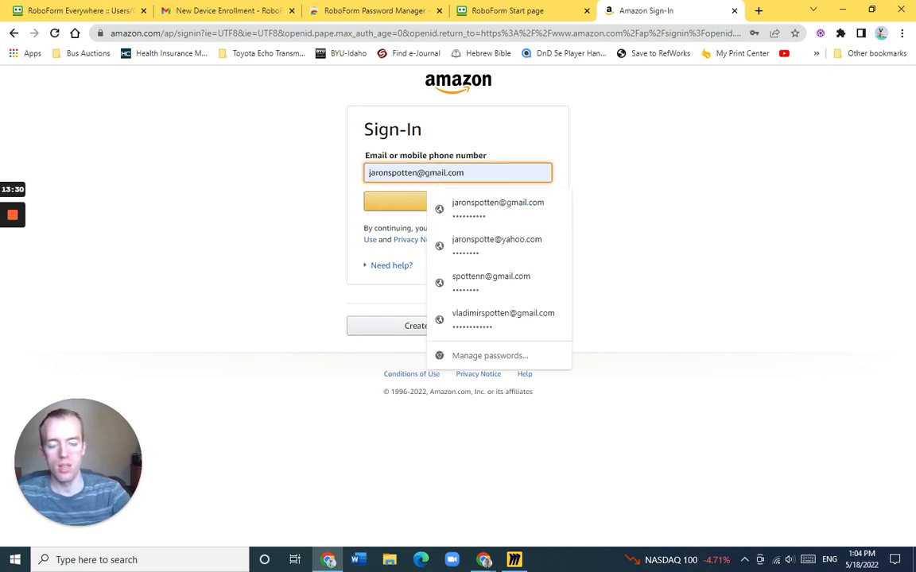
left_click(458, 201)
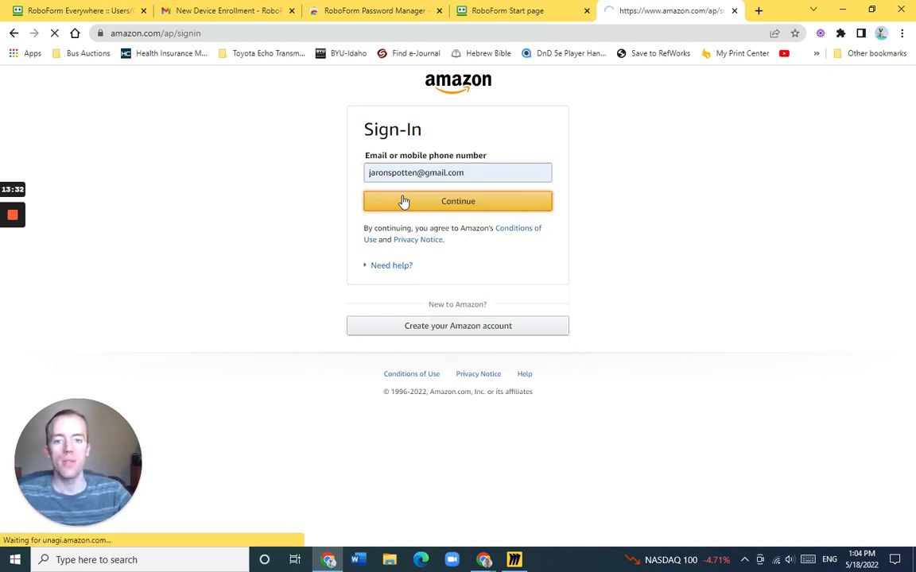
Step: Fill the password from saved credentials and submit the Amazon sign-in
left_click(457, 200)
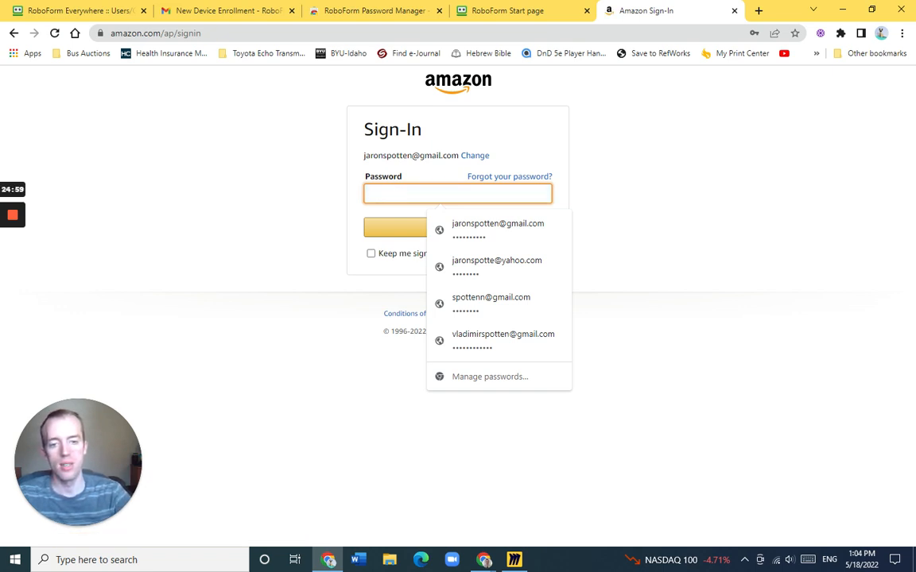
left_click(498, 230)
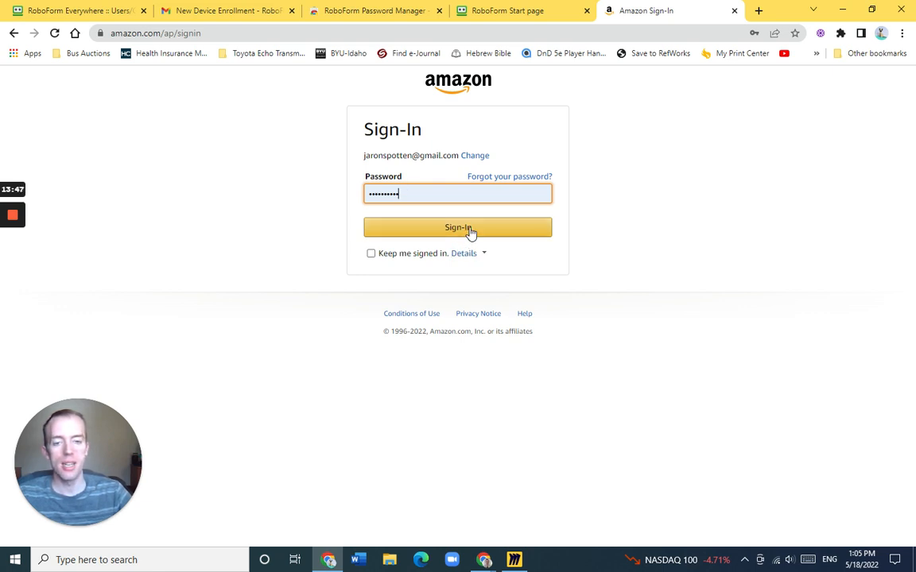
left_click(457, 227)
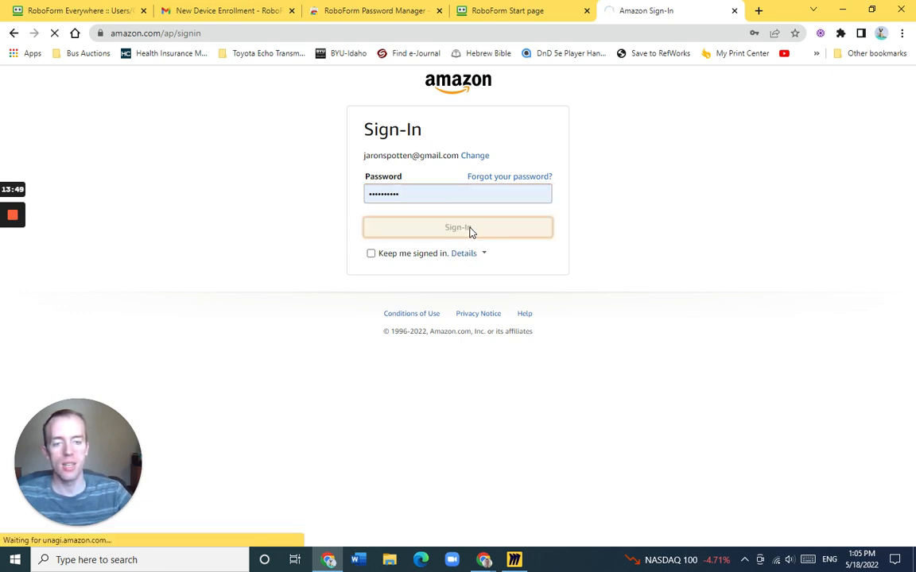
left_click(457, 227)
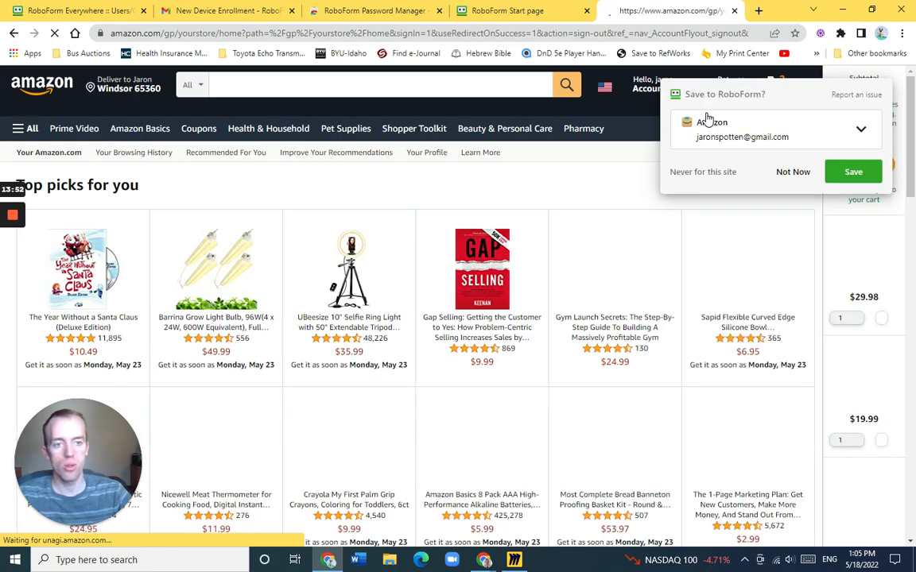
Step: Save the Amazon credentials and return to the Start page listing Amazon and Google logins
left_click(853, 172)
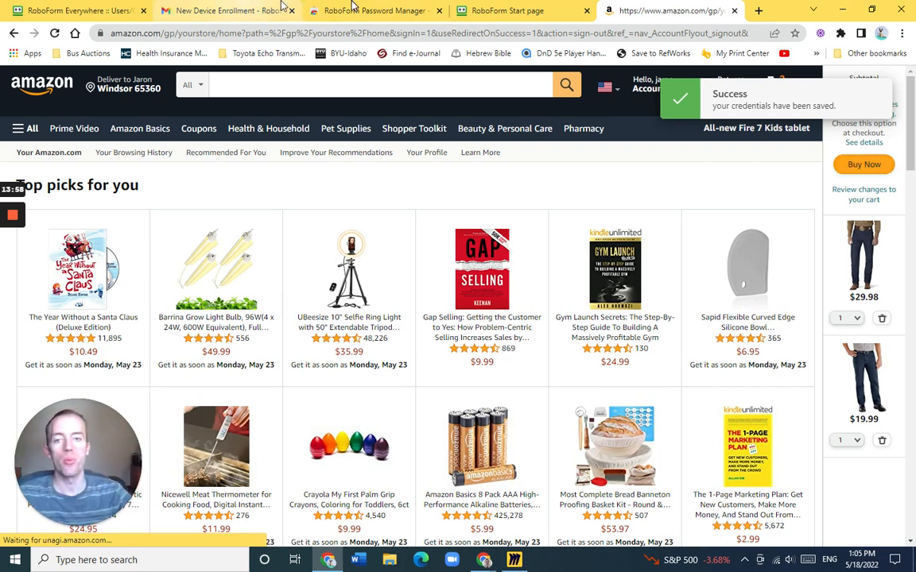
left_click(507, 11)
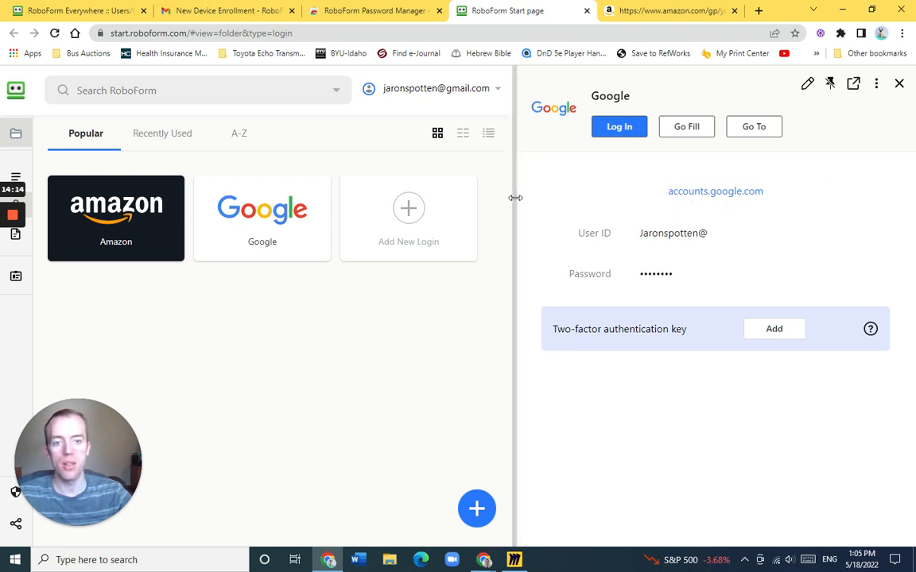
mouse_move(50, 164)
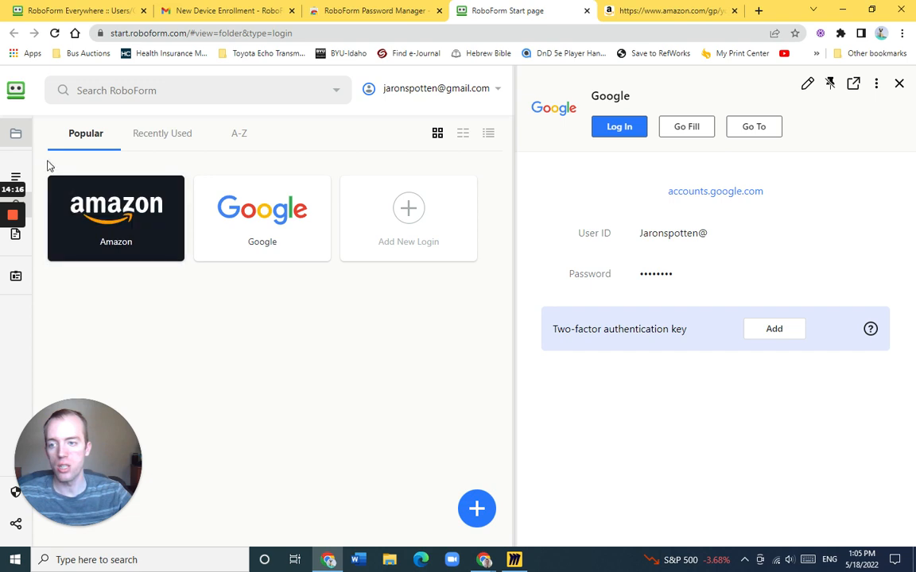
mouse_move(899, 84)
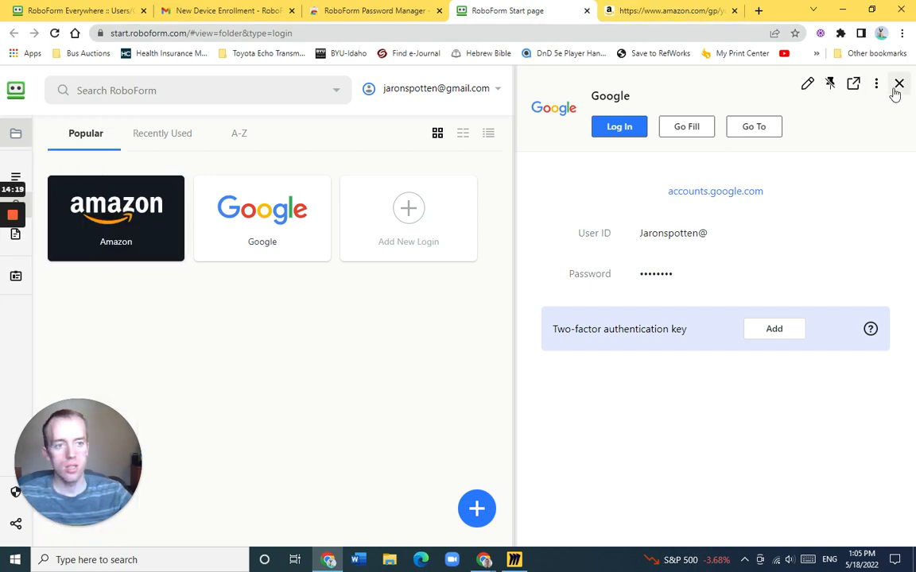
Step: Close the Google login details, select the empty Admin folder, and start a new login
left_click(899, 83)
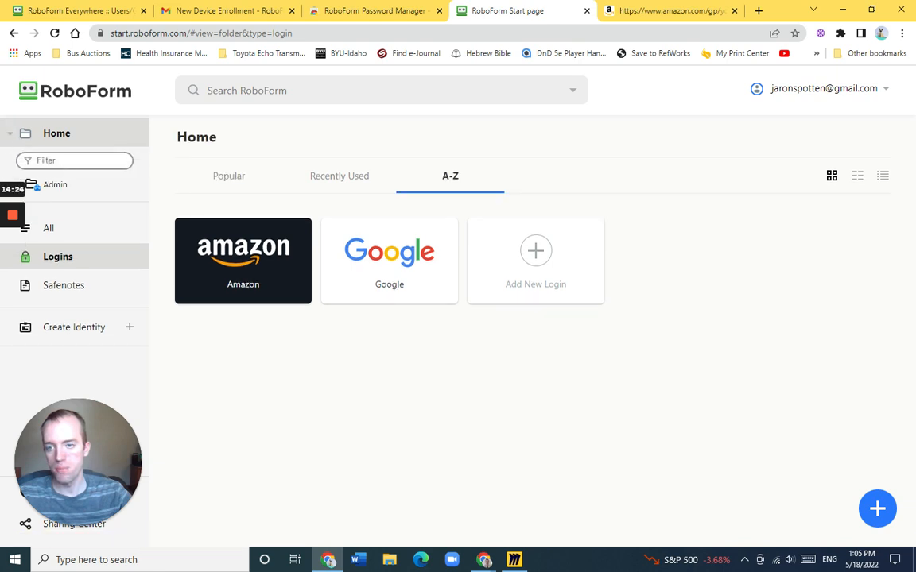
mouse_move(55, 185)
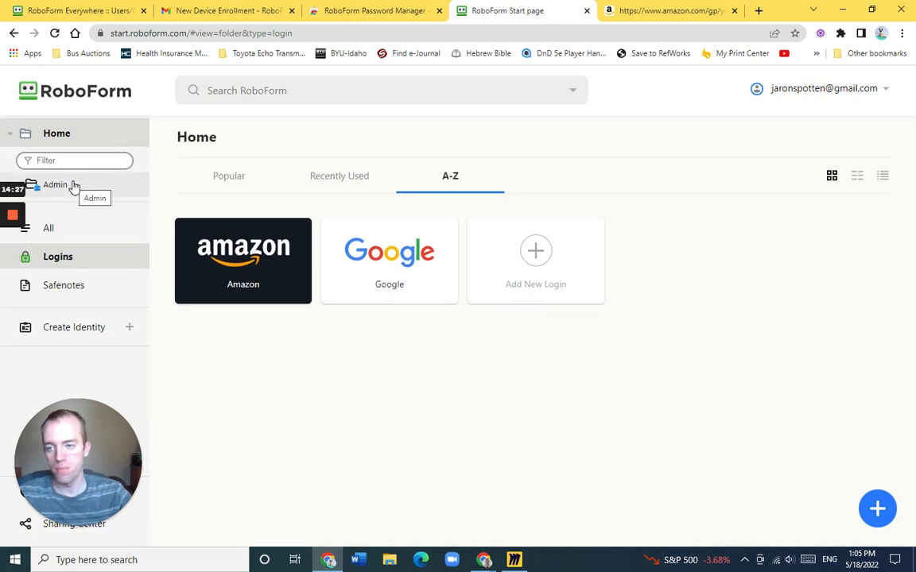
left_click(56, 184)
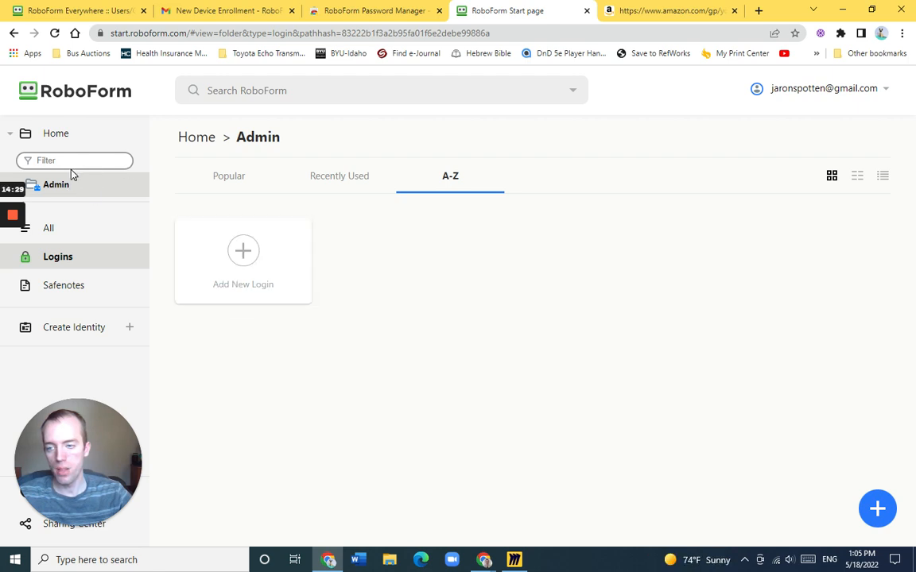
mouse_move(457, 358)
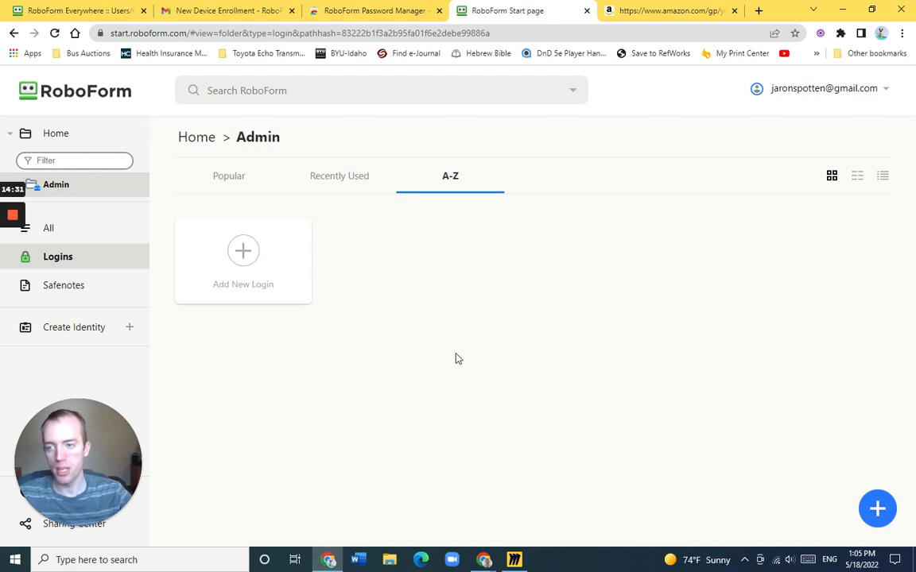
mouse_move(229, 176)
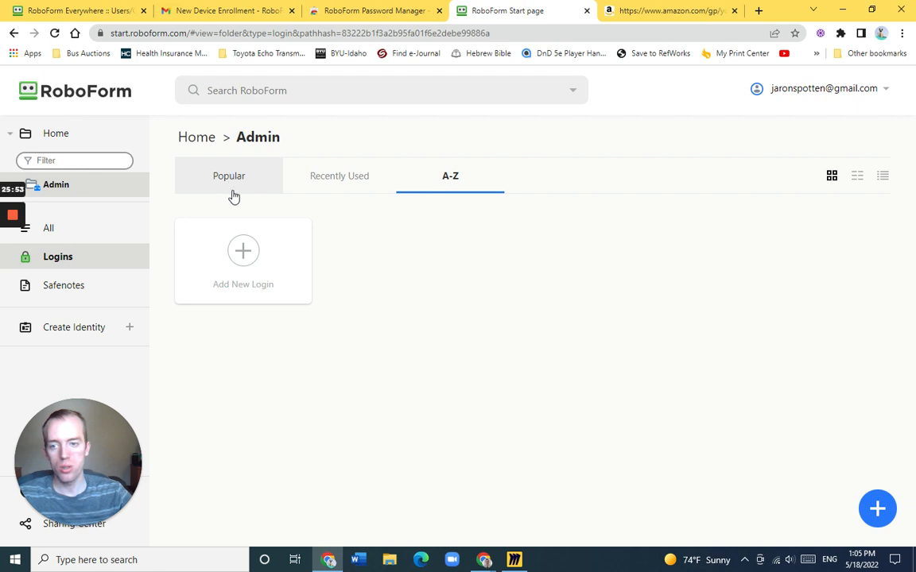
left_click(243, 262)
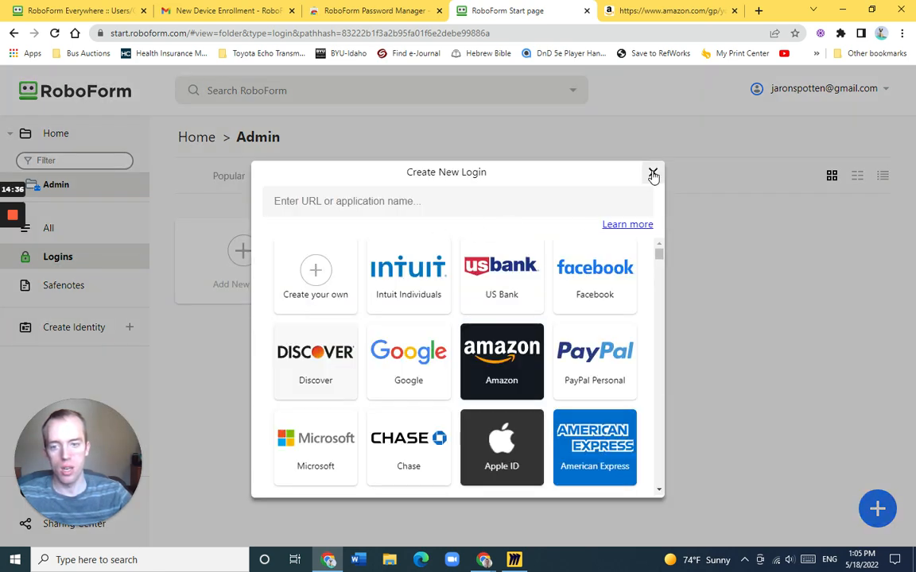
left_click(653, 174)
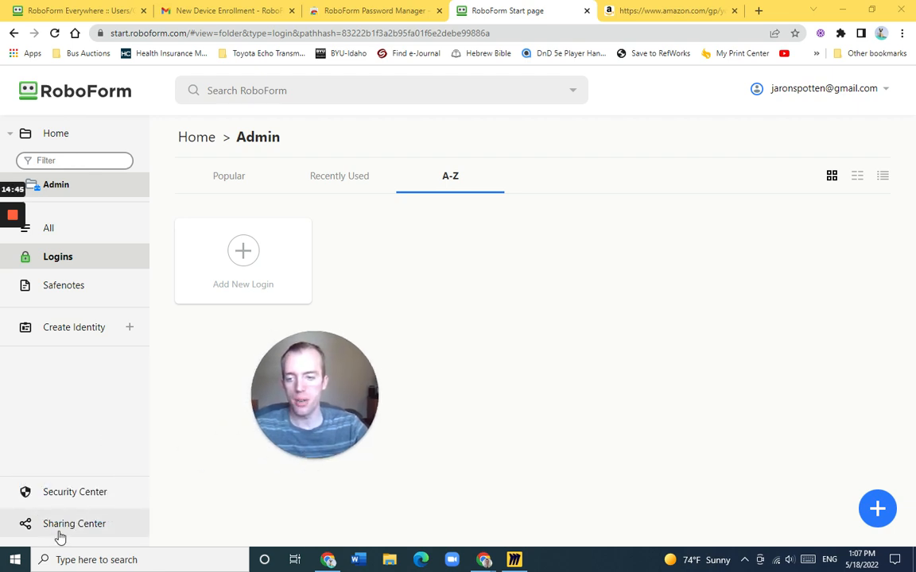
left_click(75, 523)
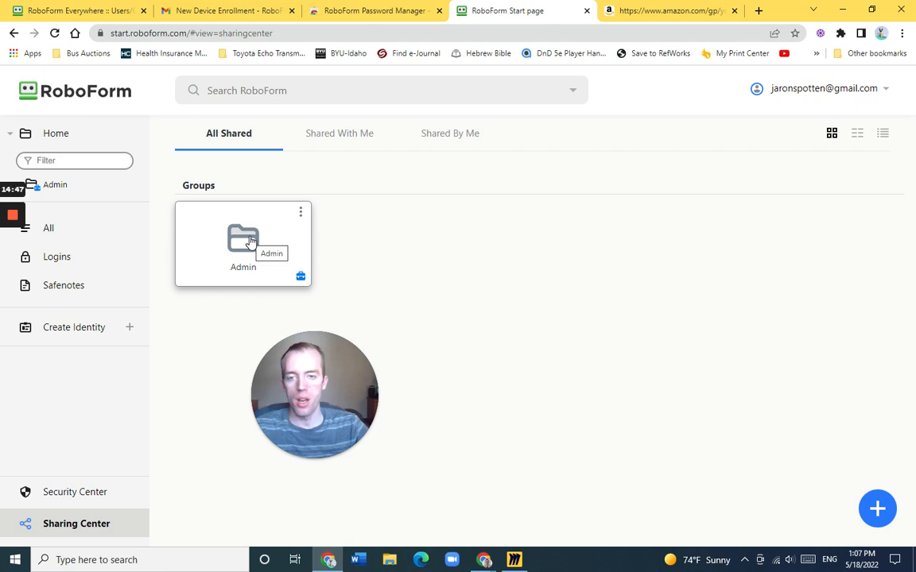
mouse_move(203, 236)
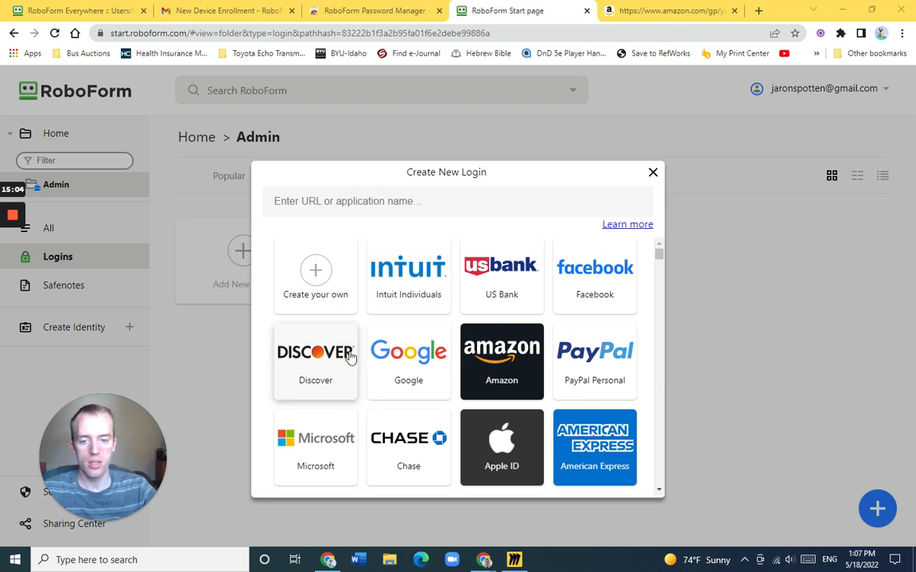
Step: Create a Google login from the template with the account email and password, then close its details
left_click(408, 362)
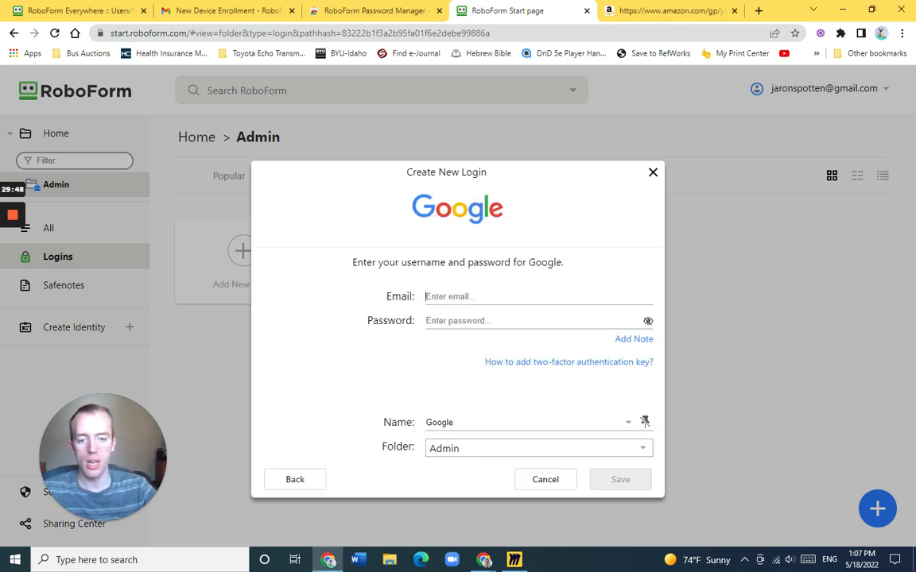
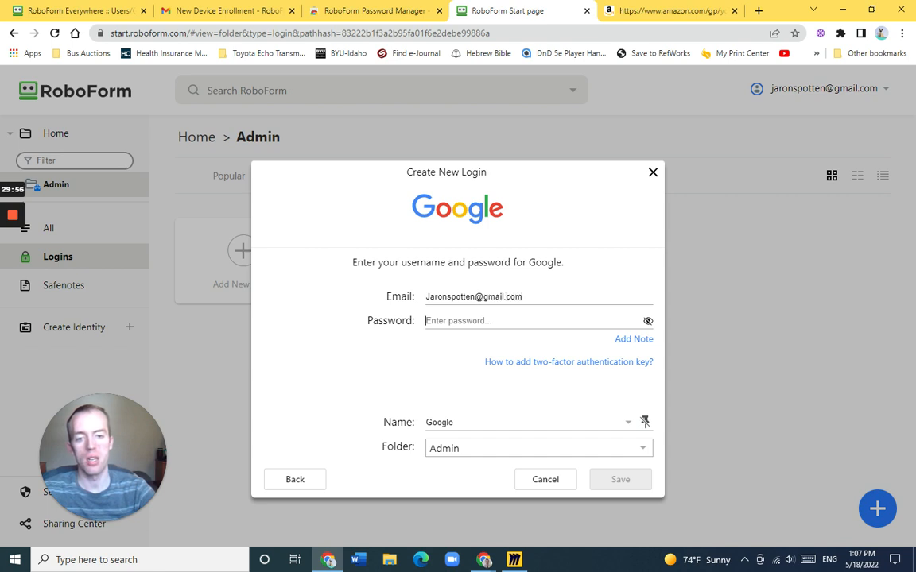
type("password")
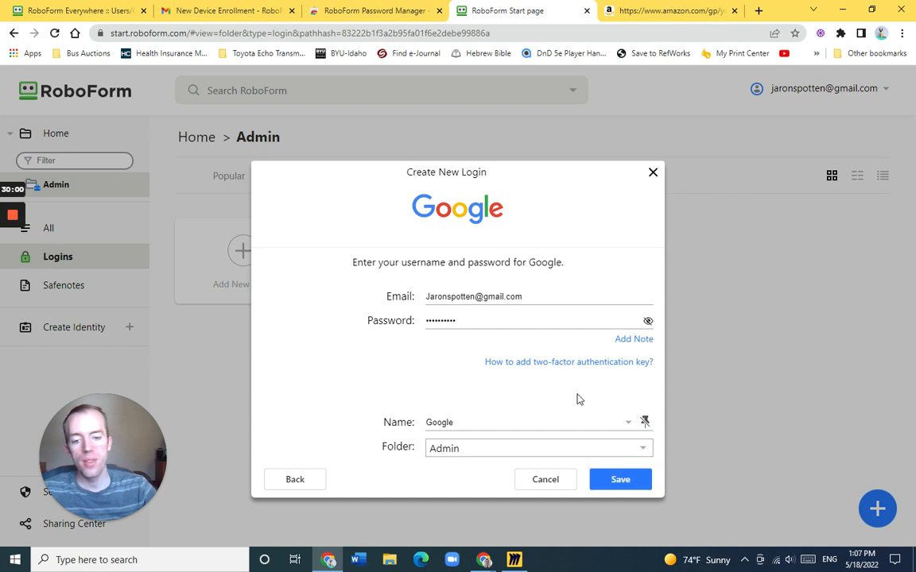
left_click(621, 479)
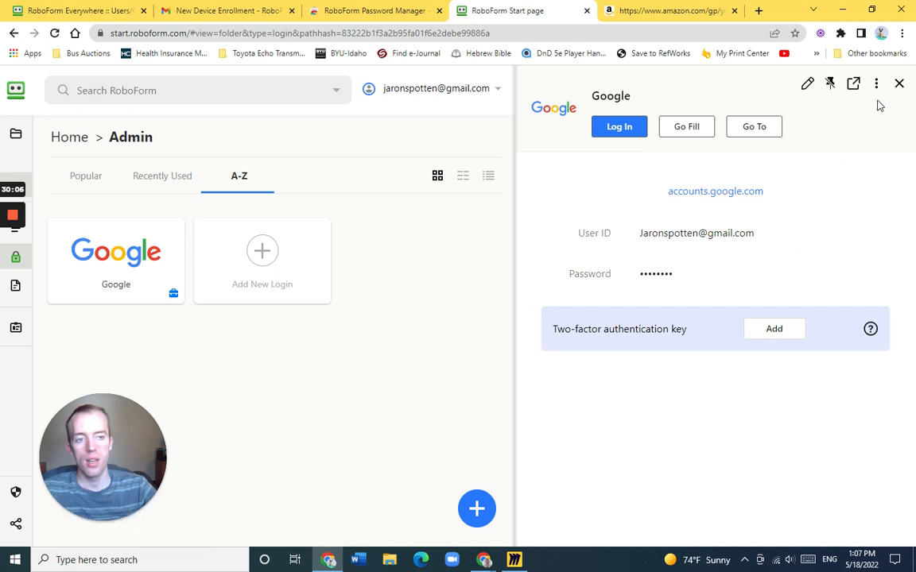
left_click(899, 83)
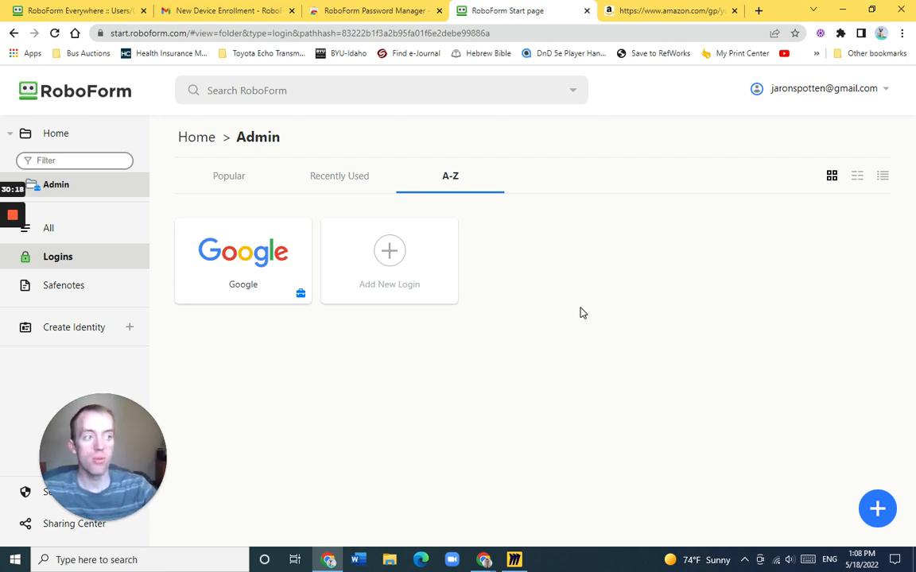
mouse_move(607, 302)
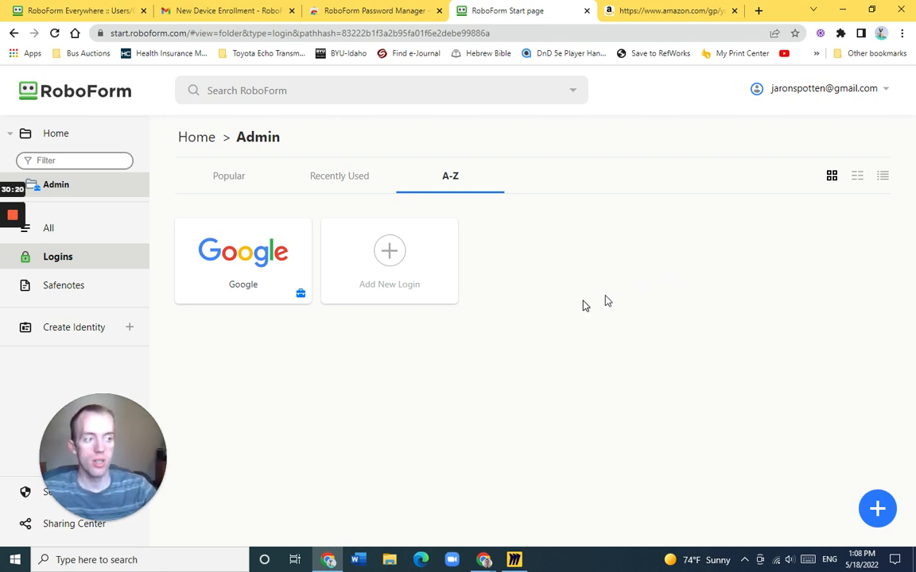
mouse_move(95, 411)
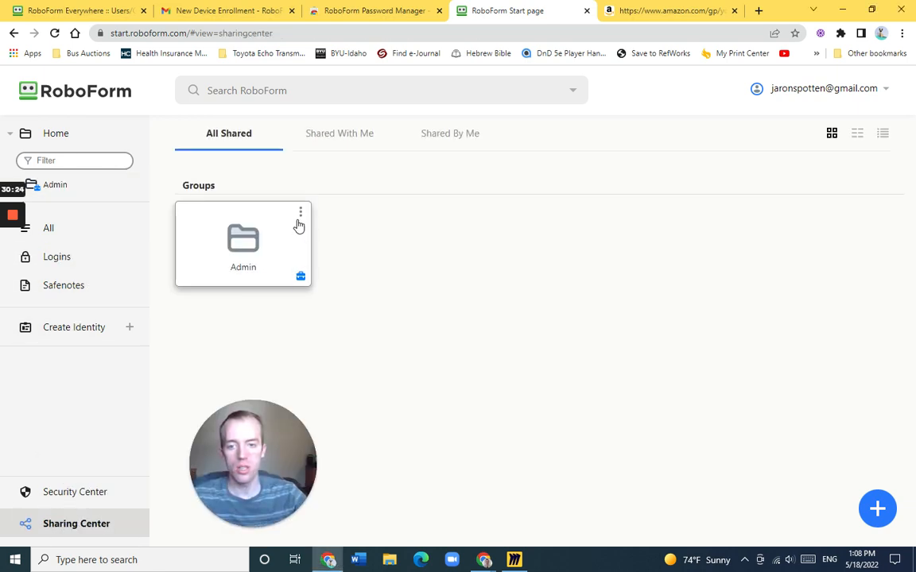
Step: Open Group Settings from the Admin group's three-dot menu in Sharing Center
double_click(243, 243)
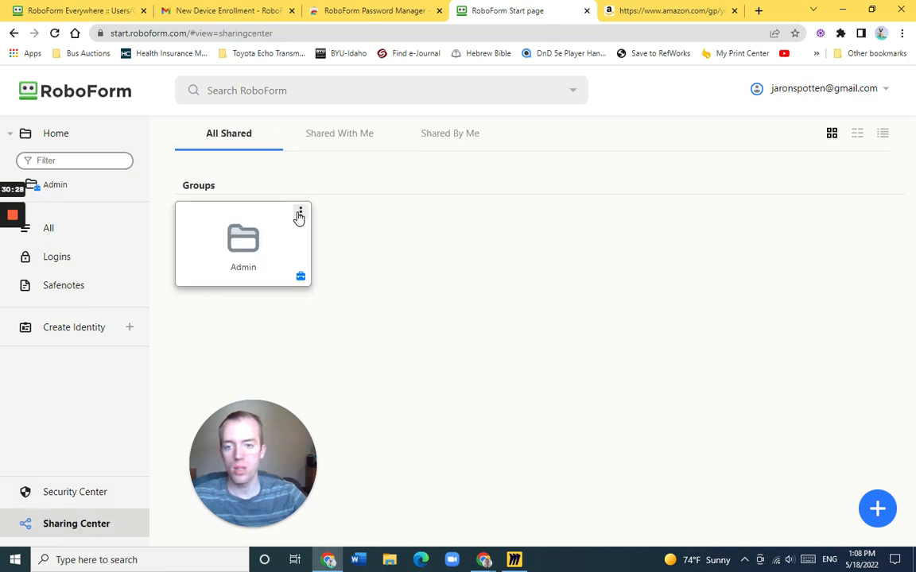
left_click(300, 212)
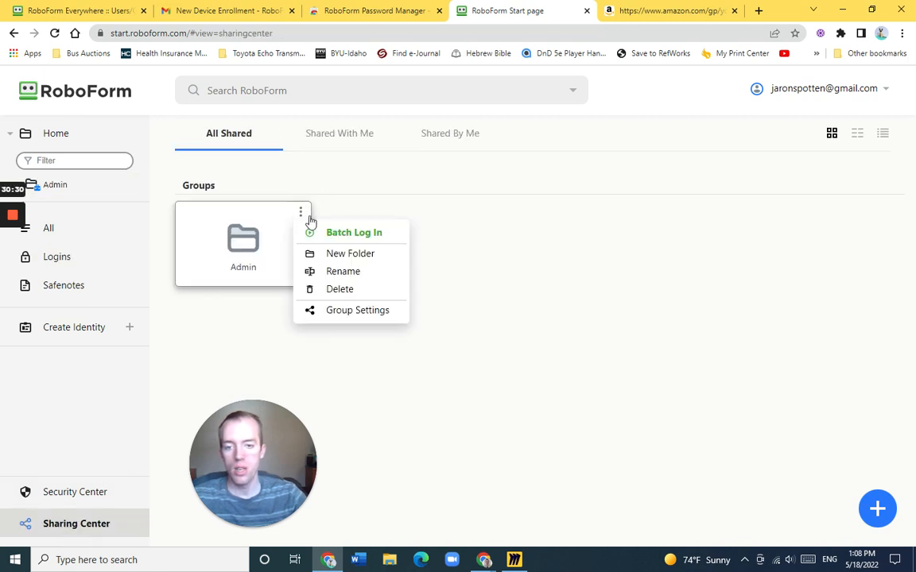
left_click(358, 310)
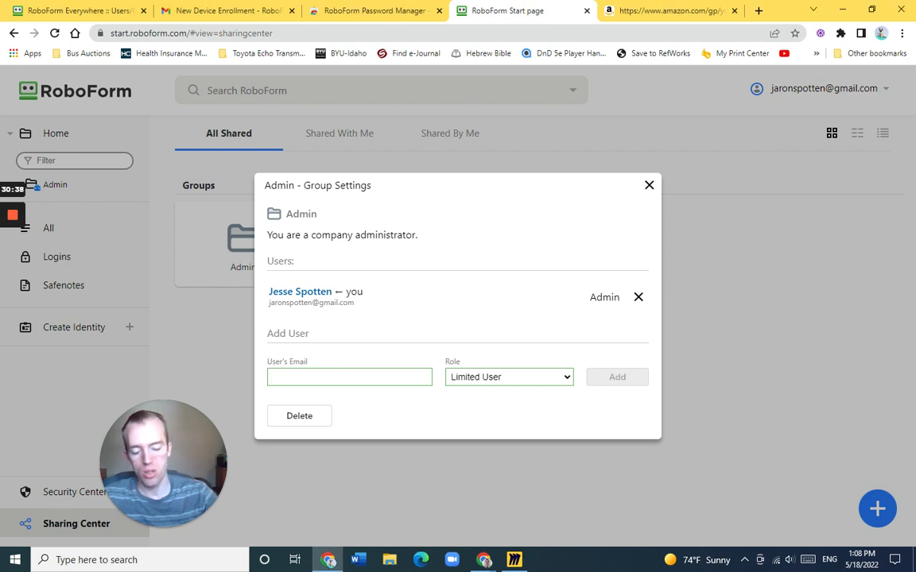
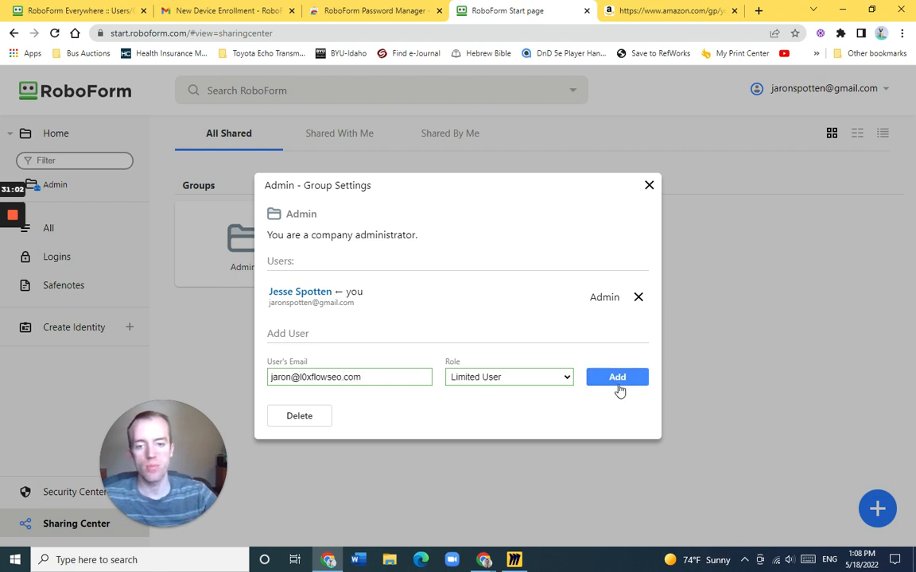
Step: Enter the invitee's email with role Limited User and add them to the Admin group
left_click(617, 377)
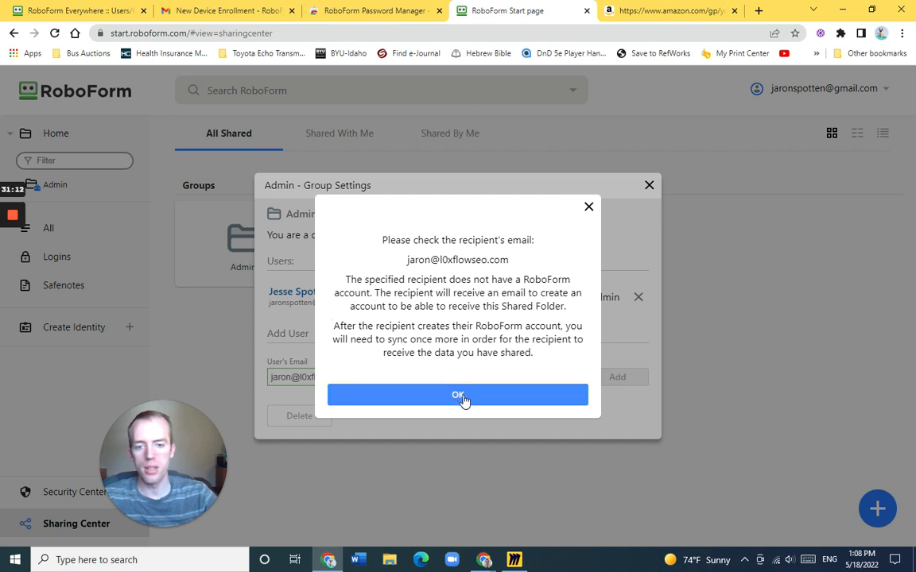
Step: Dismiss the no-account notice, fix the email typo, and close Group Settings
left_click(457, 395)
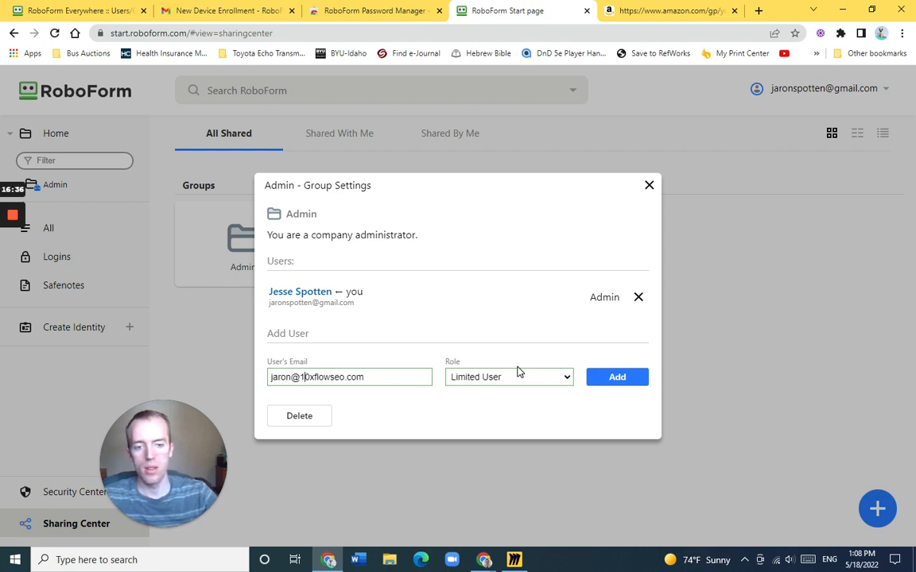
left_click(617, 377)
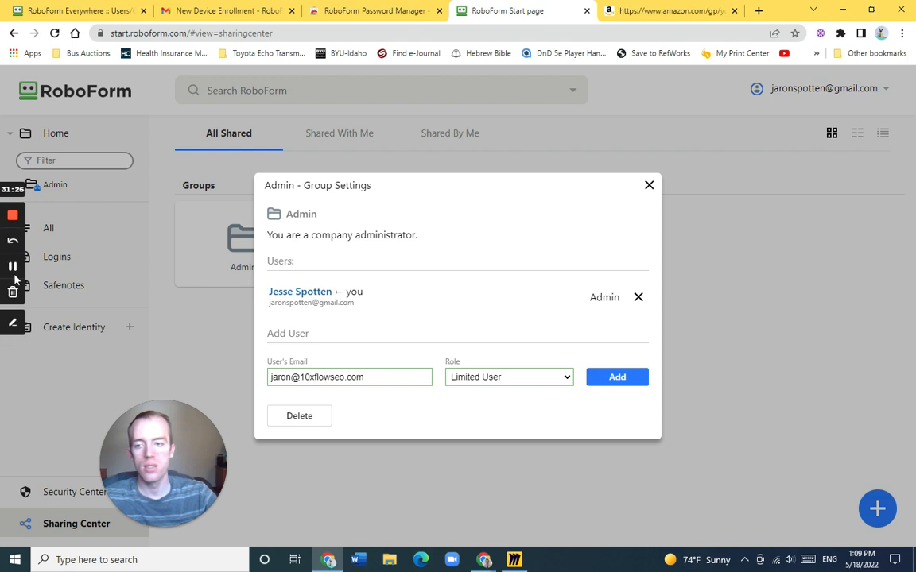
left_click(648, 186)
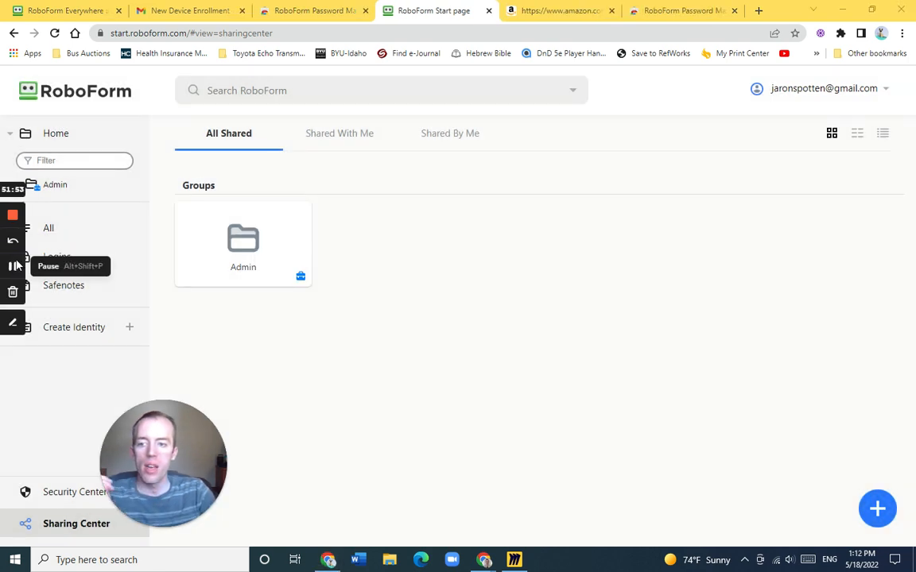